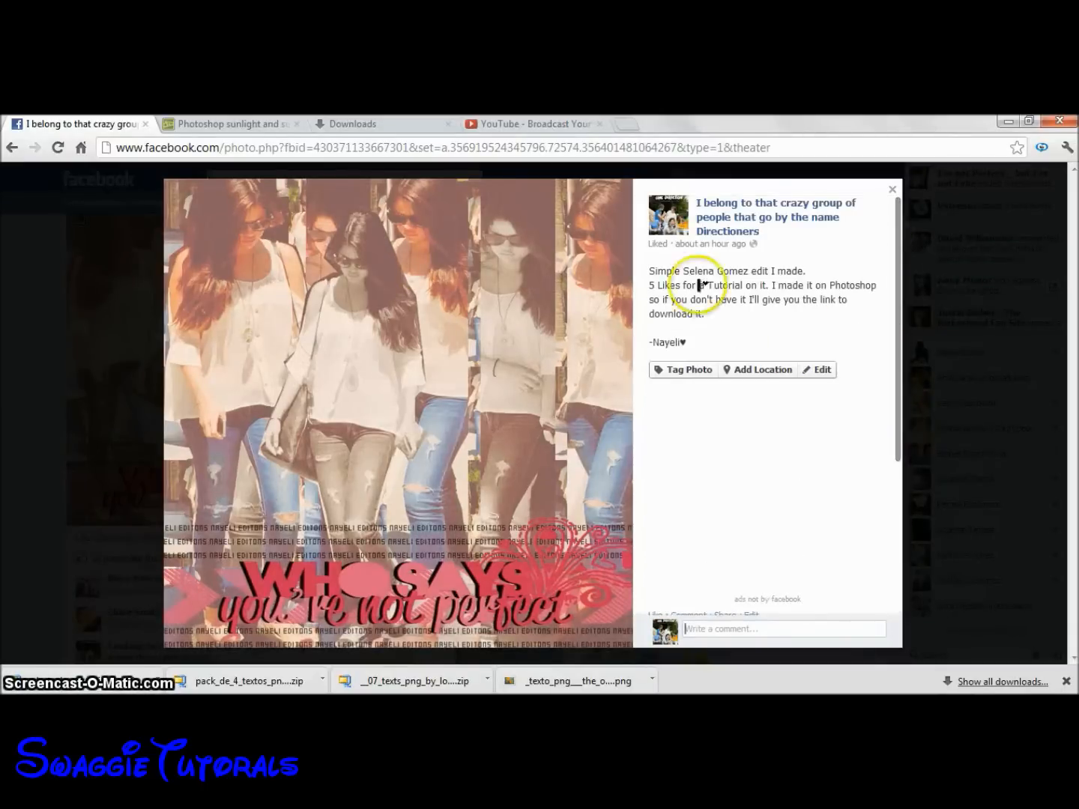
Play the song Curious in Media Player, then switch playback to Sunset Blvd.
scroll(down, 3)
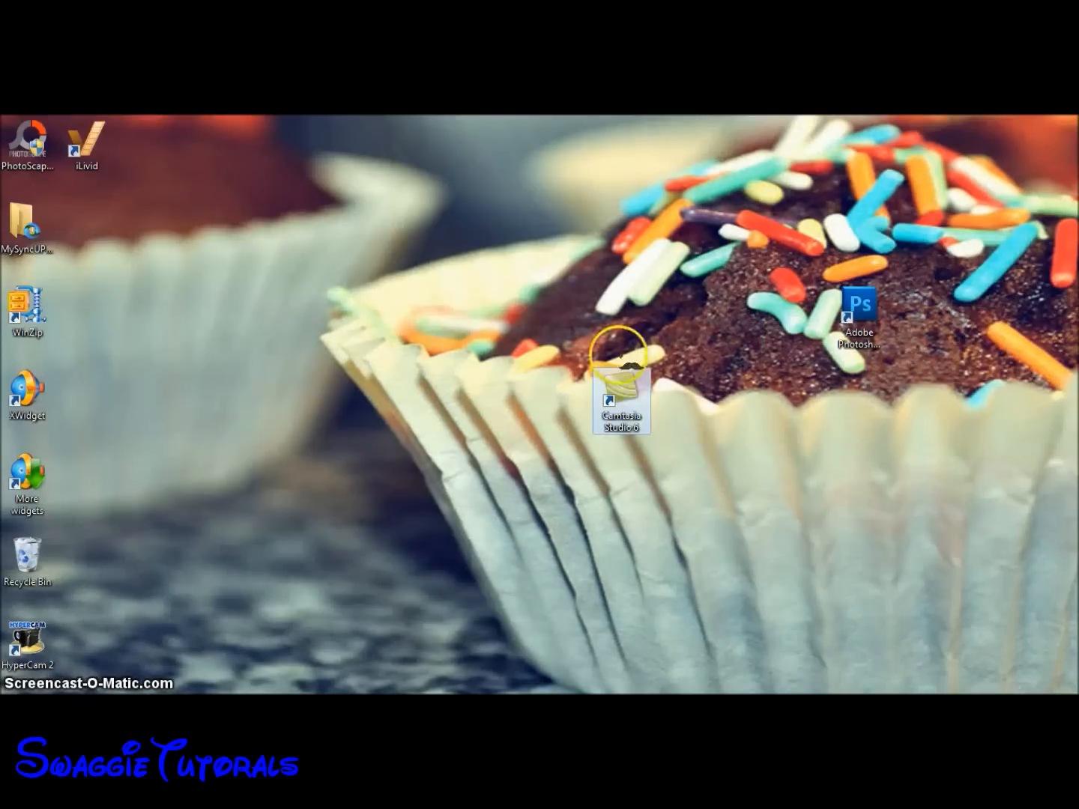
mouse_move(367, 435)
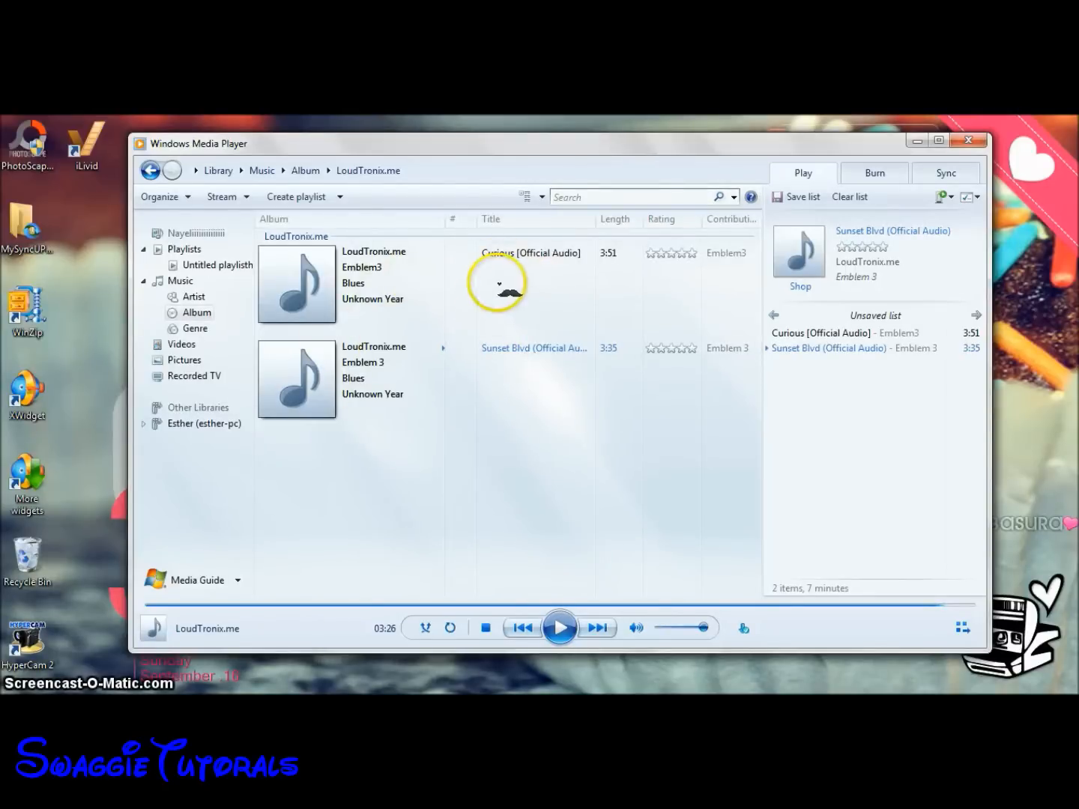
double_click(531, 253)
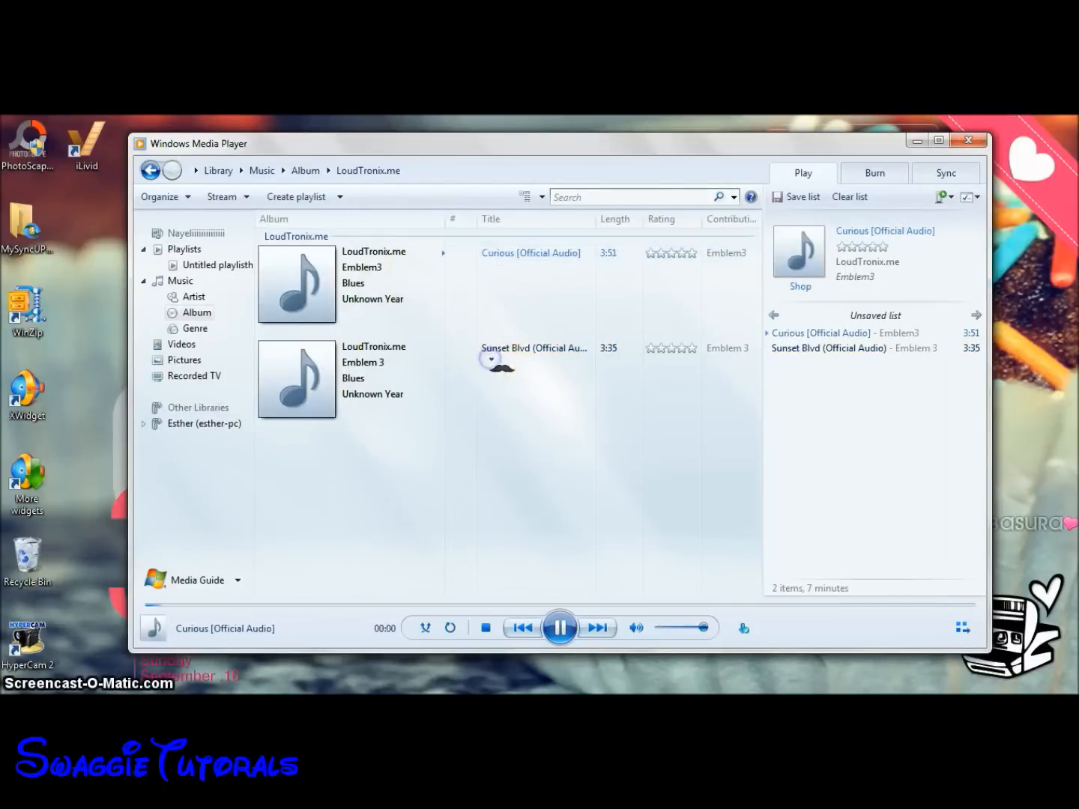
click(533, 347)
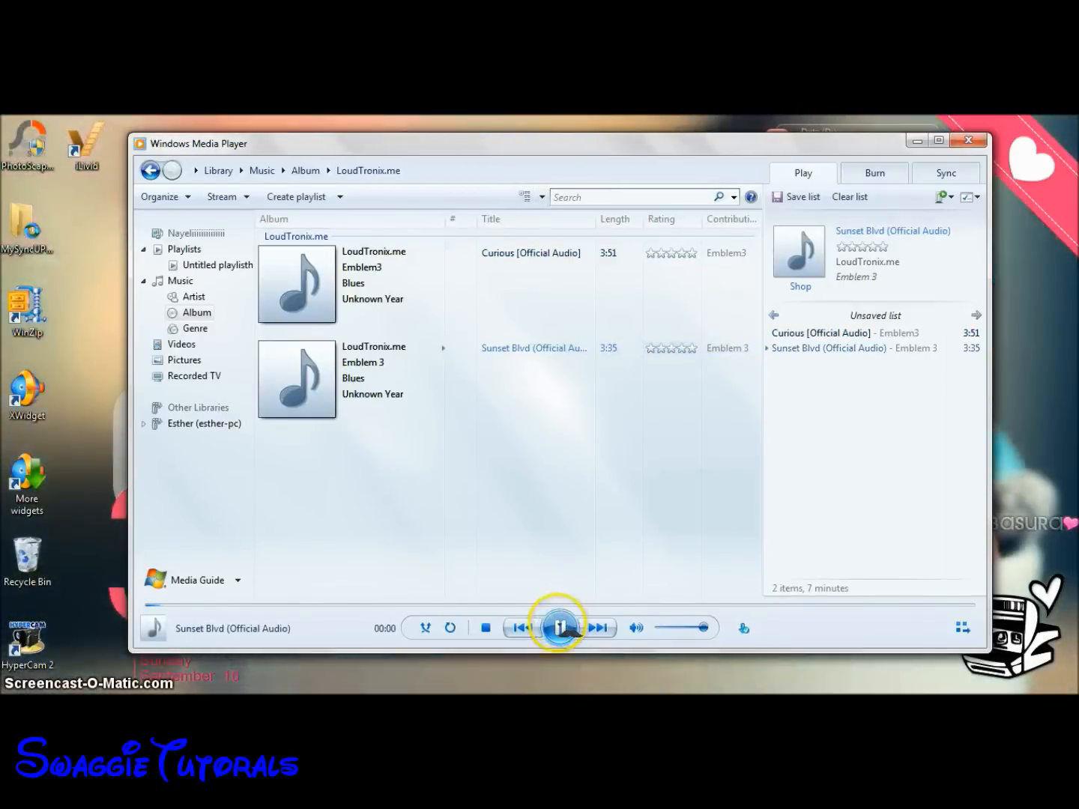
click(559, 628)
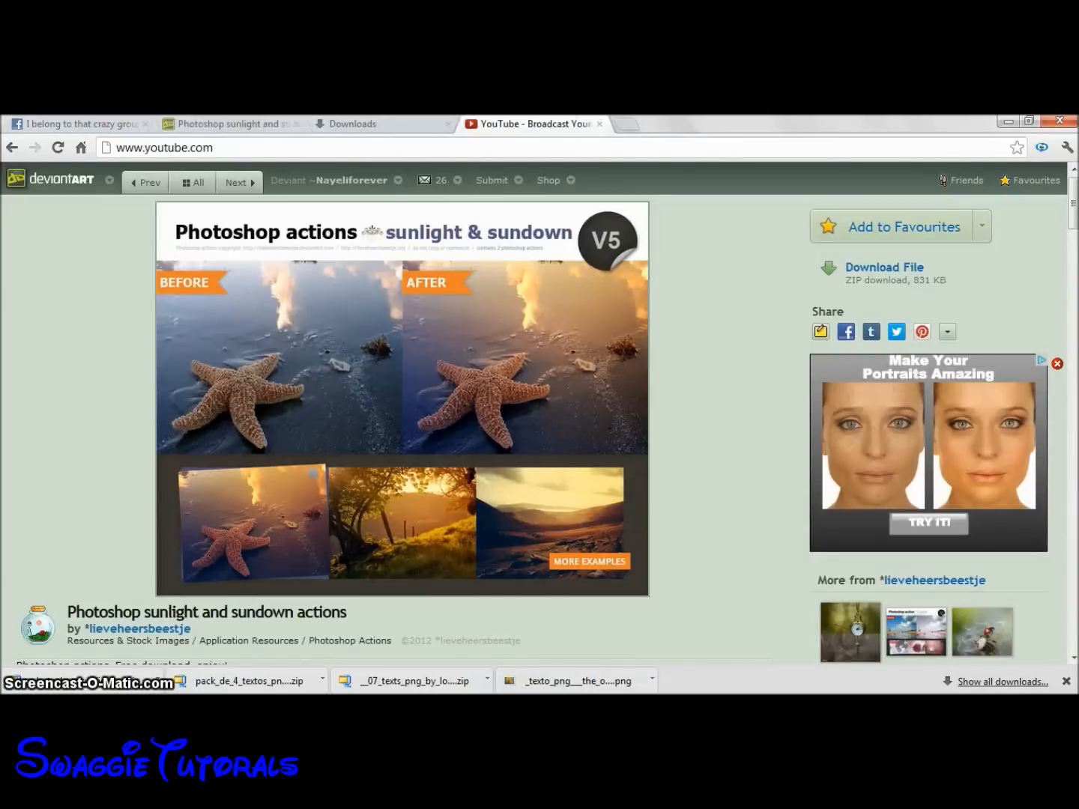
Go to picmonkey.com and open the Collage editor with its three-cell layout.
click(779, 123)
text(www.picmonkey.com)
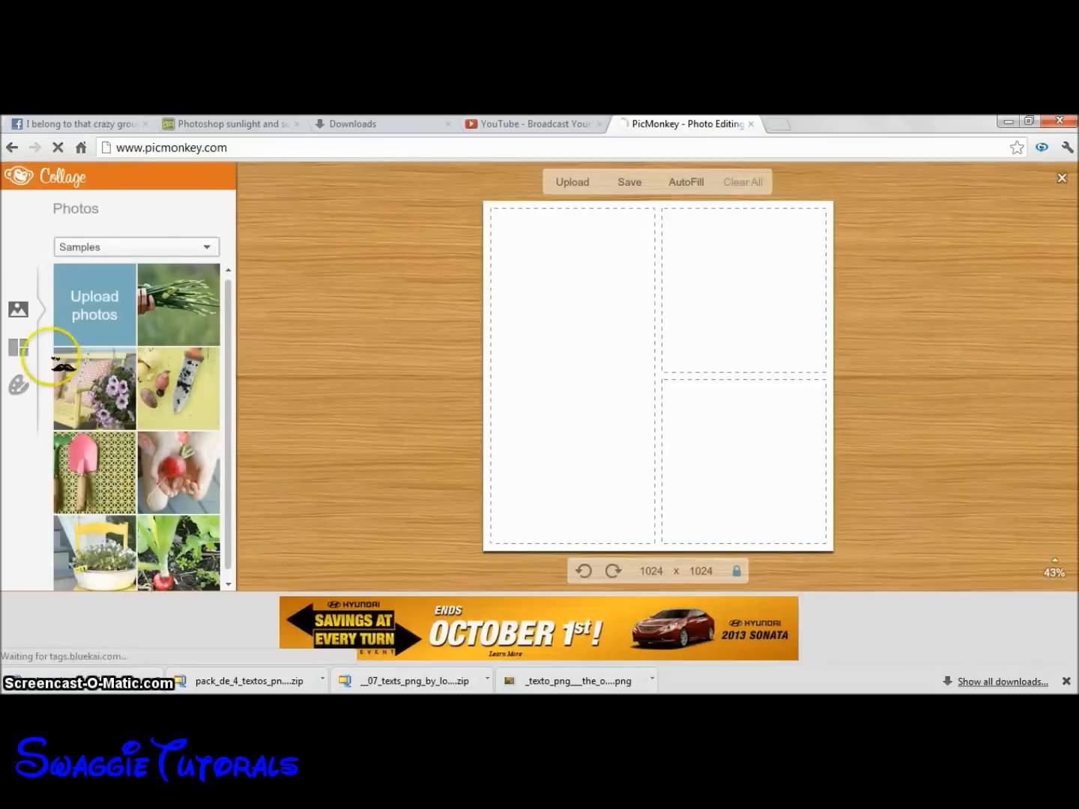
mouse_move(18, 348)
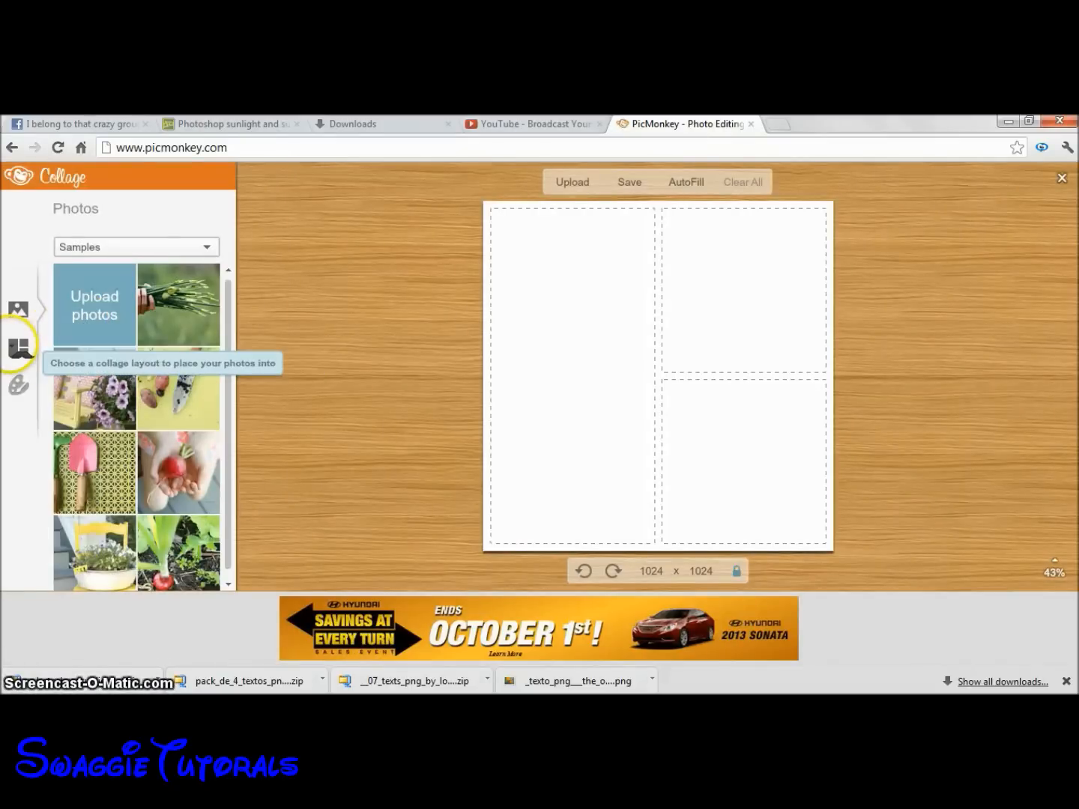
Switch the collage layout to the 5×5 Square Deal grid.
click(18, 347)
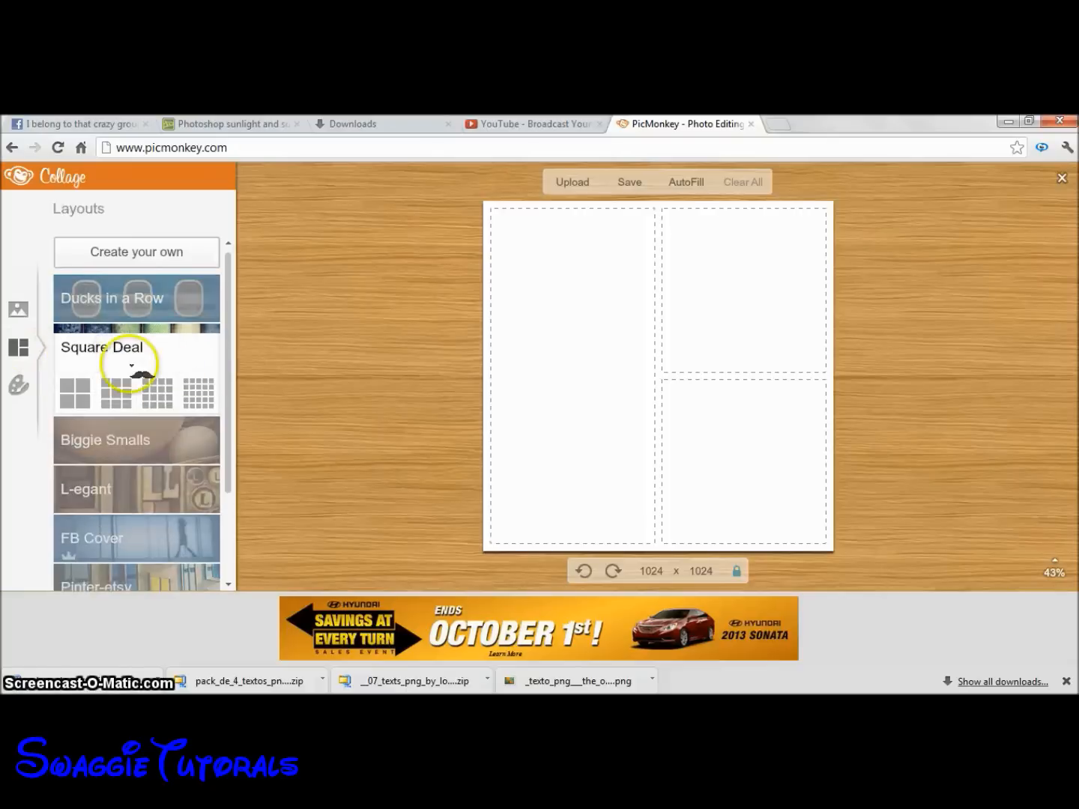
click(198, 393)
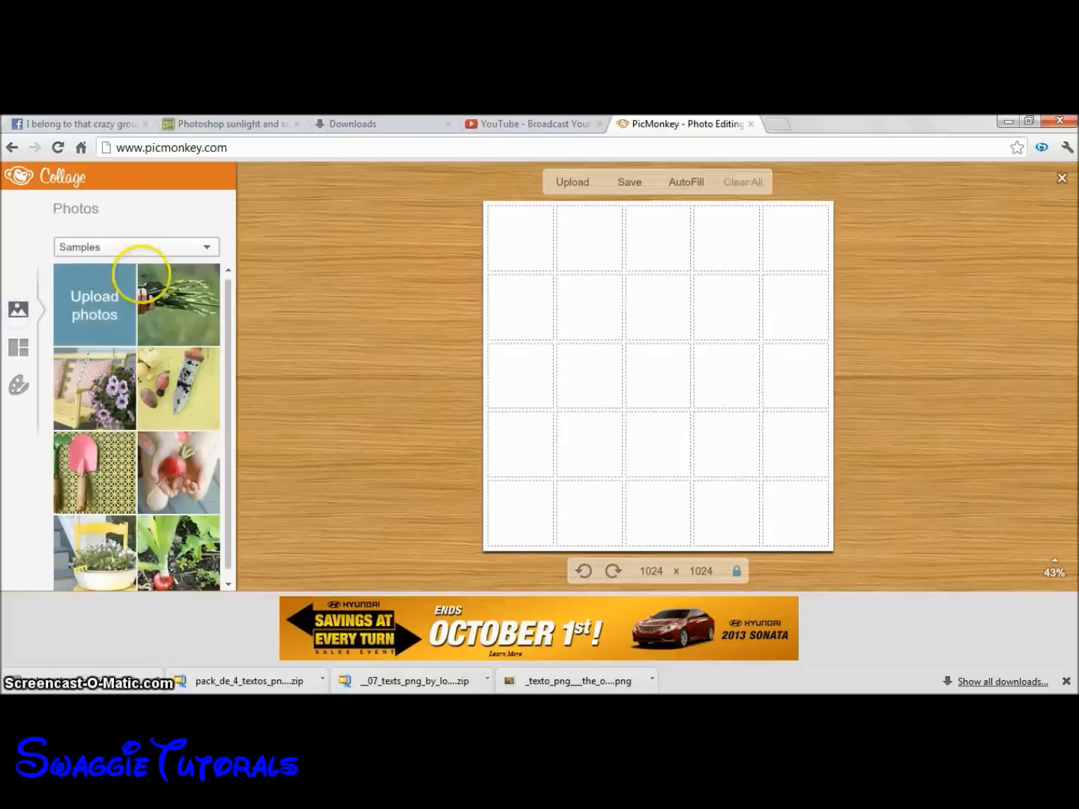
click(94, 305)
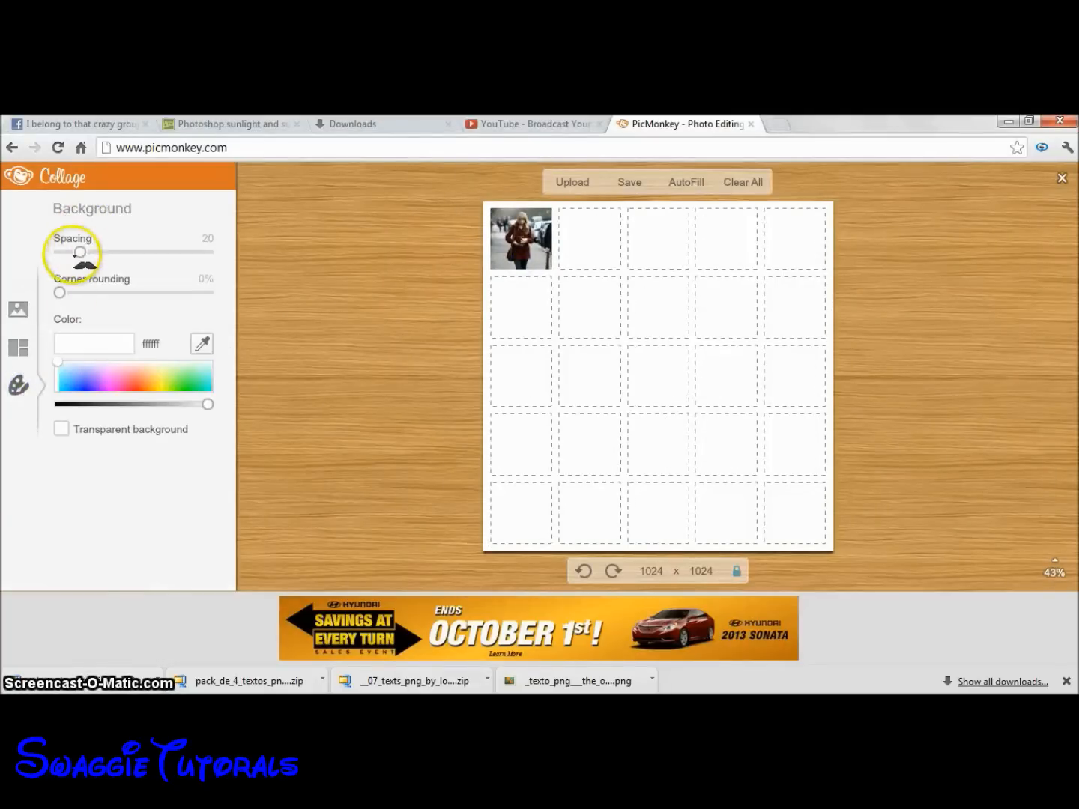
Set cell spacing to 0 and upload Taylor photos, including Taylor (10), into the cells.
drag(81, 253, 59, 254)
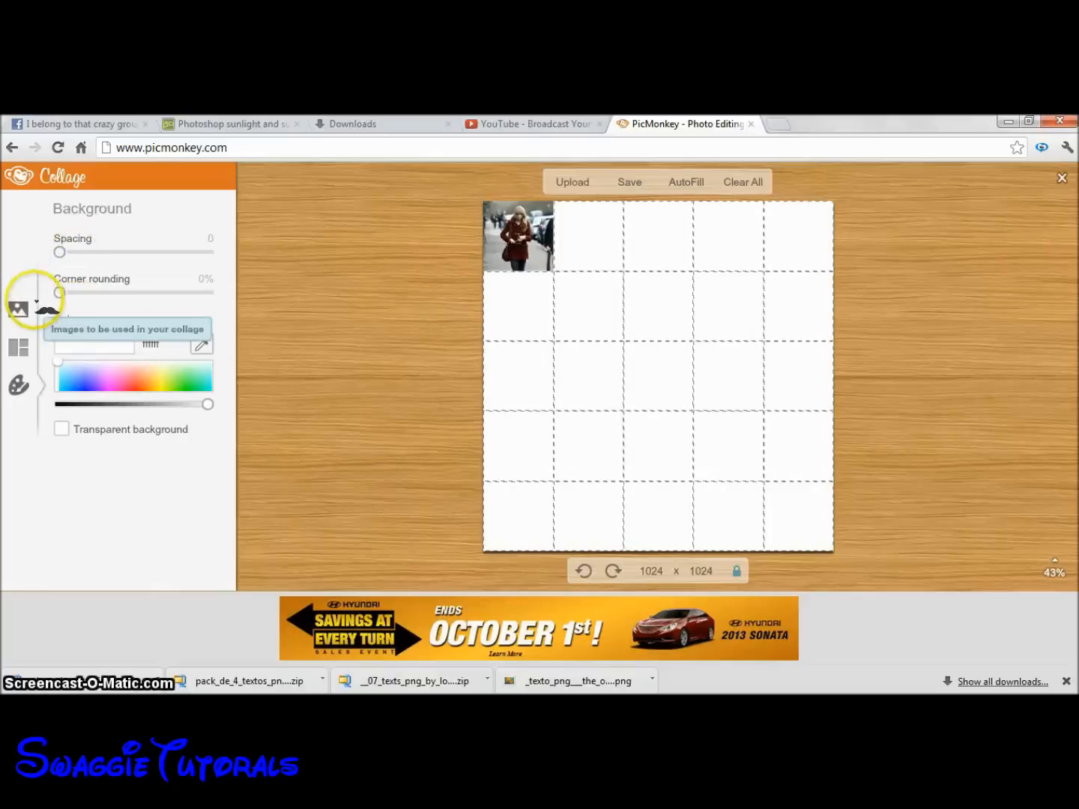
click(17, 309)
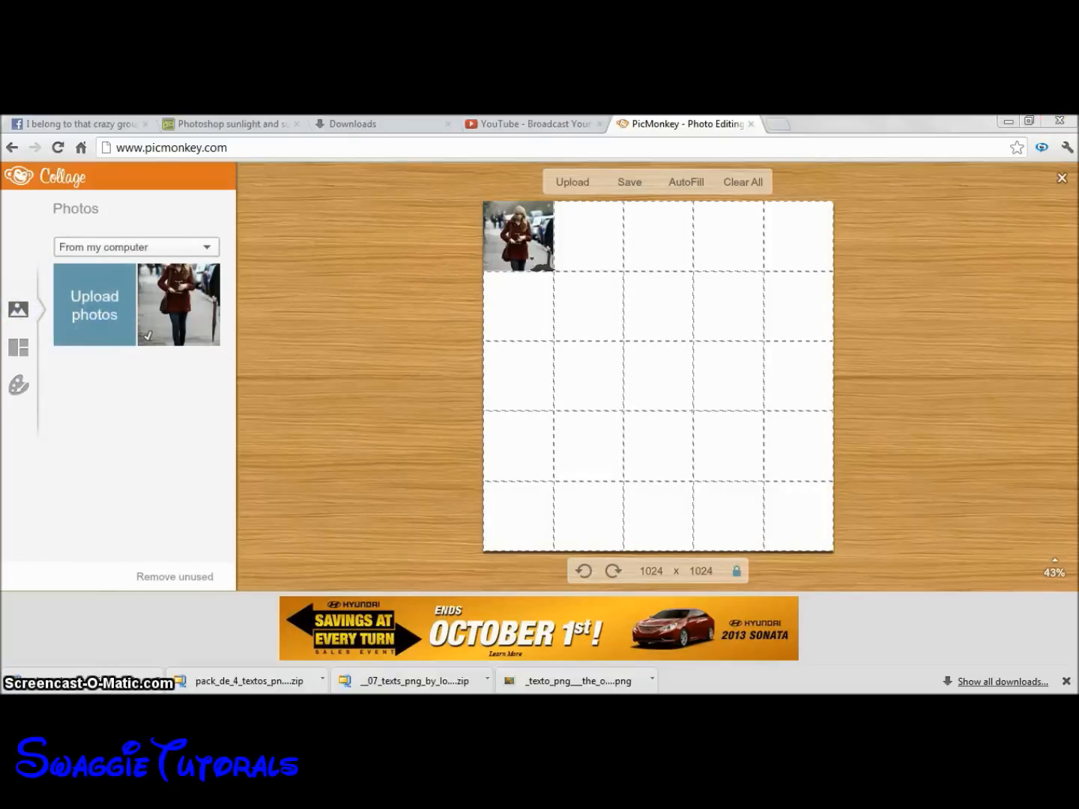
click(93, 305)
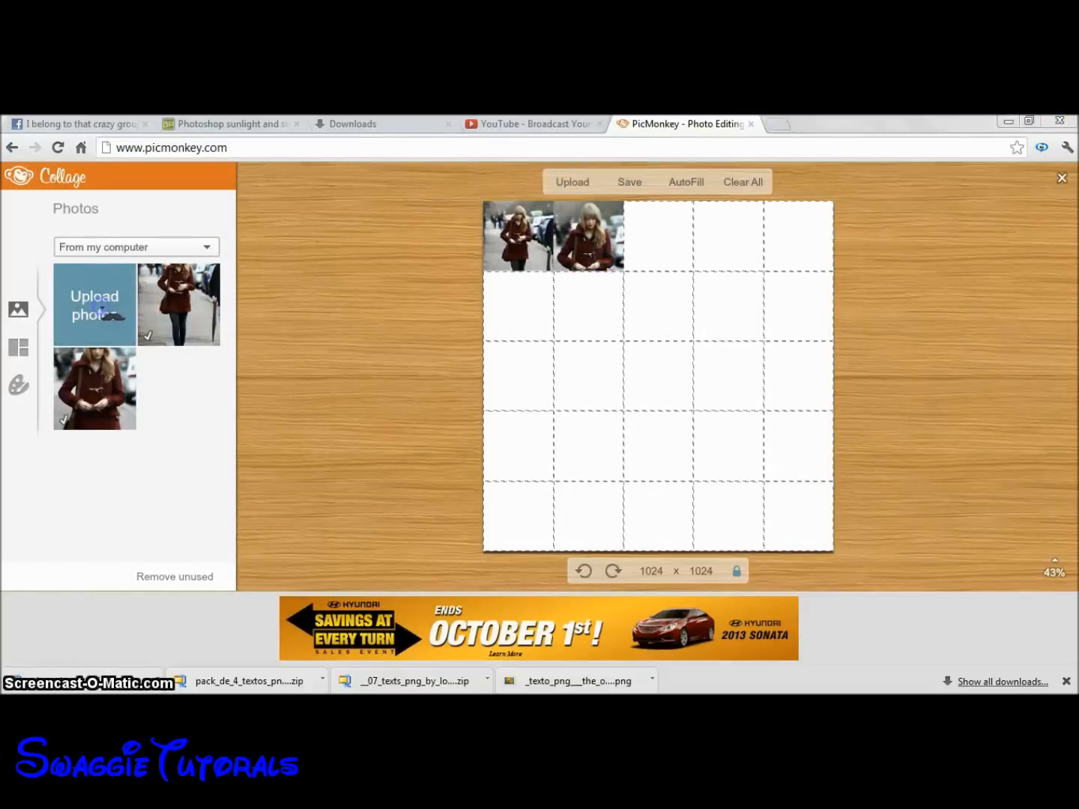
click(93, 304)
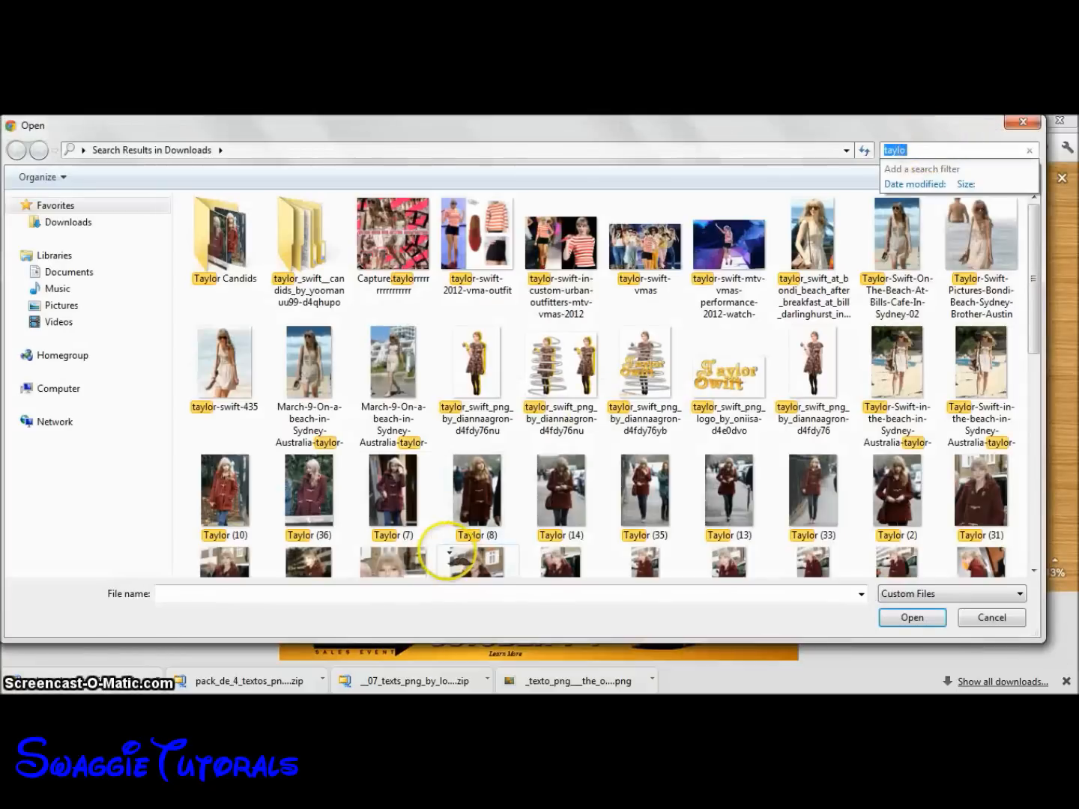
click(224, 492)
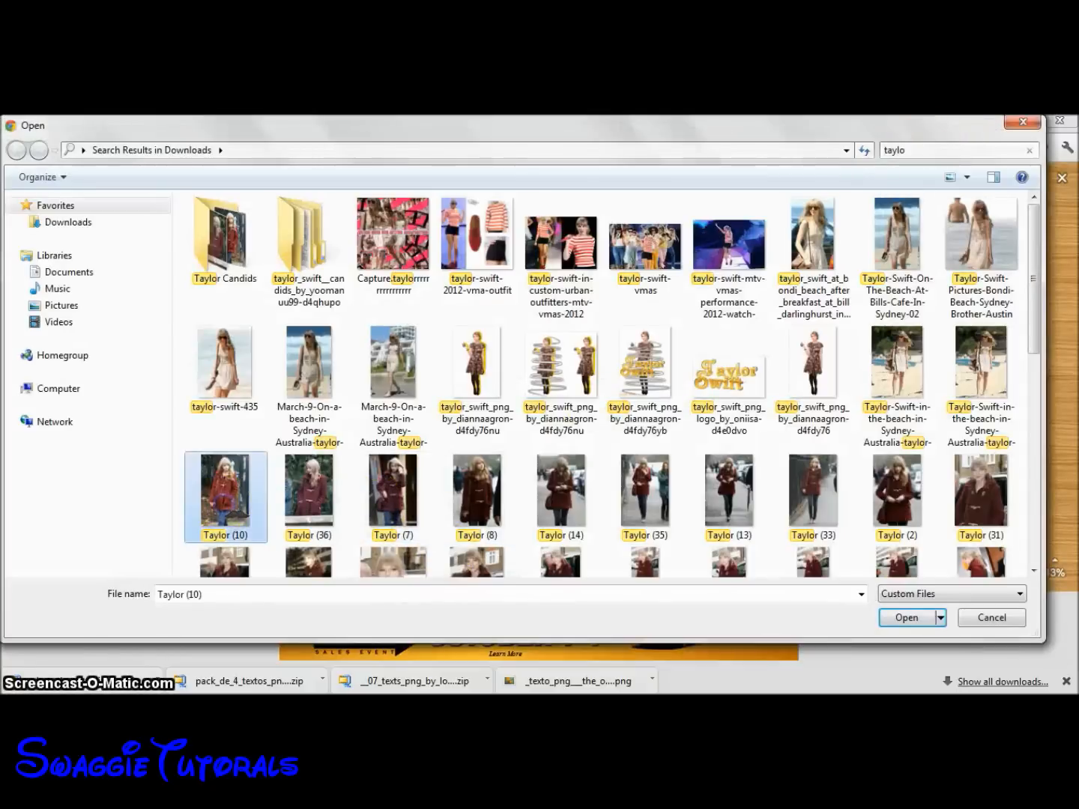
click(906, 617)
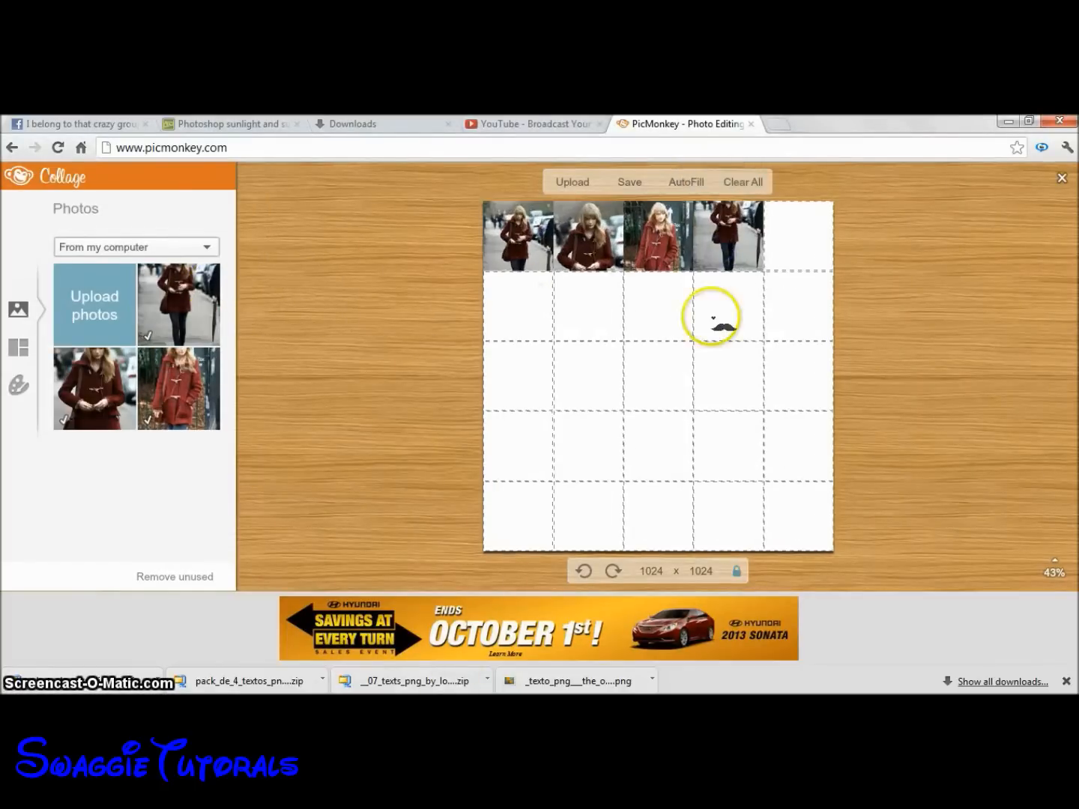
click(686, 181)
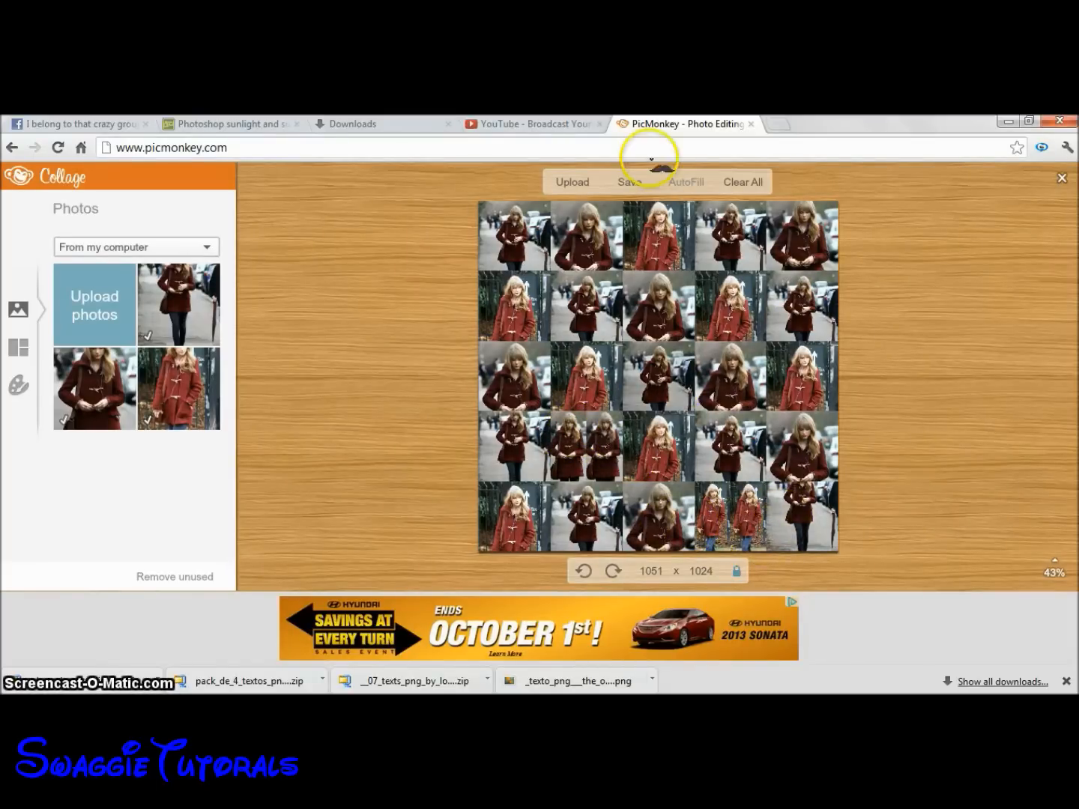
Save the collage to Downloads with 'taylor.' appended to the file name.
click(628, 181)
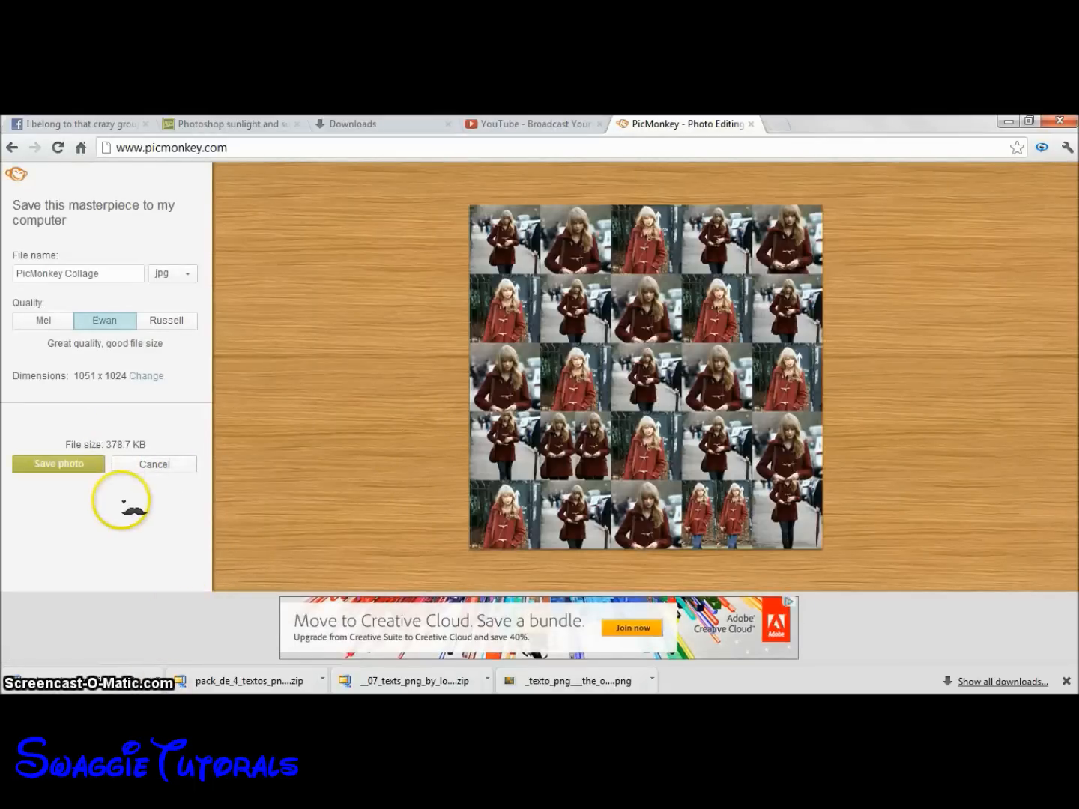
click(57, 464)
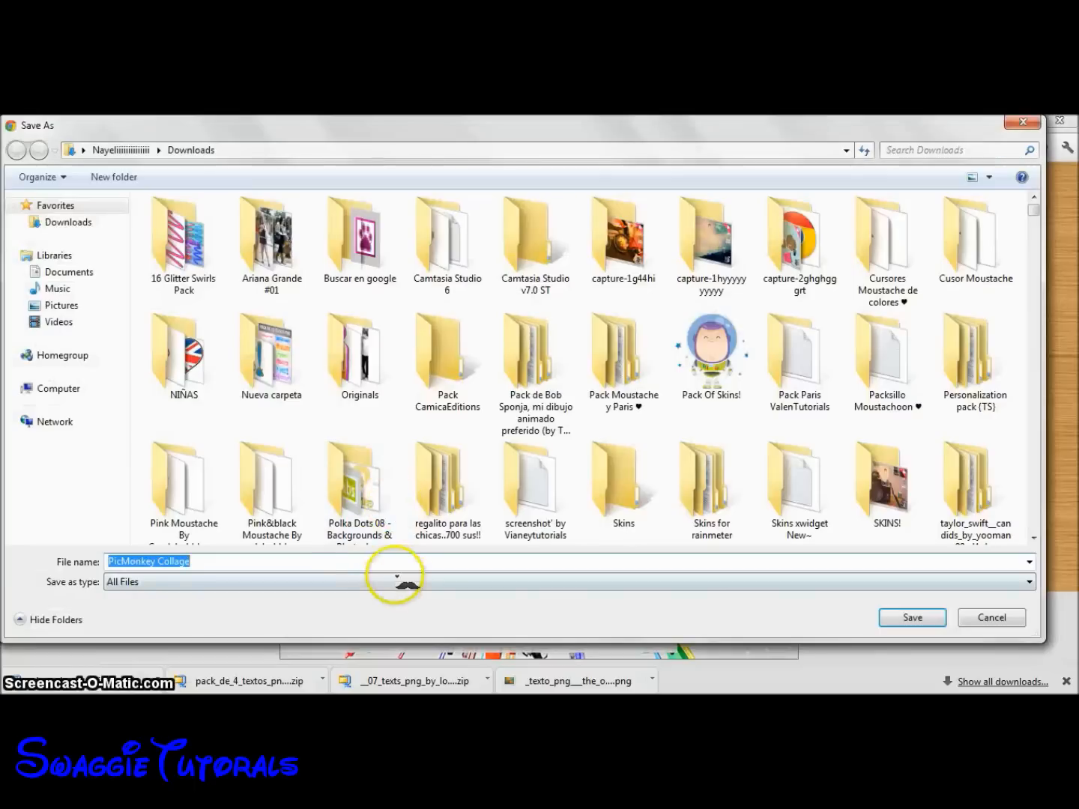
click(345, 561)
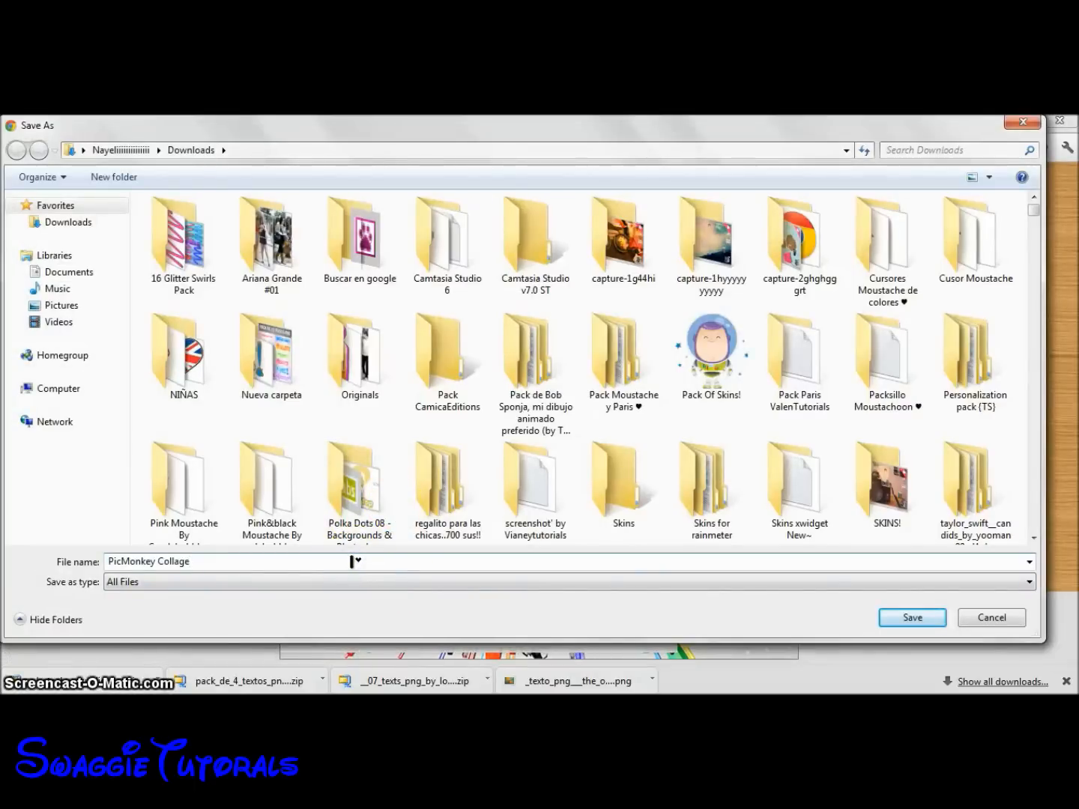
text(taylor.)
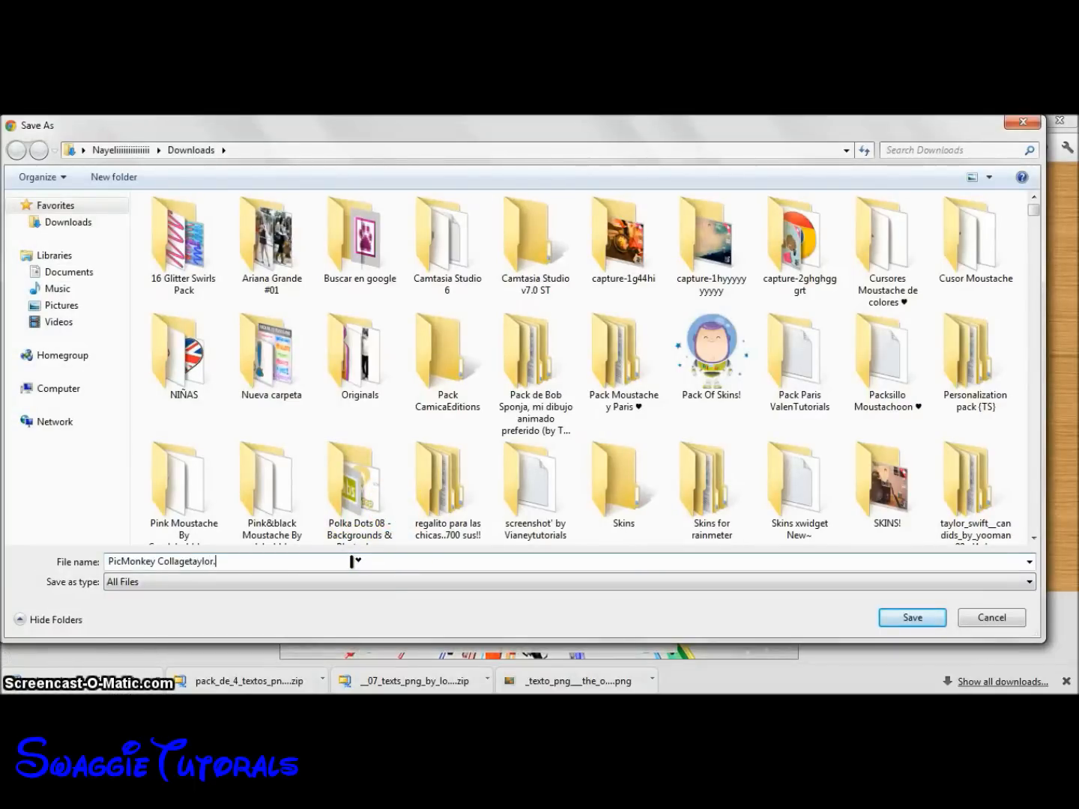
click(990, 617)
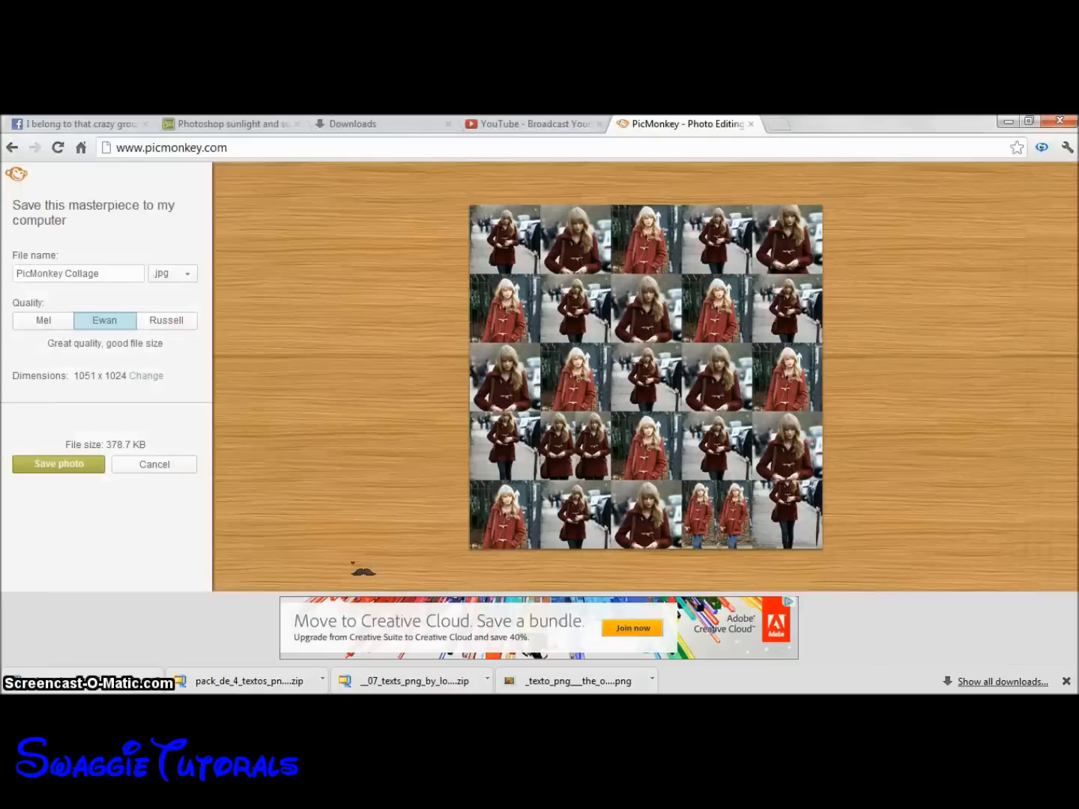
click(57, 464)
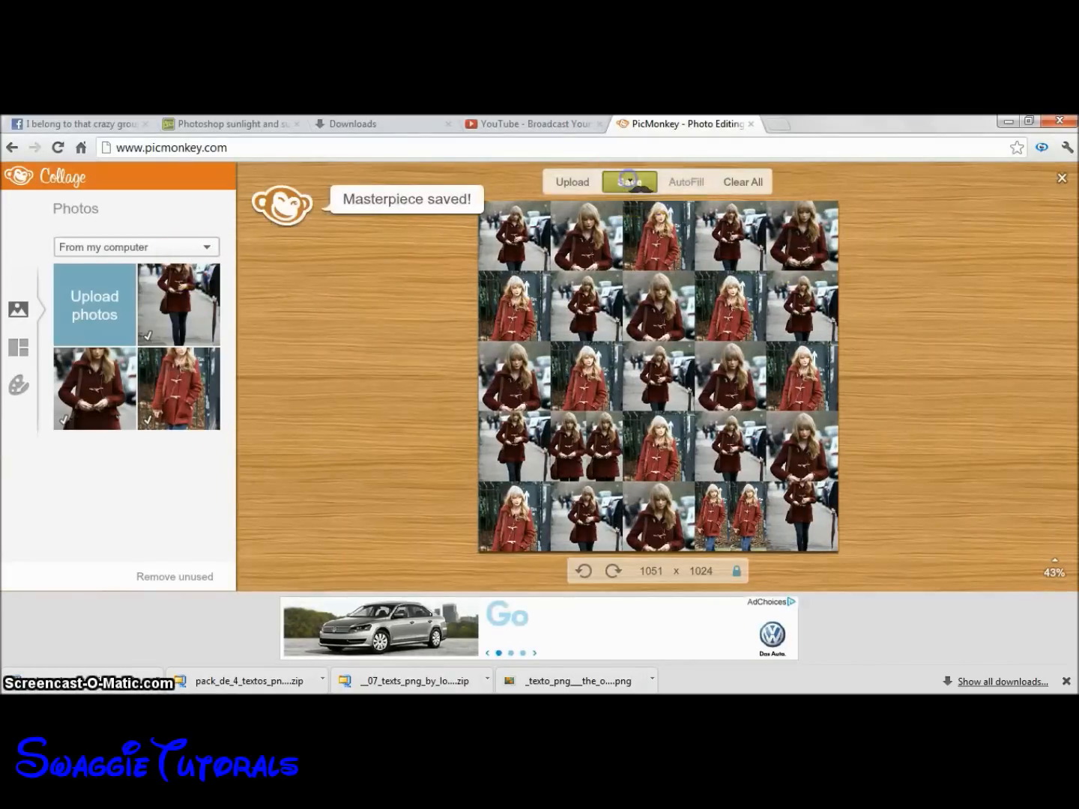
Re-save the collage, correcting the name to PicMonkey Collage.taylorgg.jpg.
click(629, 181)
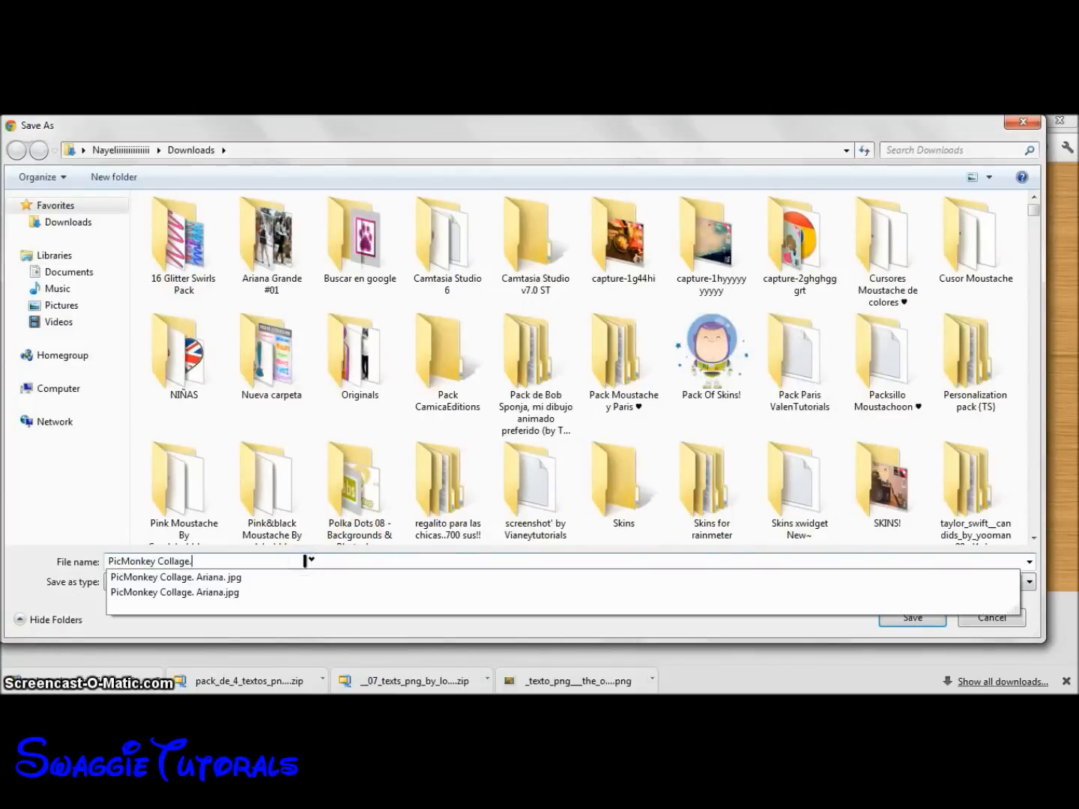
text(taylor.jpg)
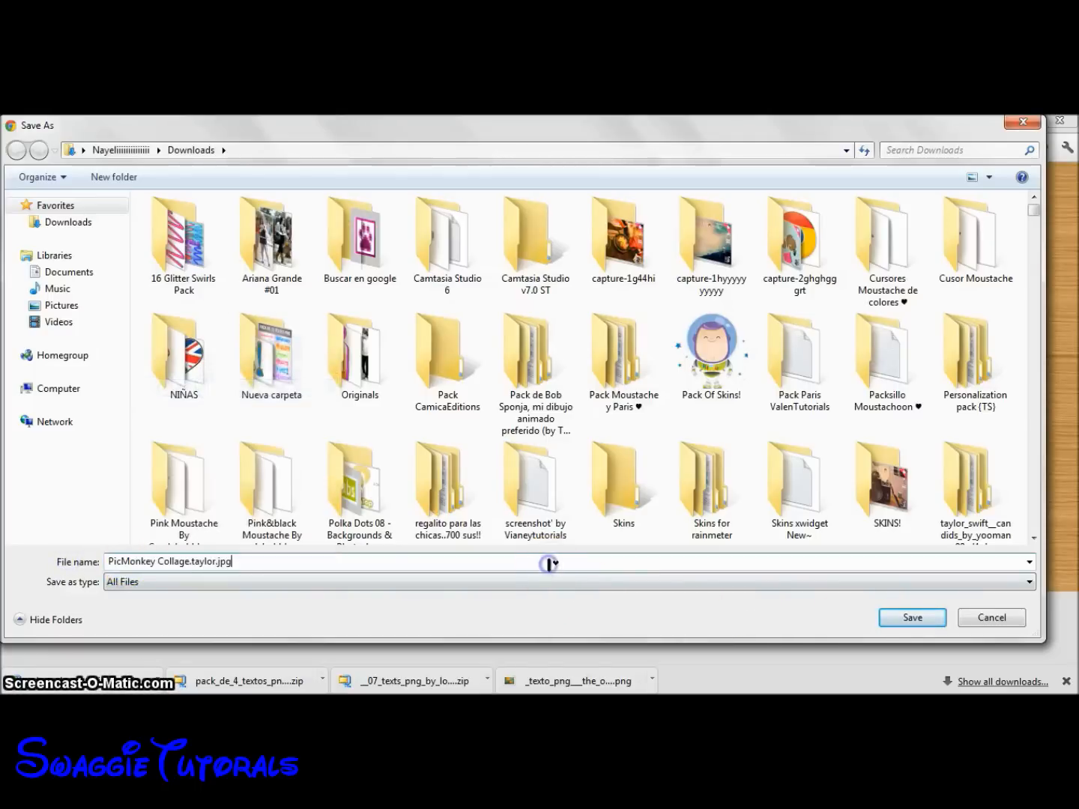
click(911, 617)
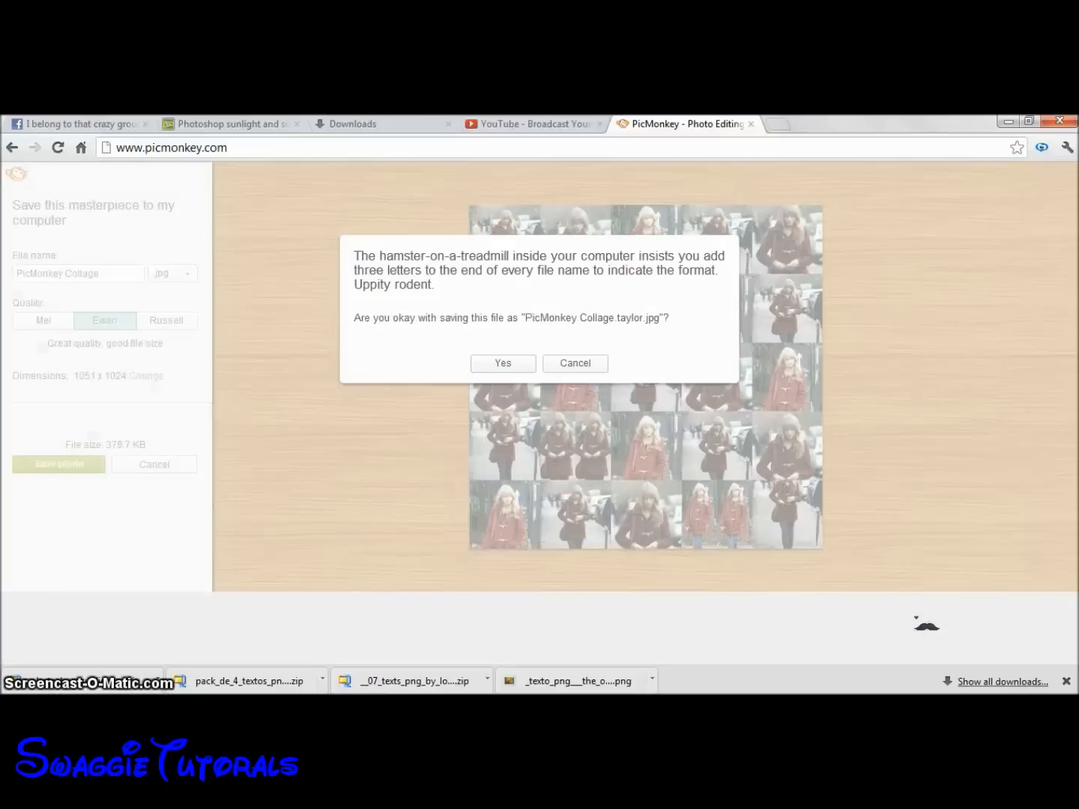
click(502, 363)
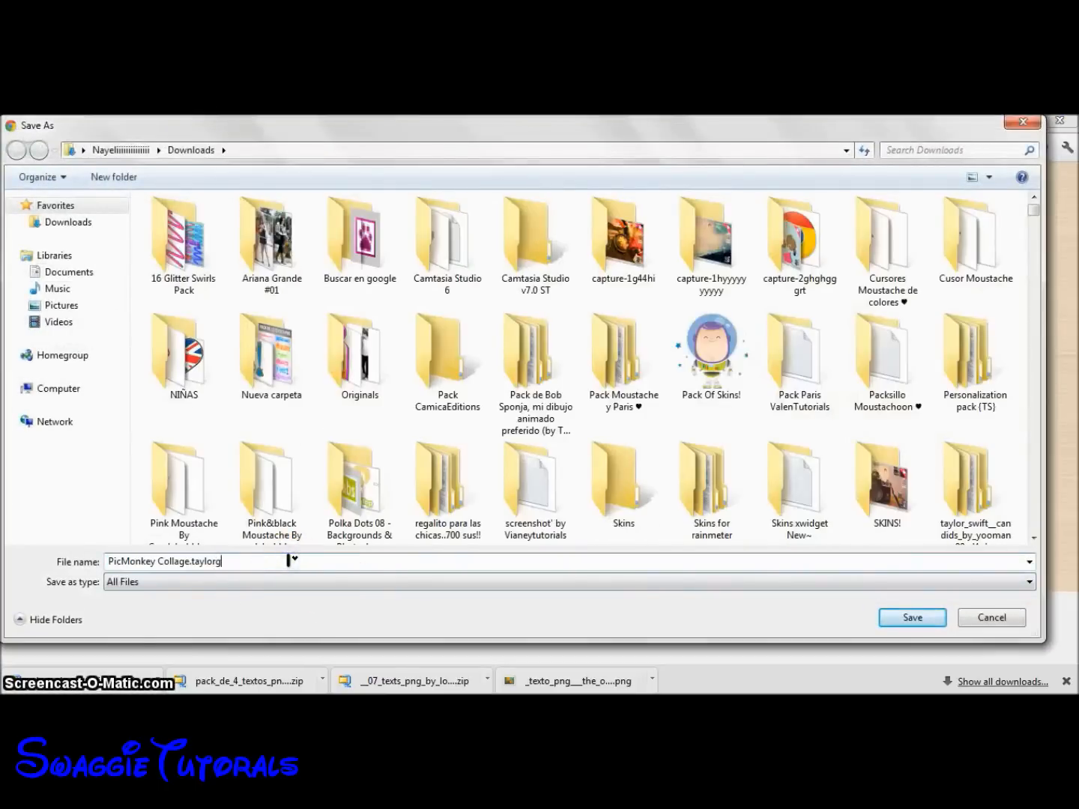
text(g.jpg)
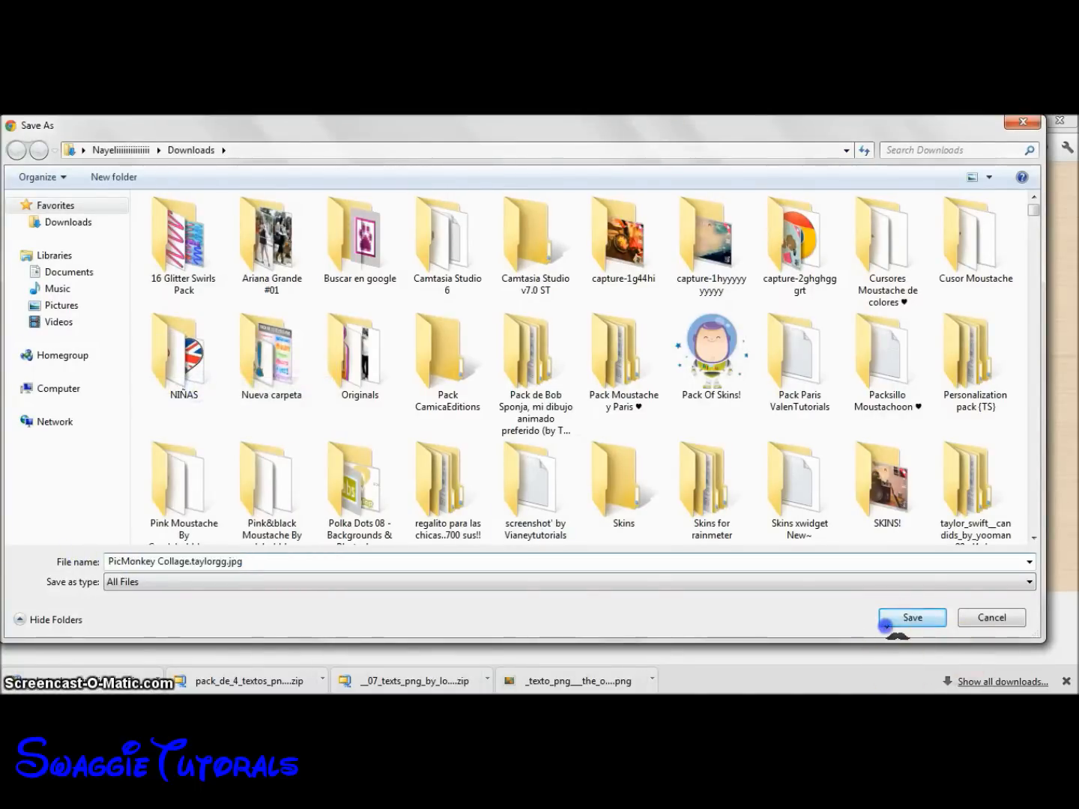
click(912, 617)
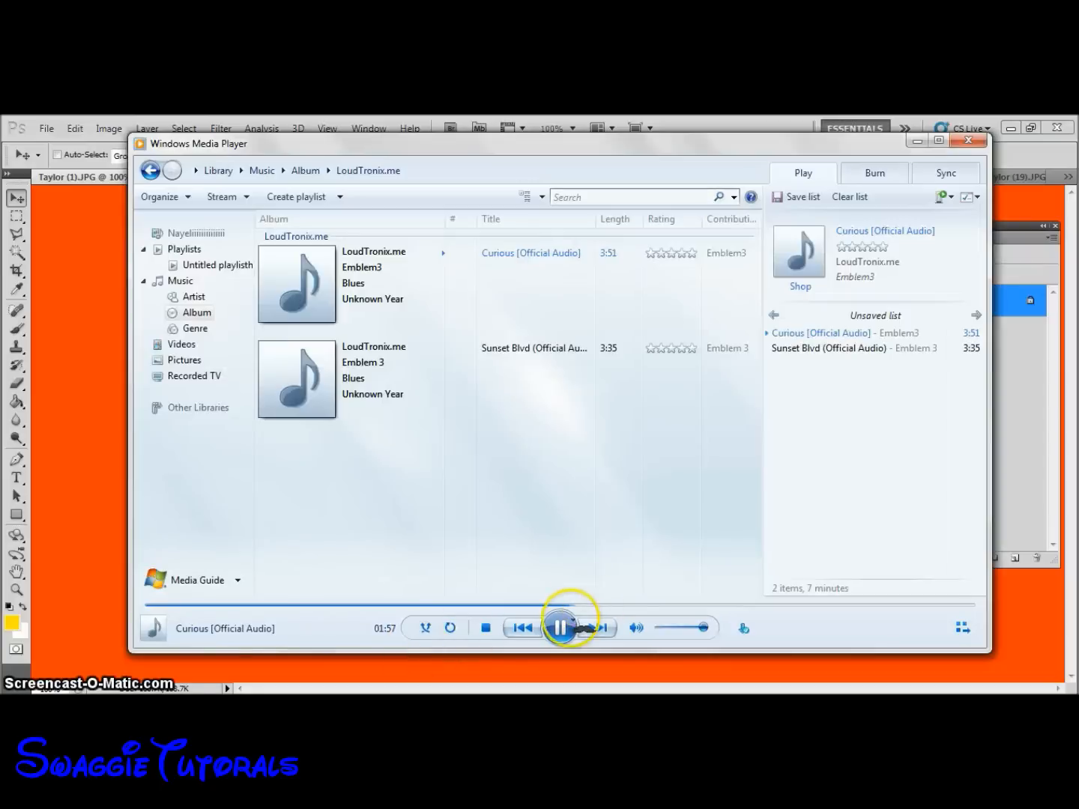
Pause the music, open PicMonkey Collage.taylorgg.jpg, and switch back to Taylor (1).JPG.
click(560, 628)
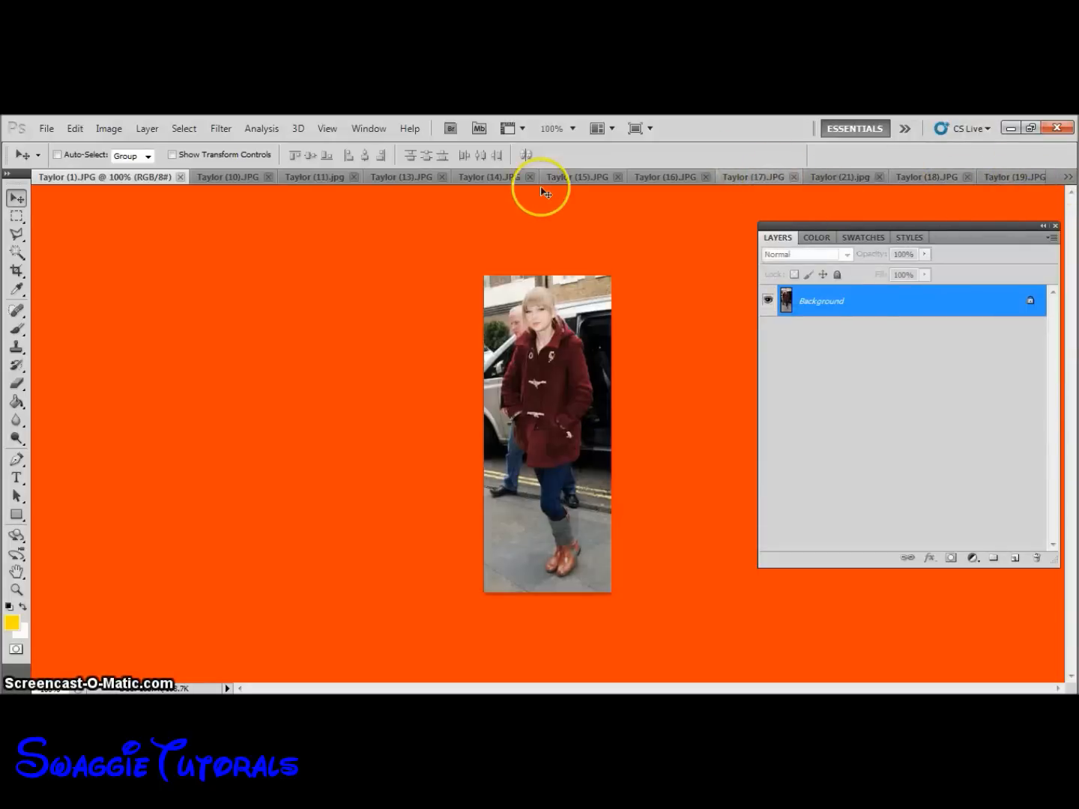
click(45, 128)
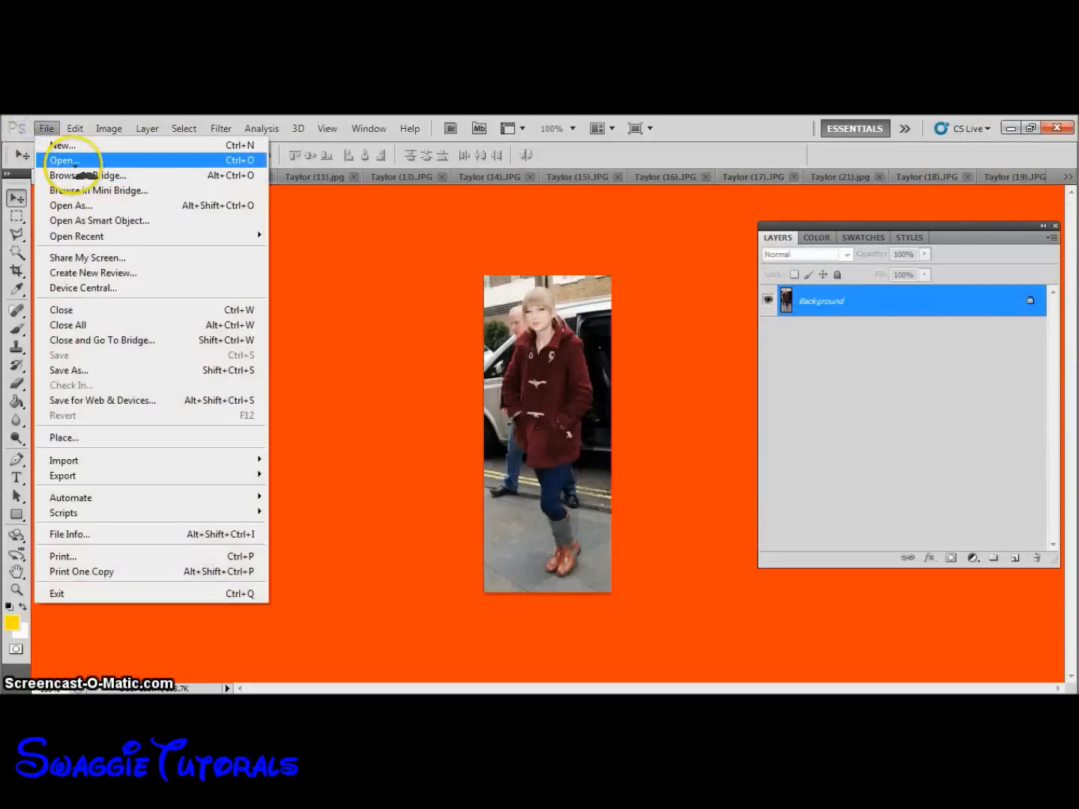
click(62, 160)
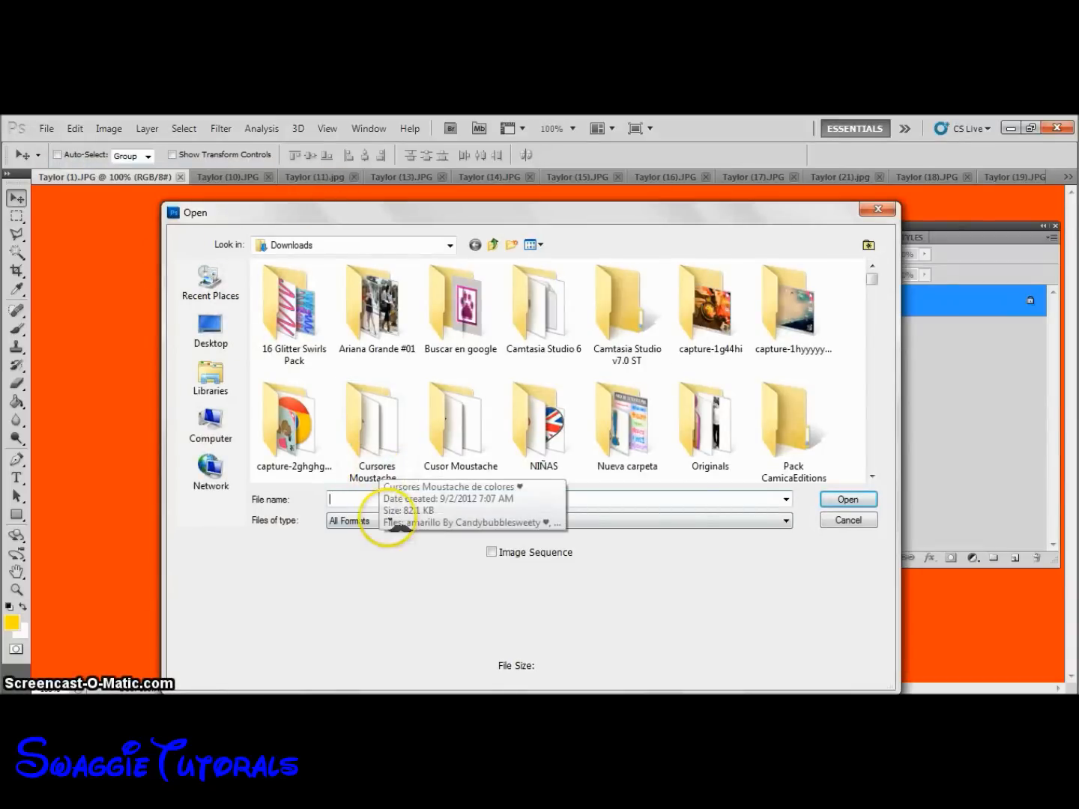
right_click(349, 499)
text(PicMonkey Collage.taylorgg.jp)
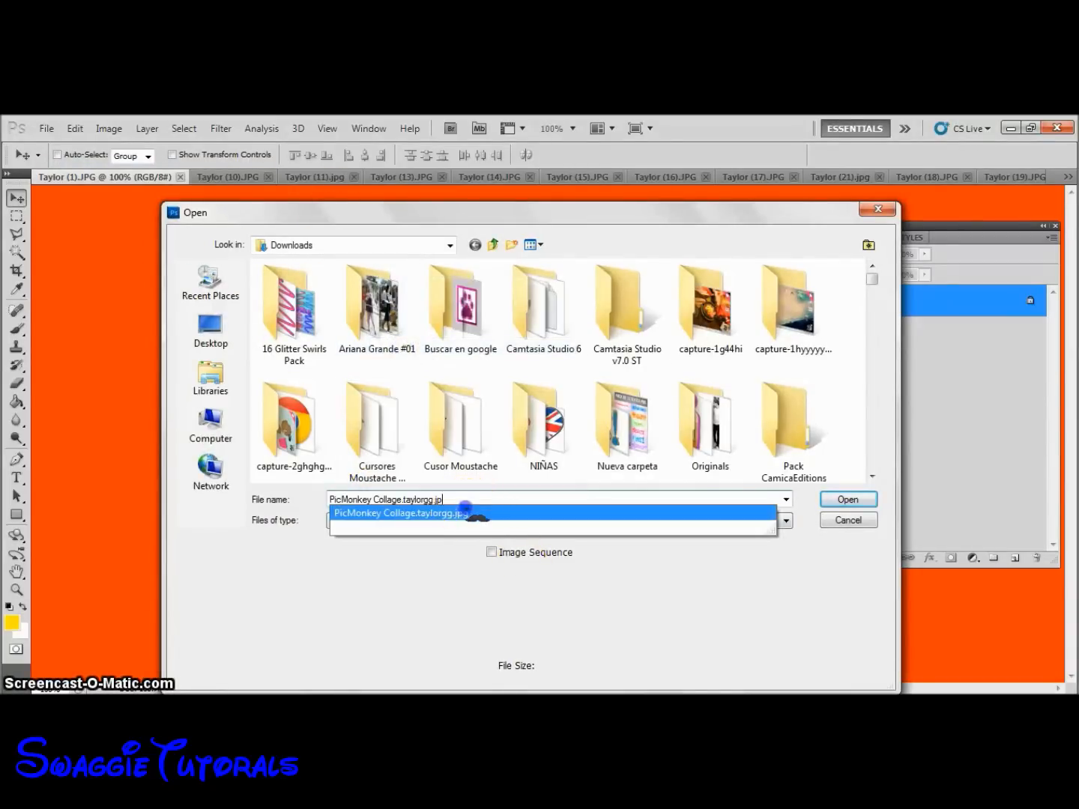
click(848, 499)
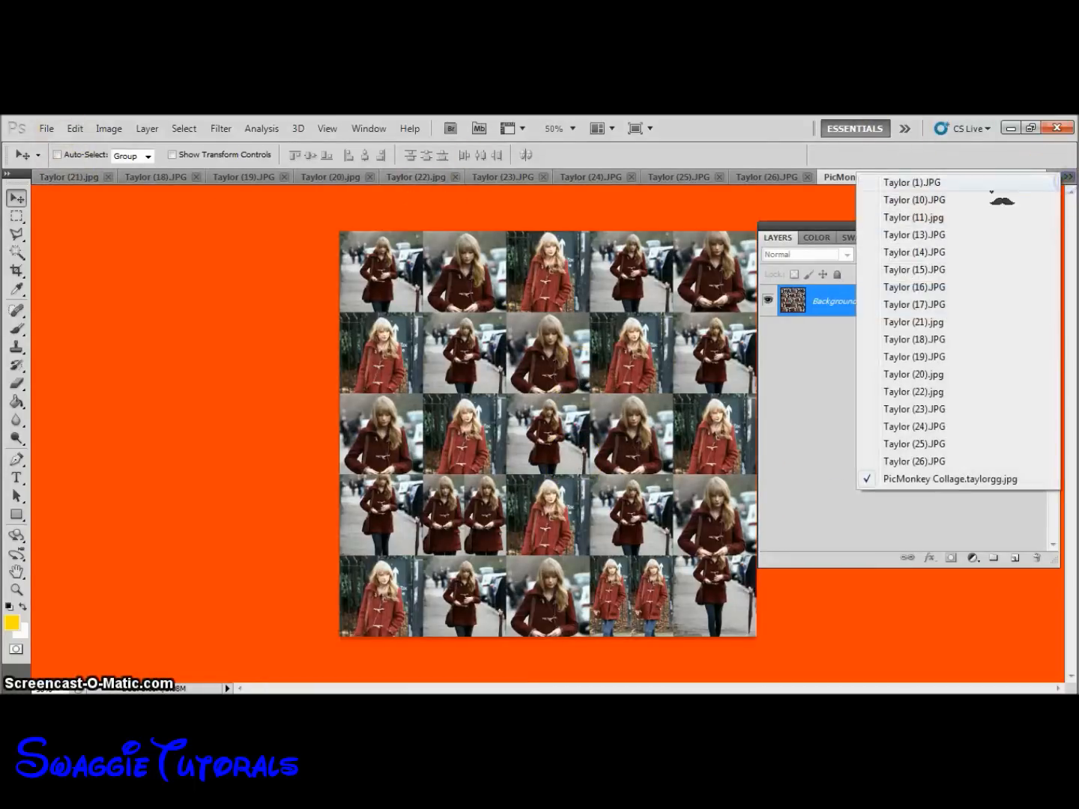
click(910, 182)
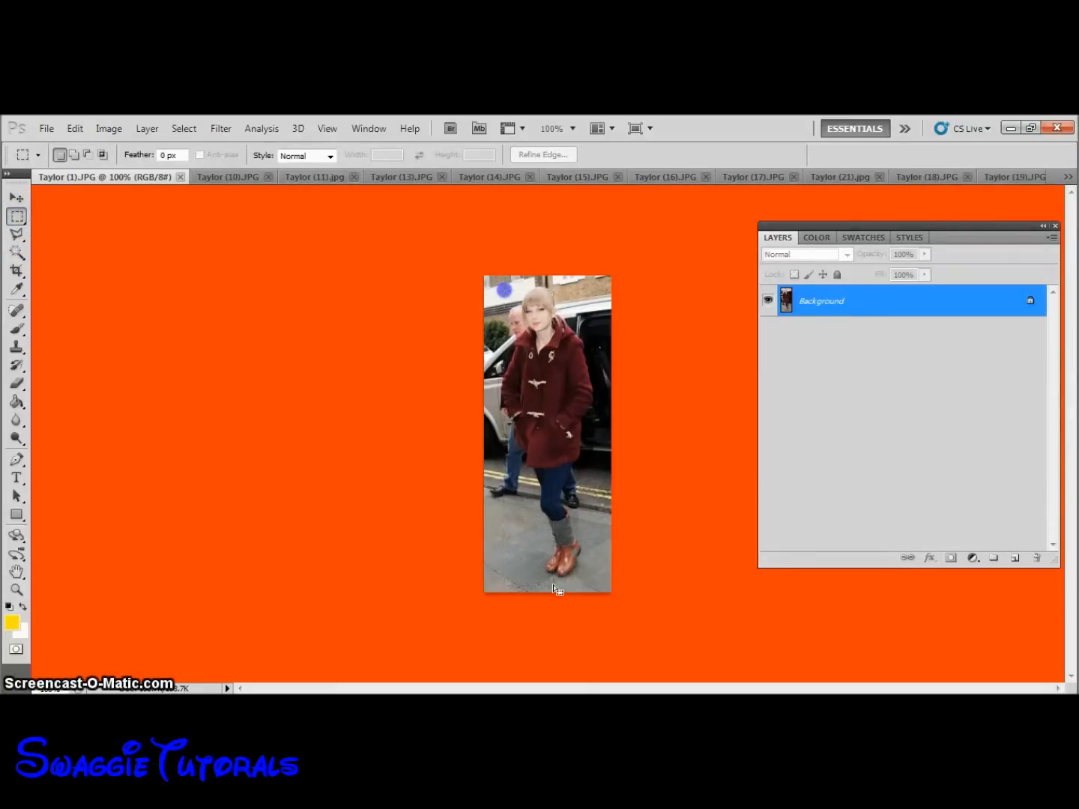
Marquee-select the standing figure strip, add Layer 1, and convert Background to Layer 0.
drag(528, 283, 566, 580)
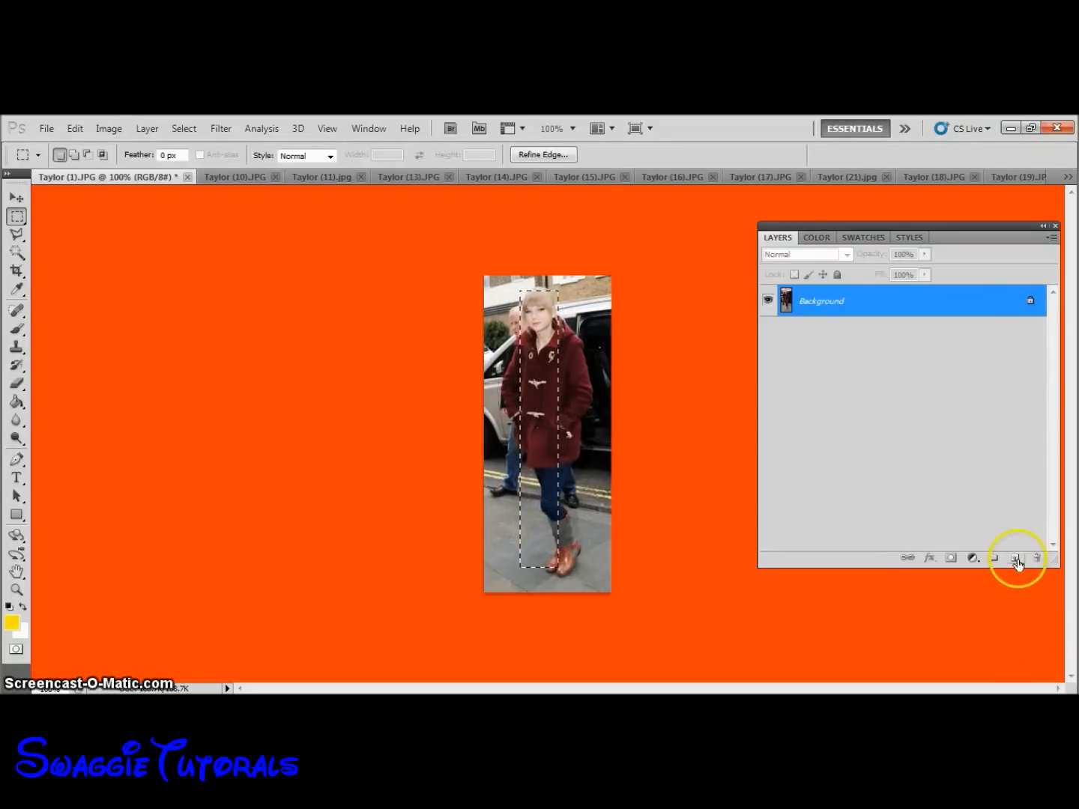
click(1015, 557)
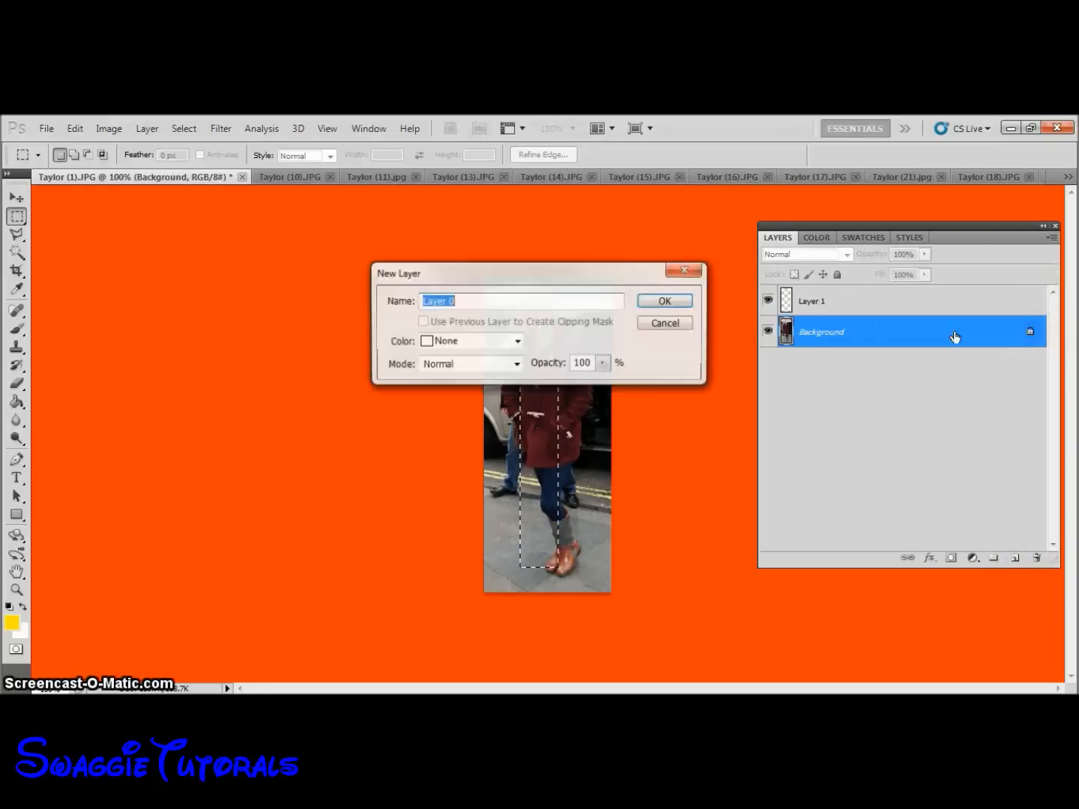
click(662, 300)
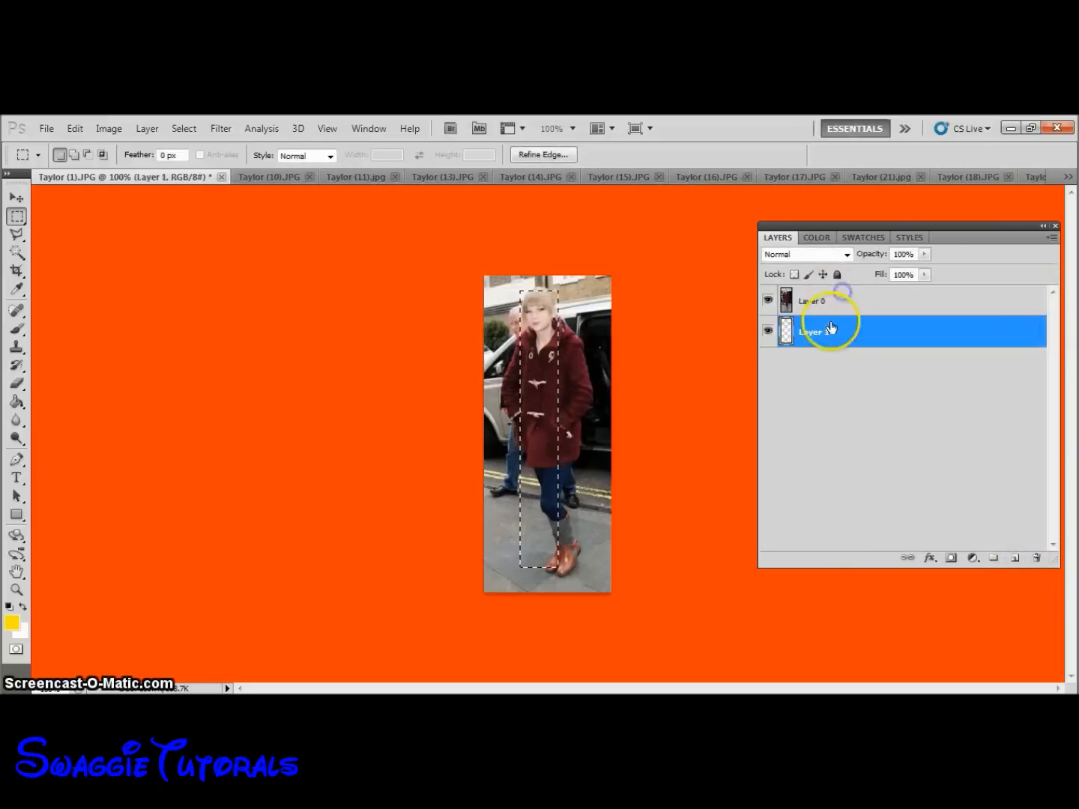
click(812, 301)
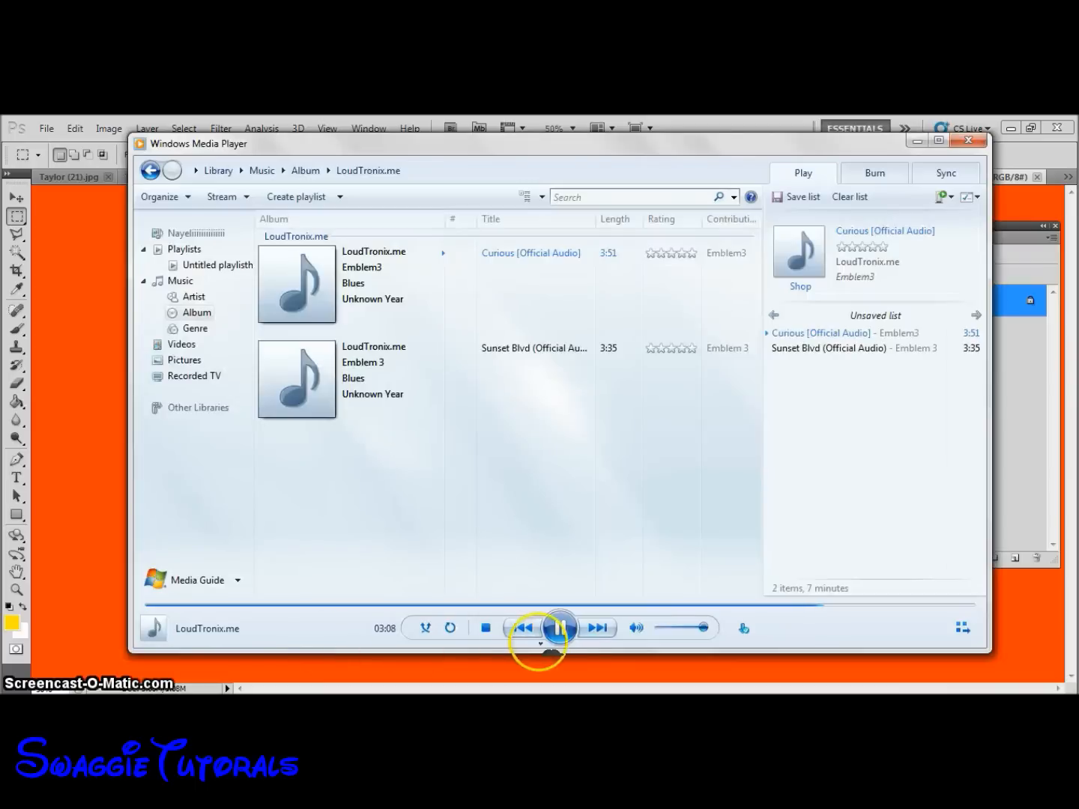
Skip to another song and open the Taylor GIF cut-out from Documents.
click(559, 627)
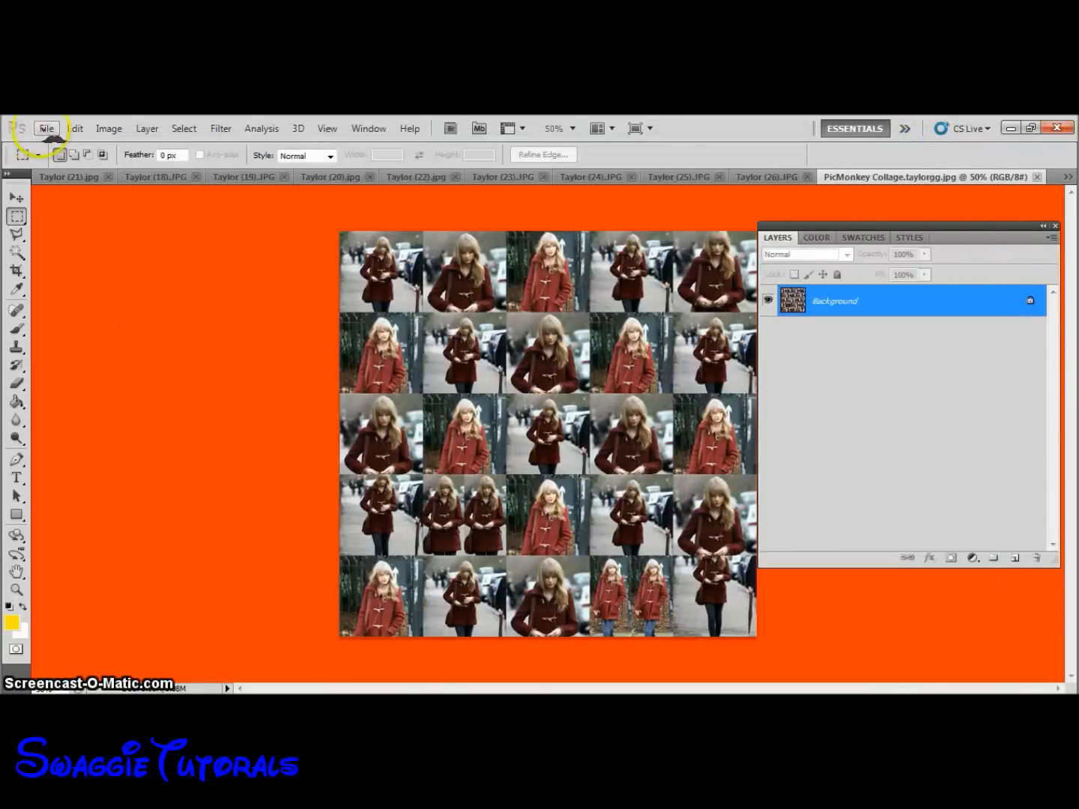
click(47, 129)
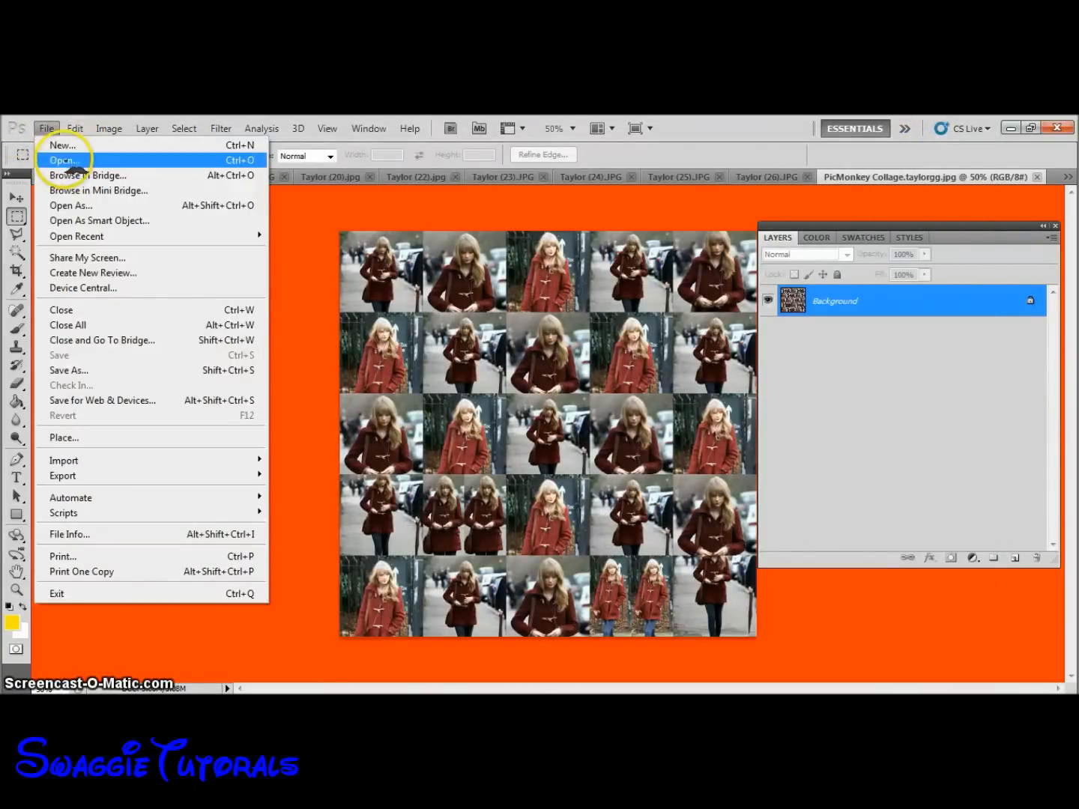
click(63, 159)
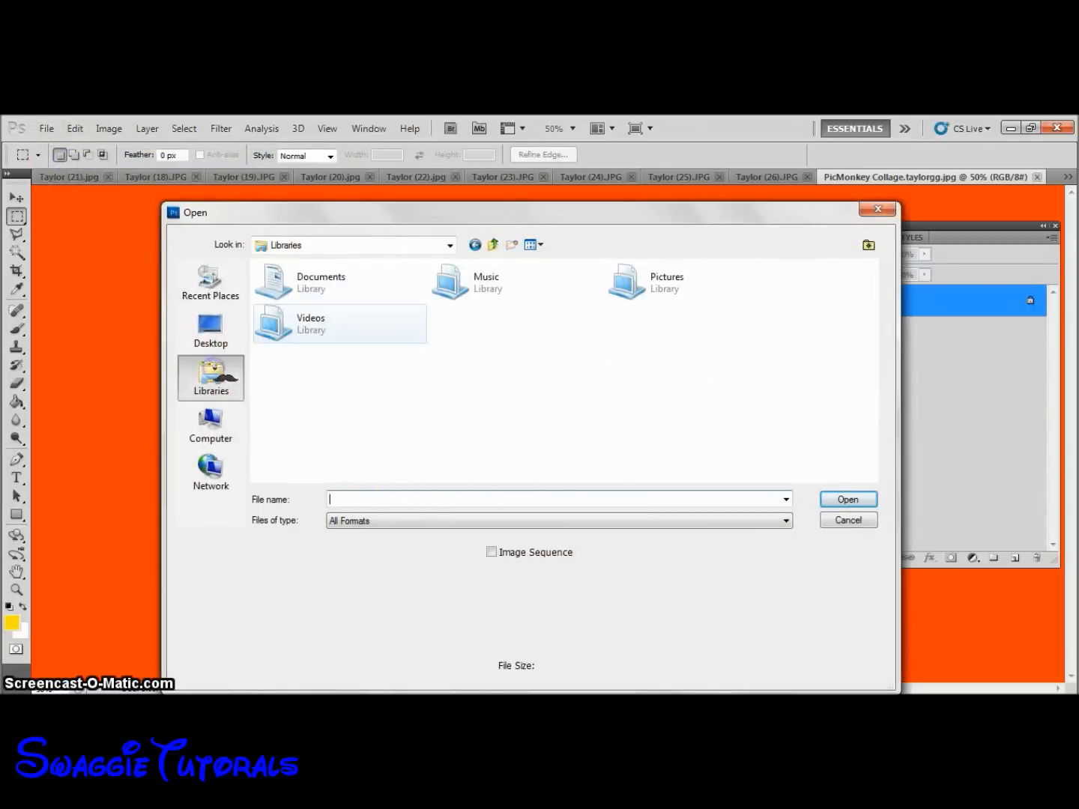
double_click(321, 281)
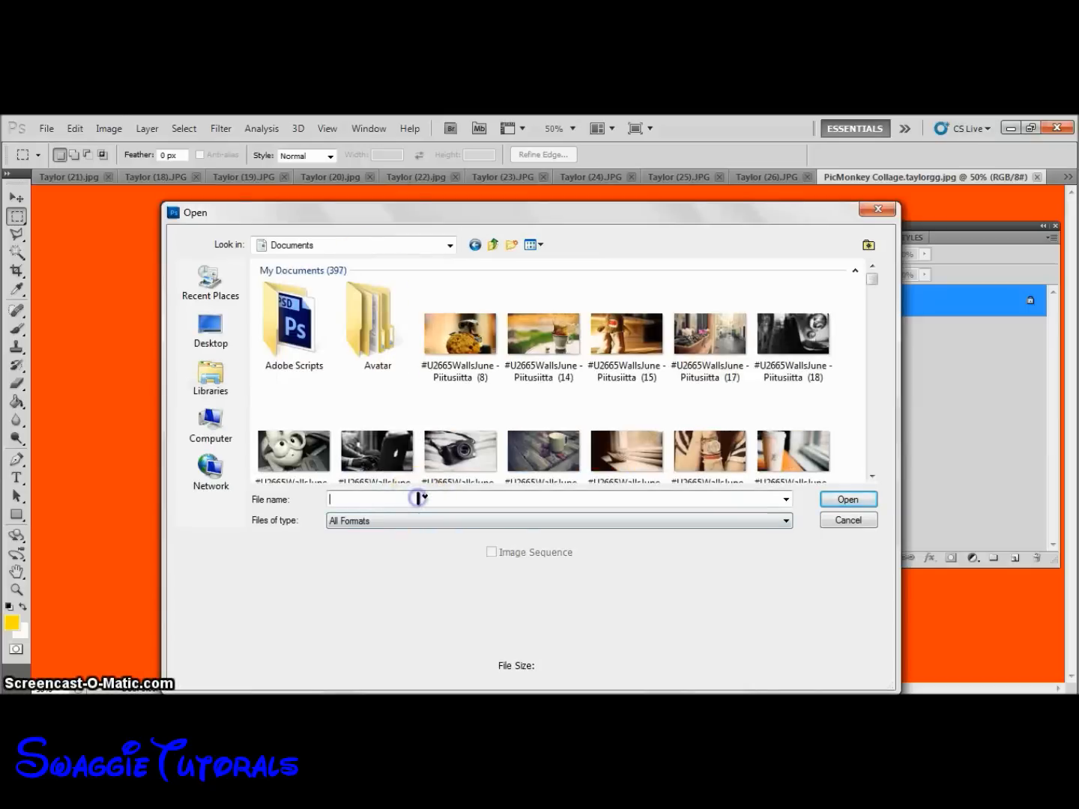
text(taylo)
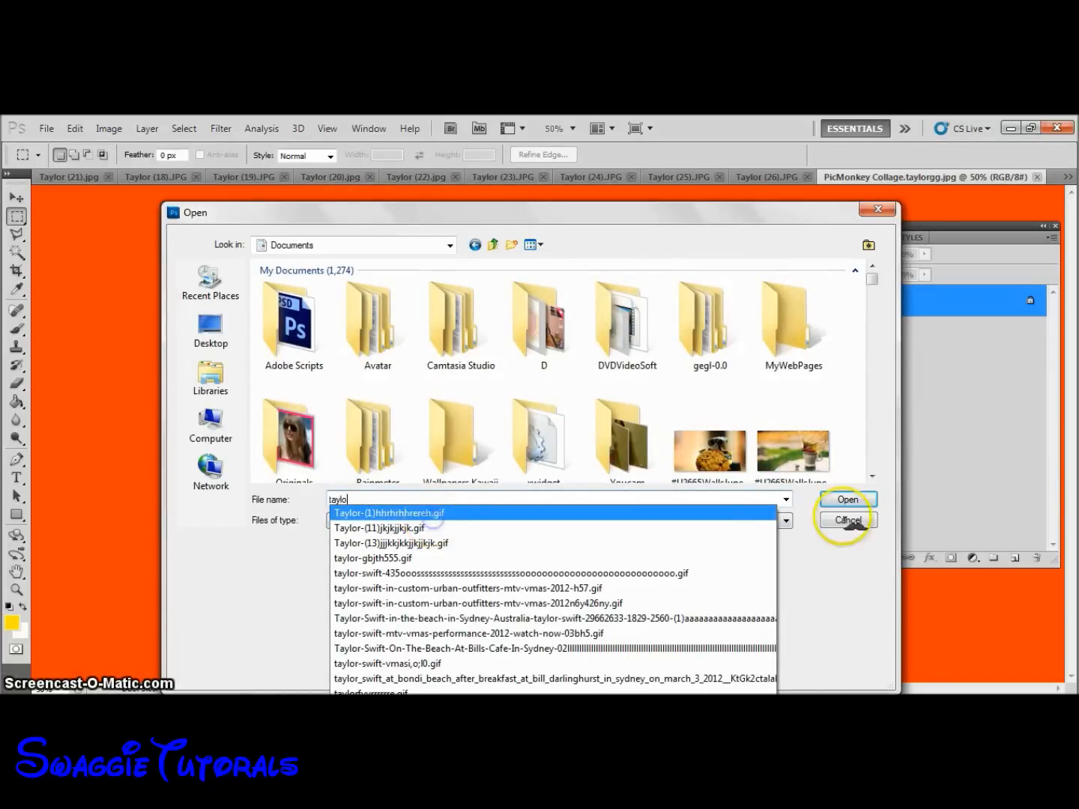
click(846, 500)
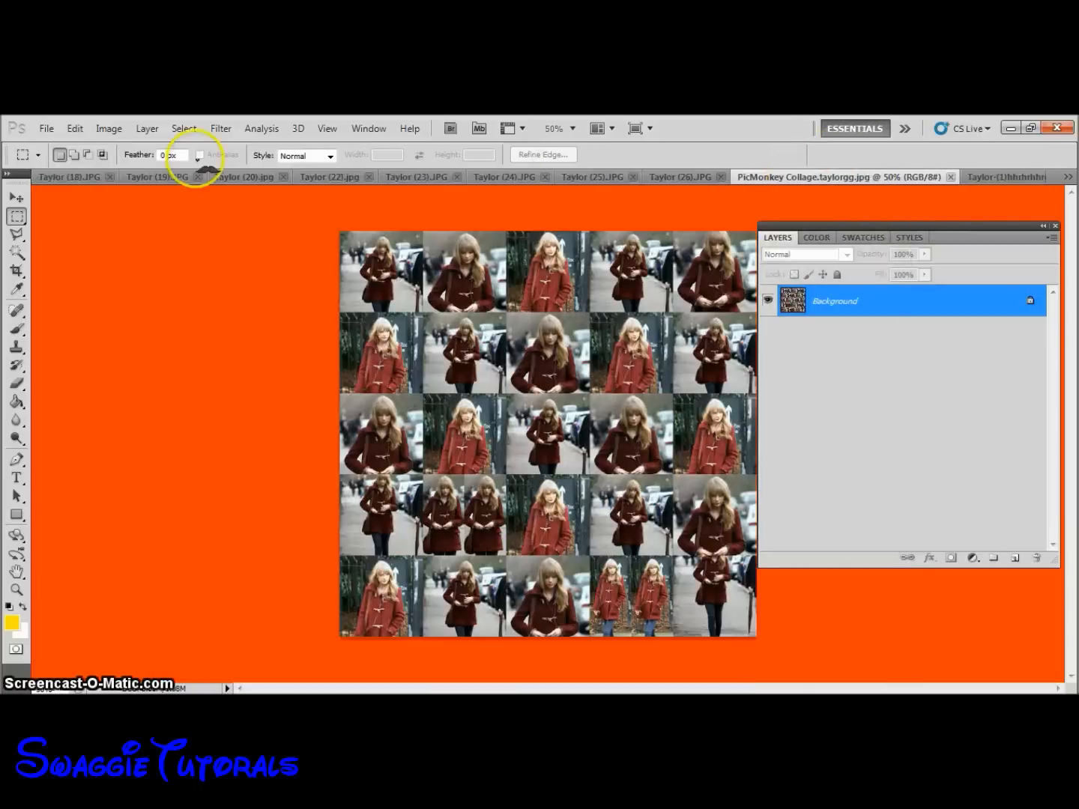
Place Taylor-(1)hhrhrhhrereh.gif into the document.
click(46, 128)
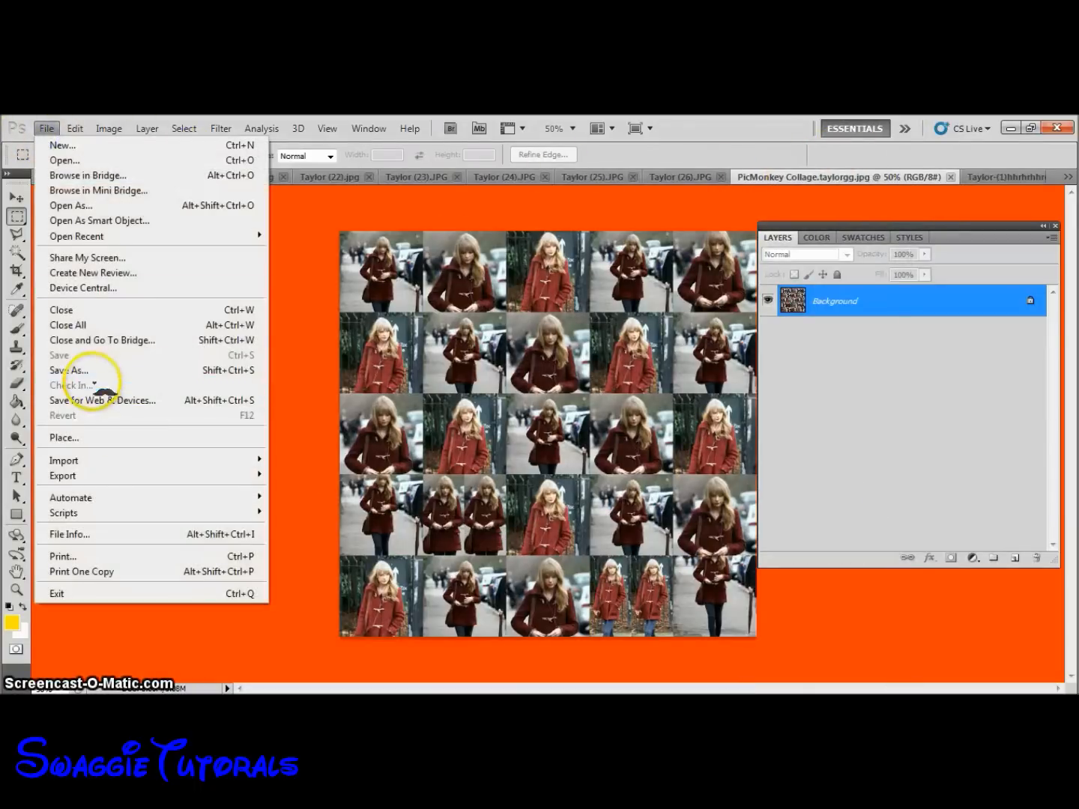
click(64, 438)
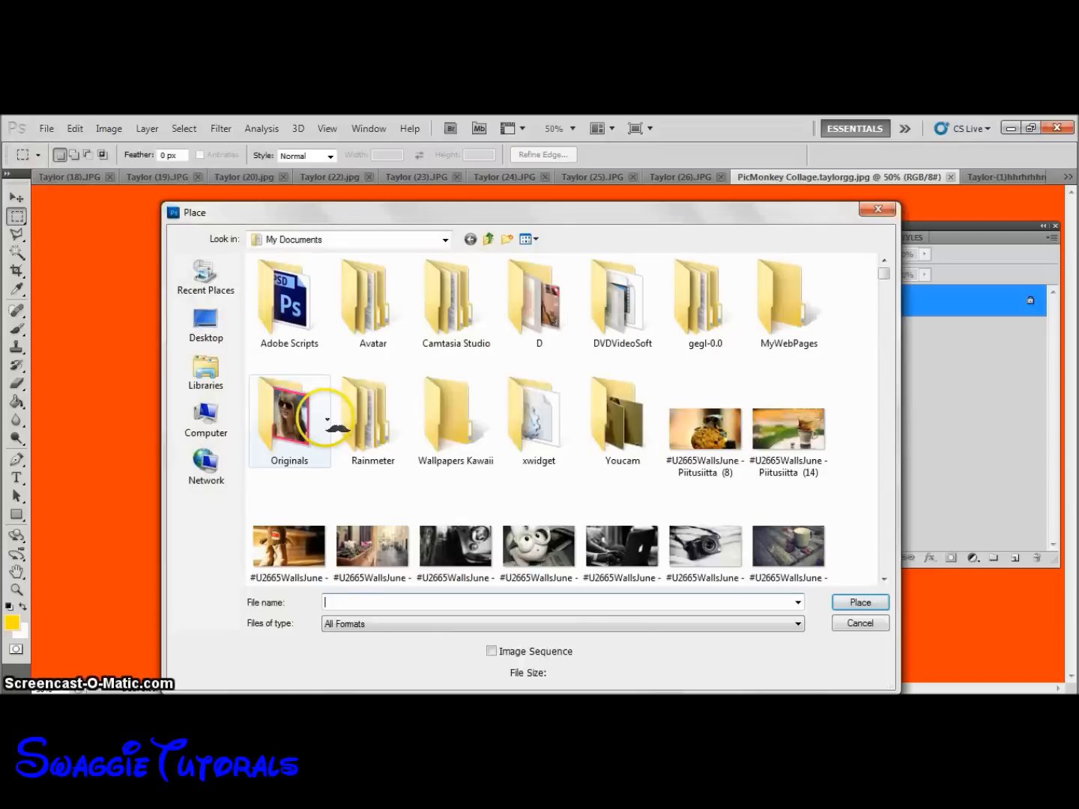
text(taylor-(1)hhrhrhhrereh.gif)
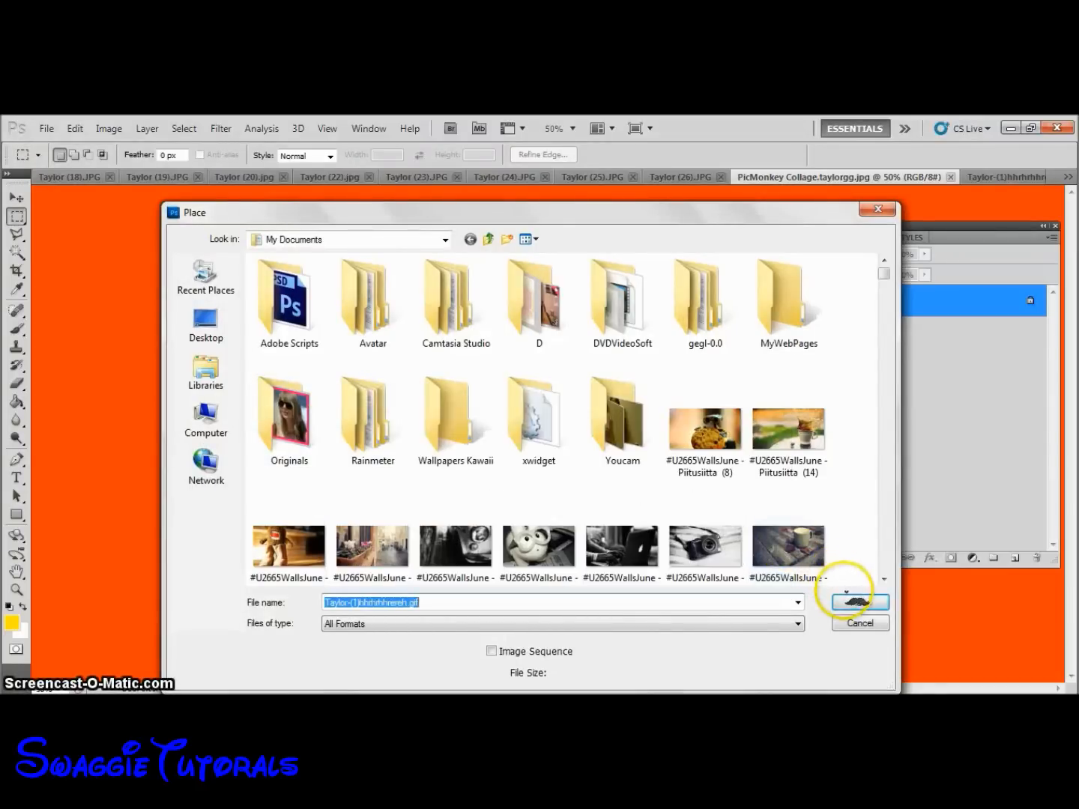
click(857, 601)
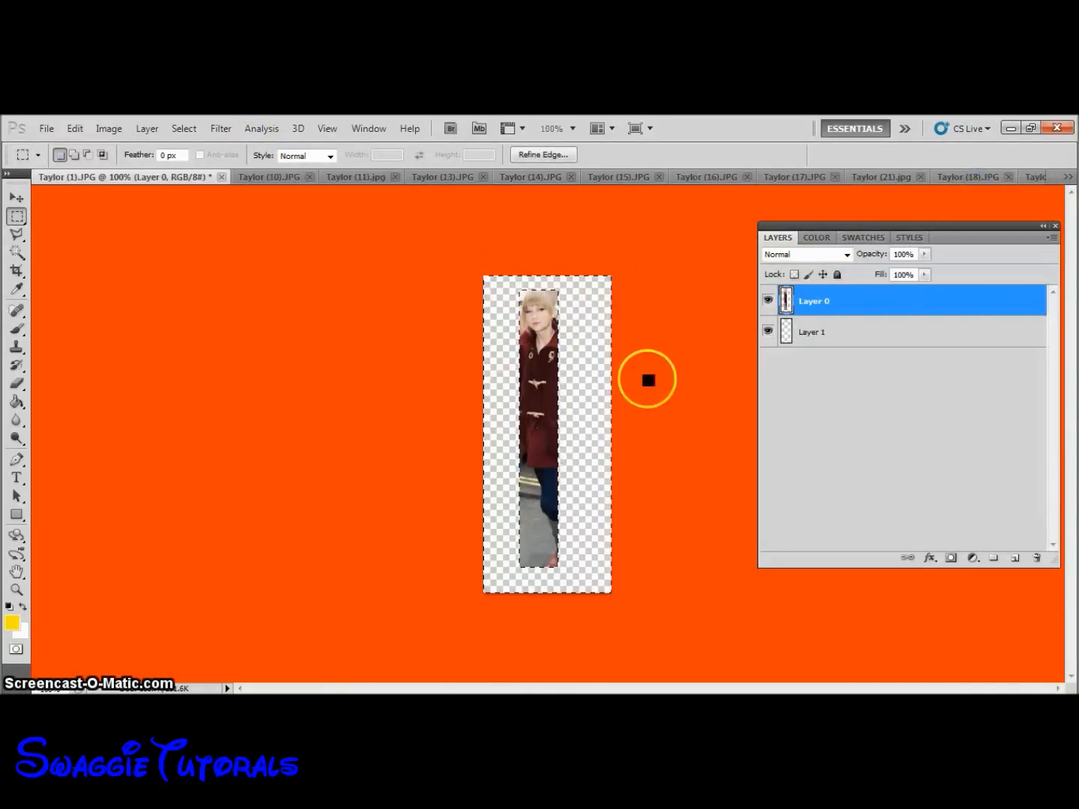
Copy the selected figure strip into the PicMonkey collage beside the first strip.
right_click(646, 378)
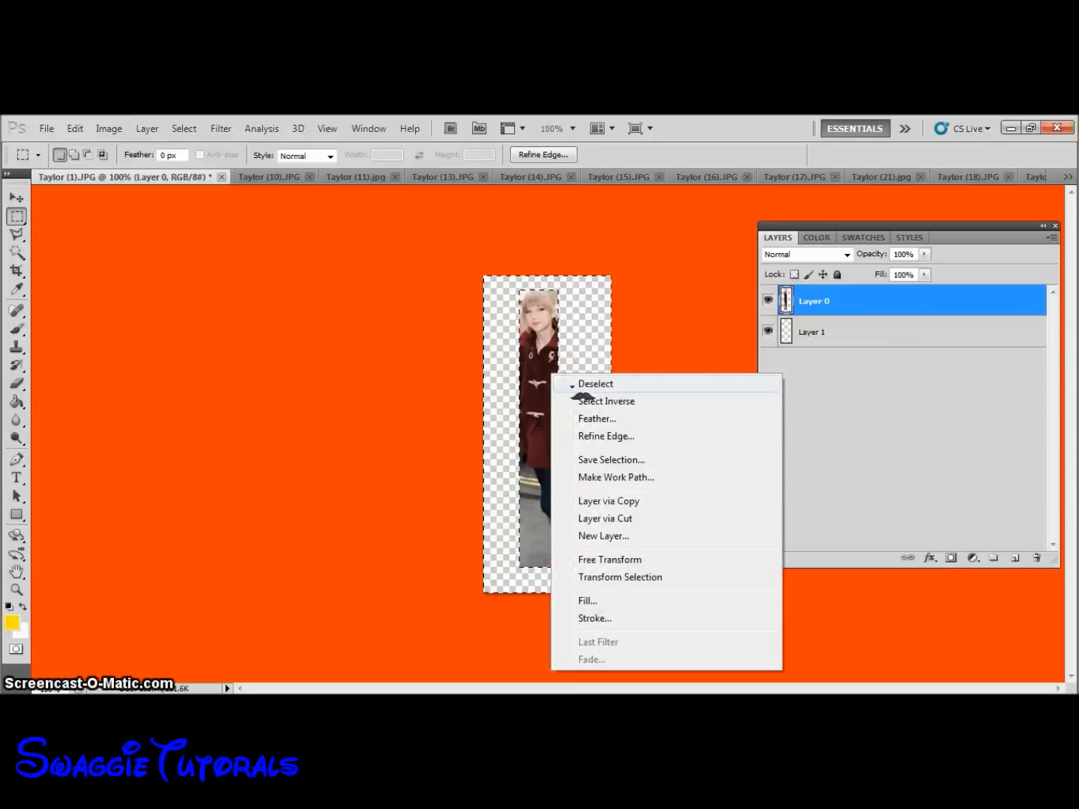
click(594, 383)
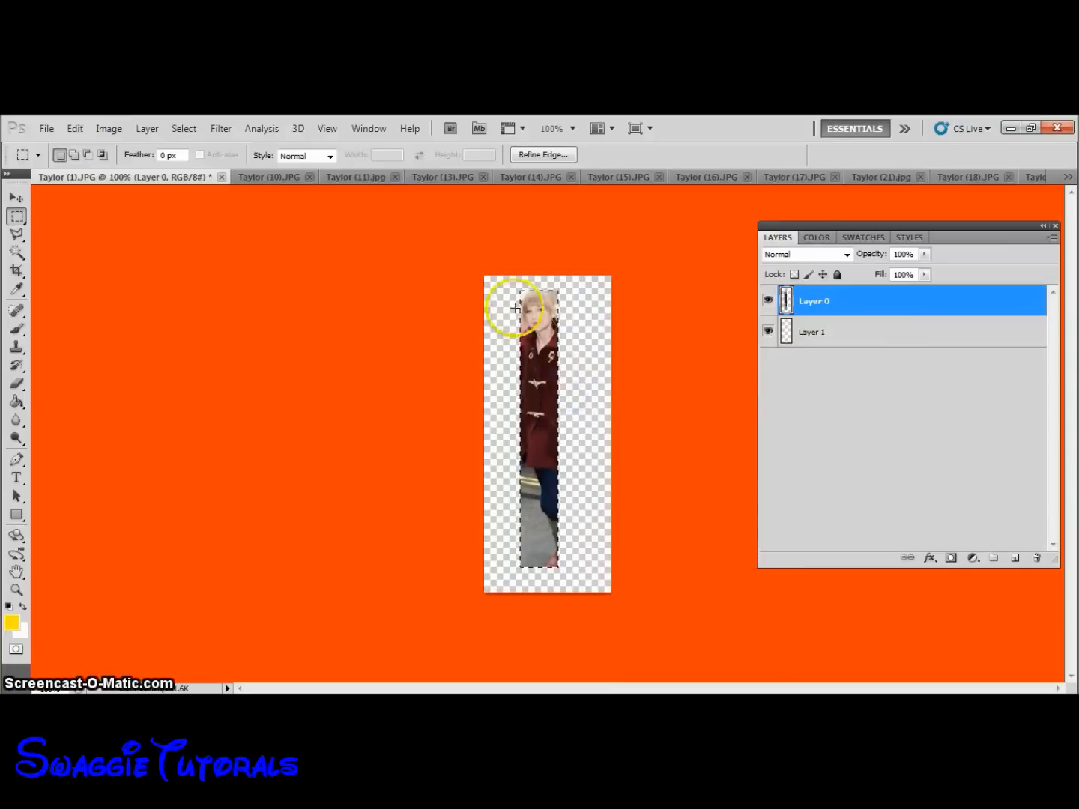
click(74, 128)
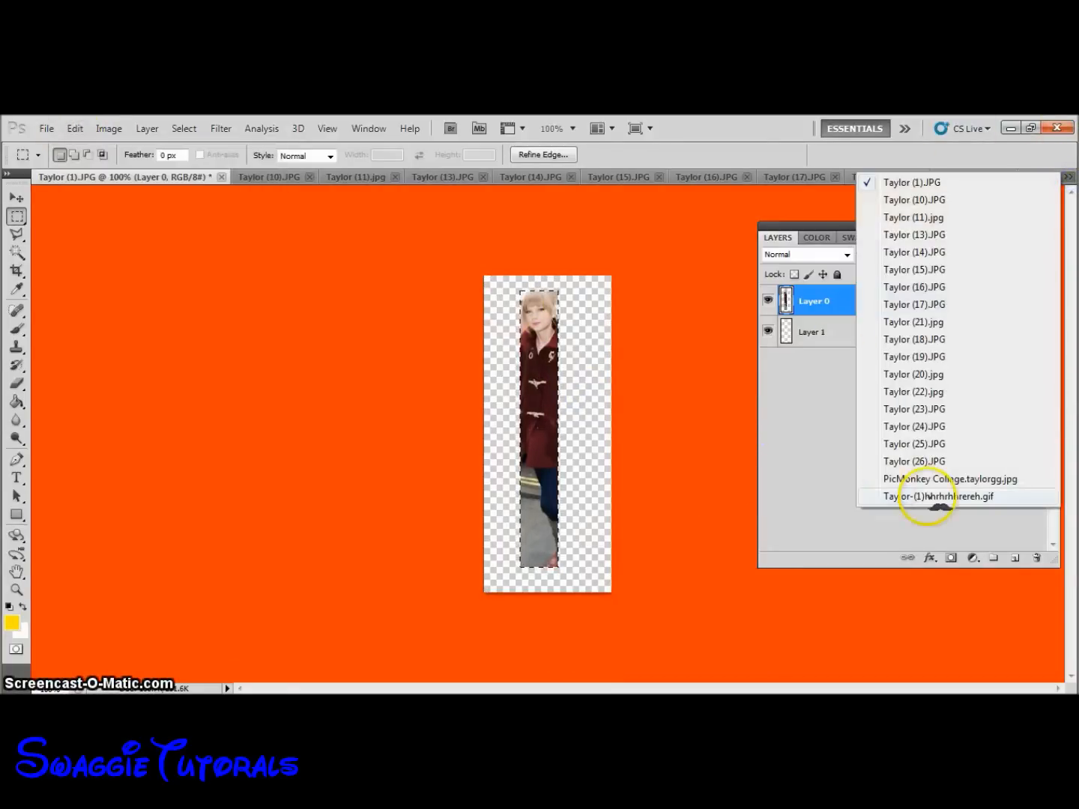
click(952, 479)
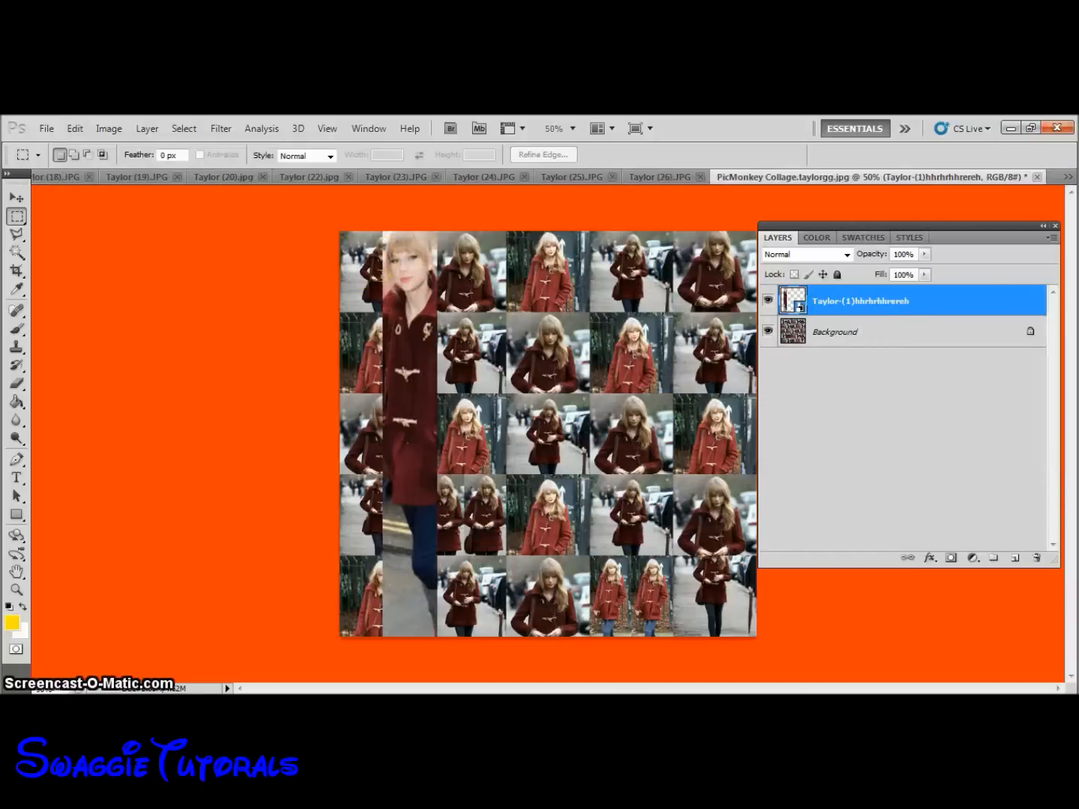
click(74, 128)
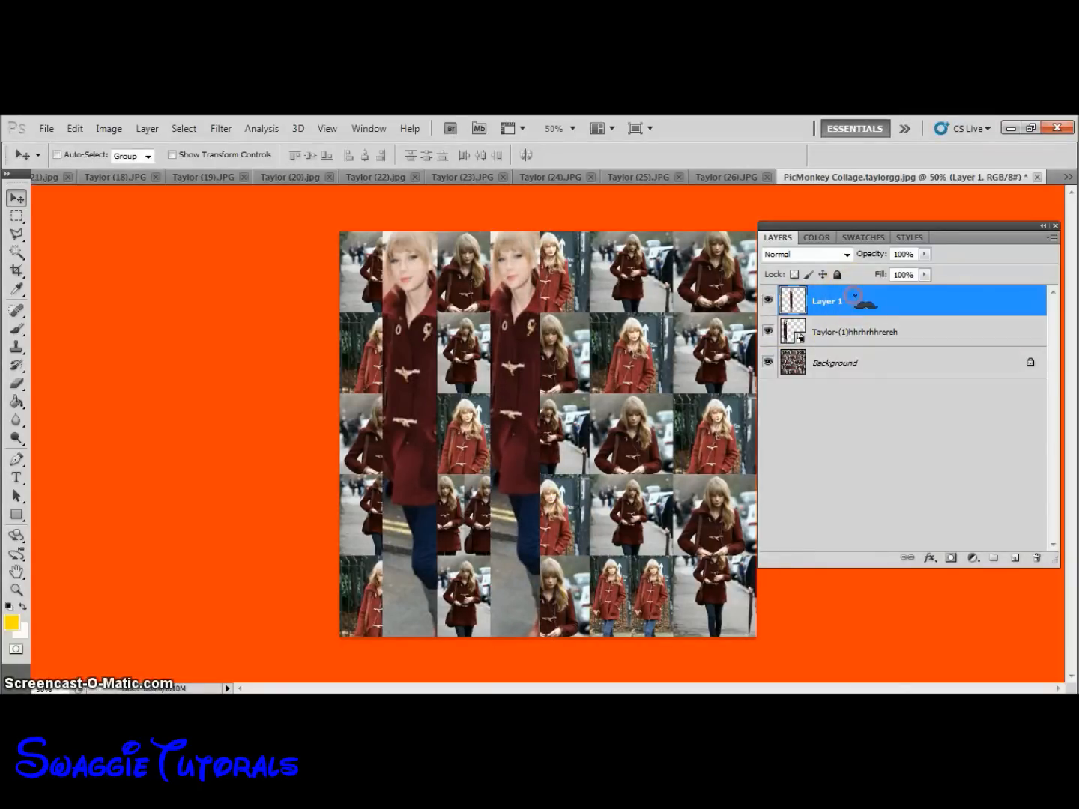
Duplicate the strip layer twice, keeping default names such as Layer 1 copy 2.
click(146, 128)
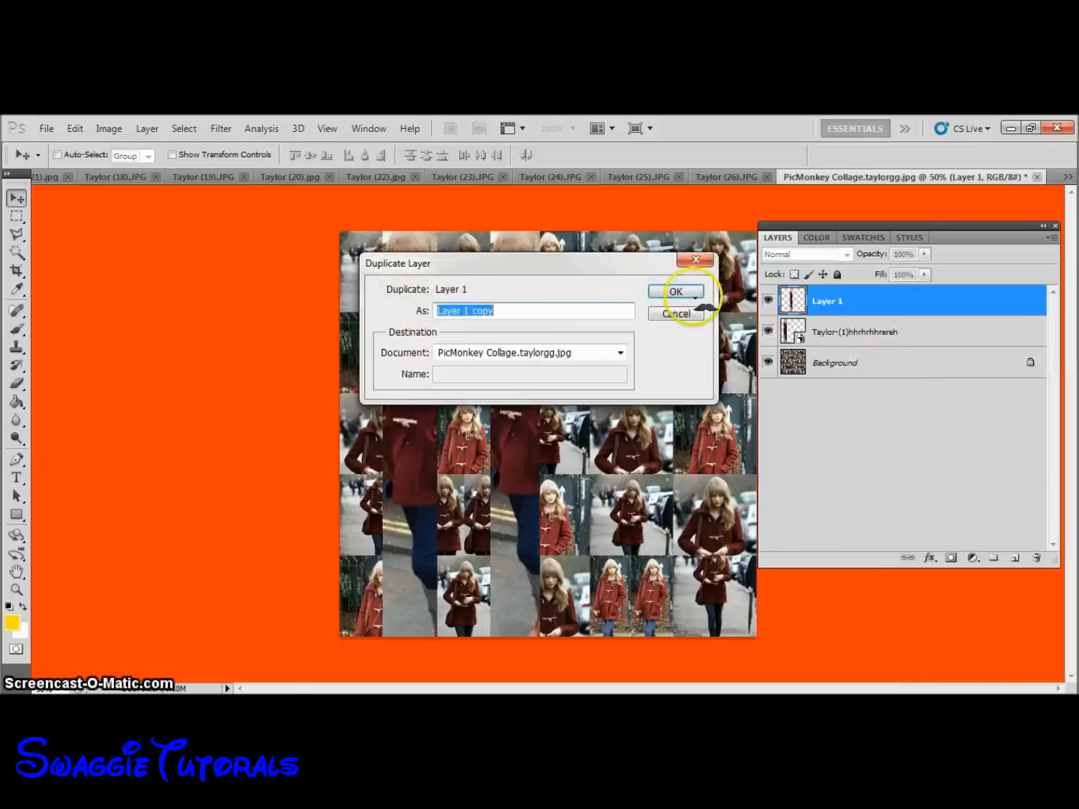
click(674, 292)
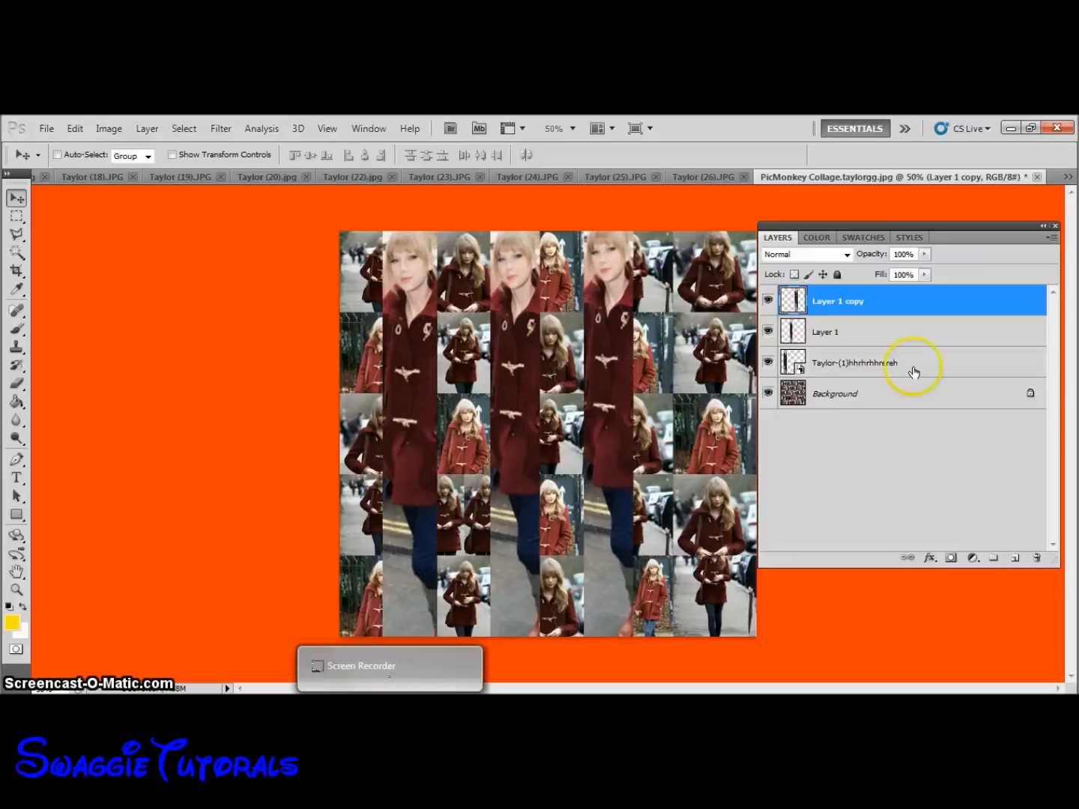
right_click(838, 300)
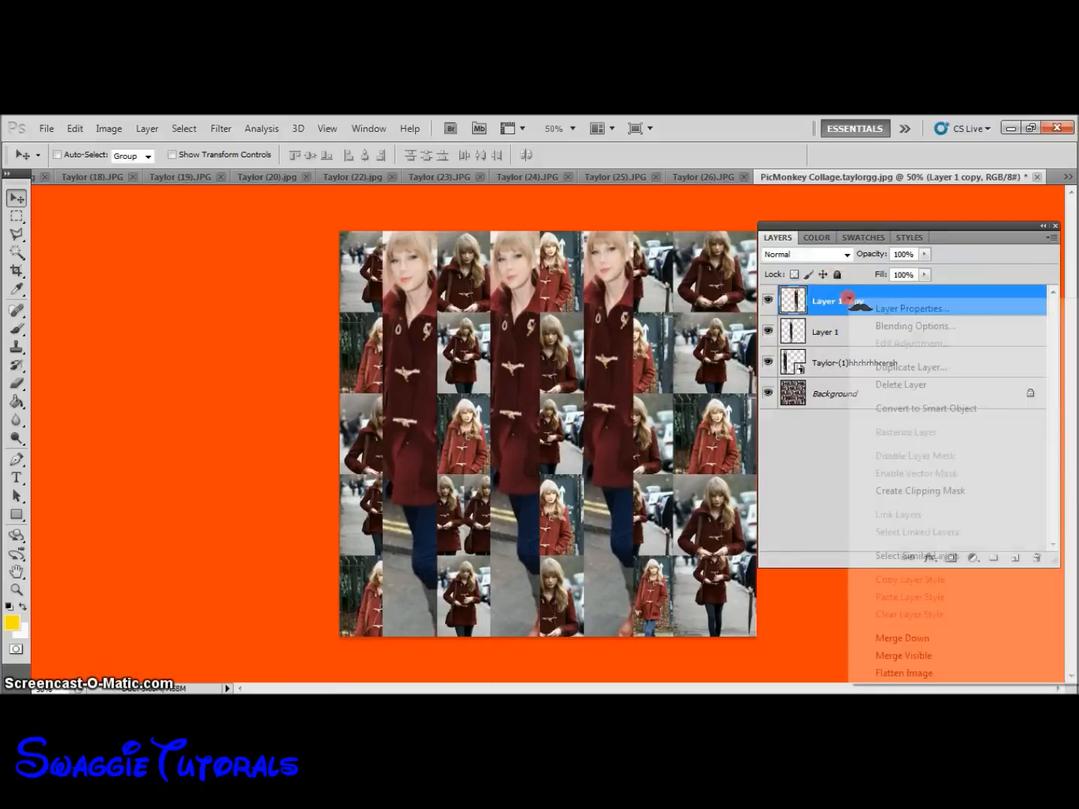
click(911, 367)
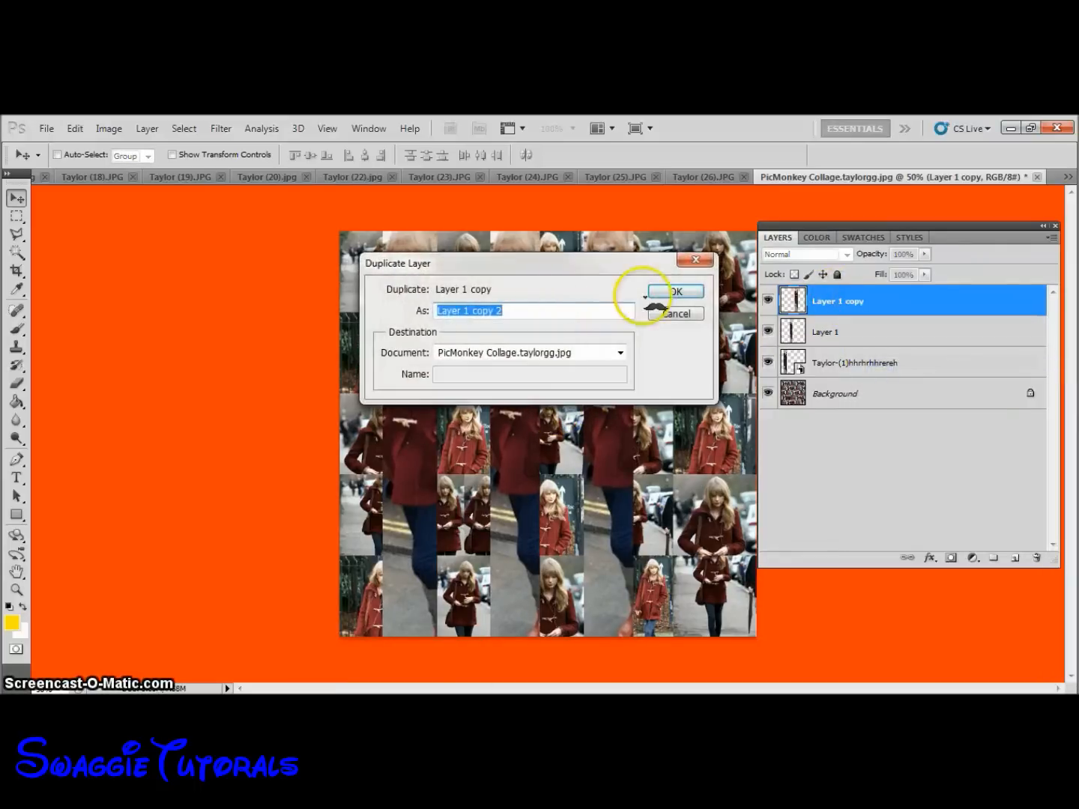
click(674, 291)
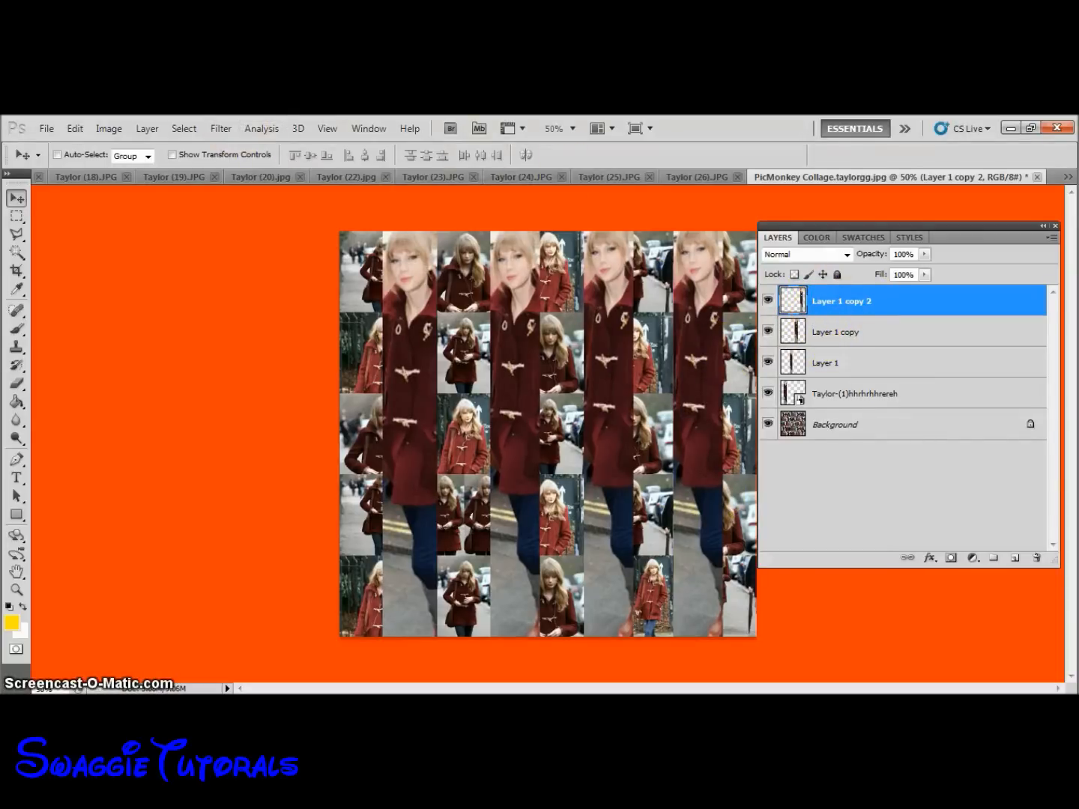
Desaturate the rightmost coat figure on Layer 1 copy 2, then reselect Layer 1.
click(109, 128)
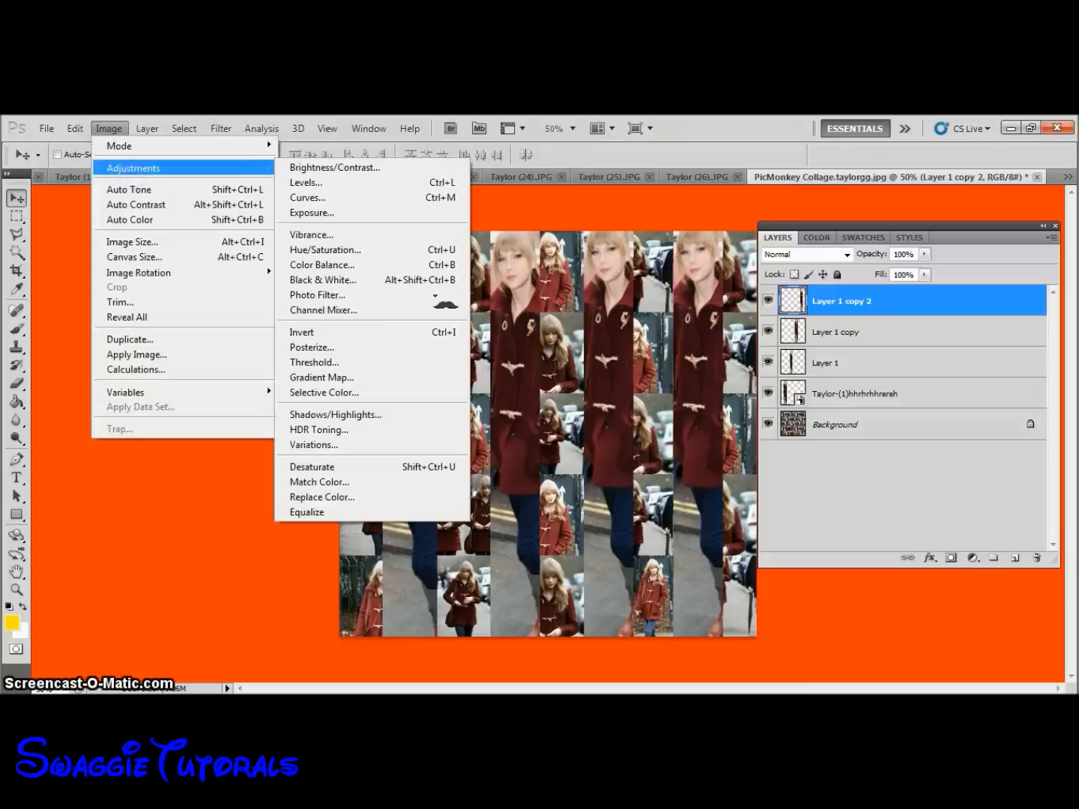
mouse_move(312, 466)
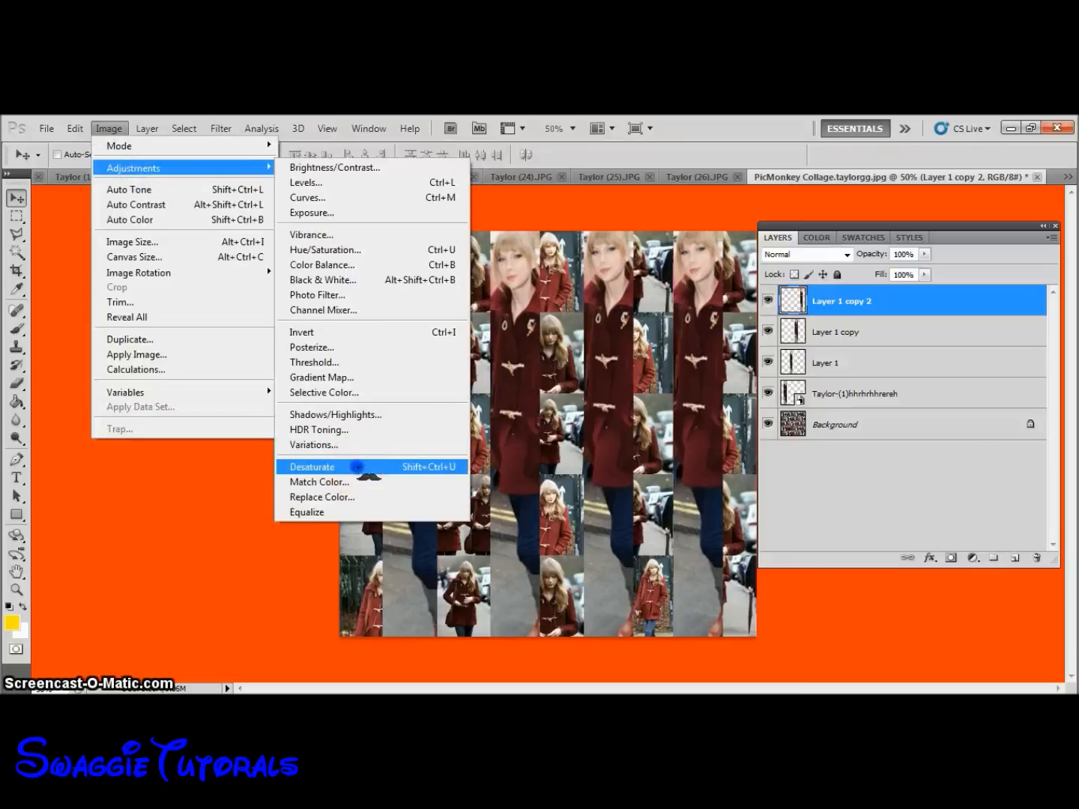
click(312, 466)
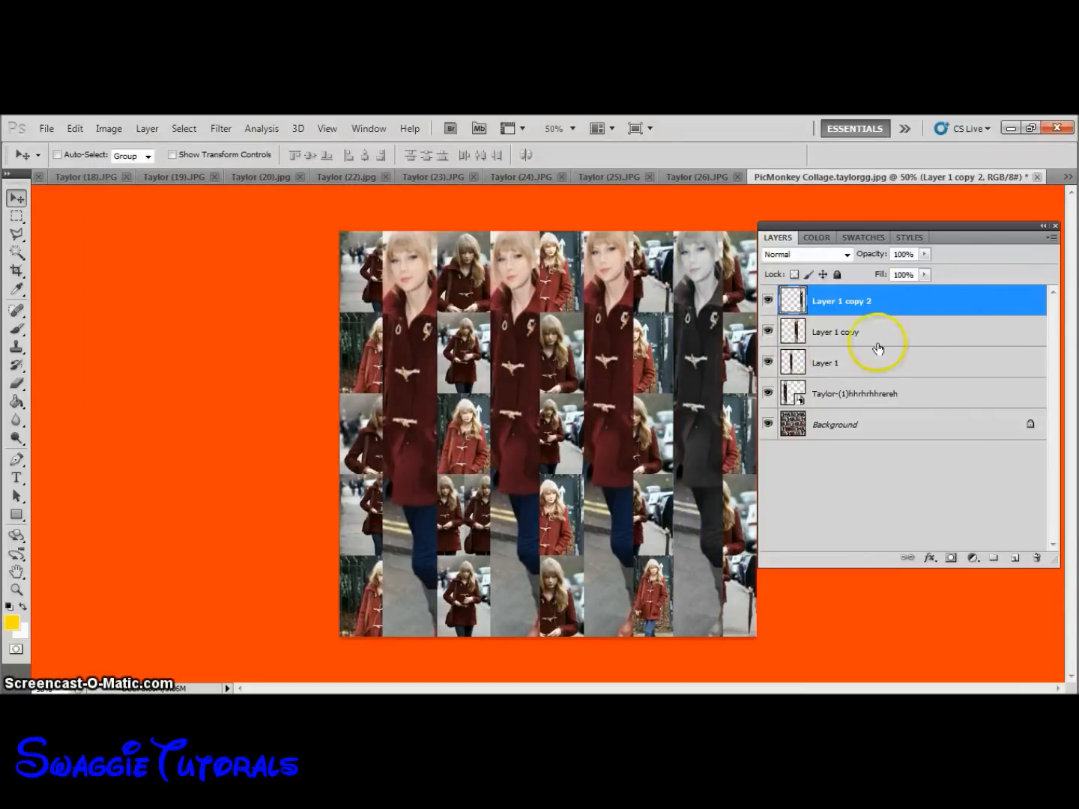
click(824, 362)
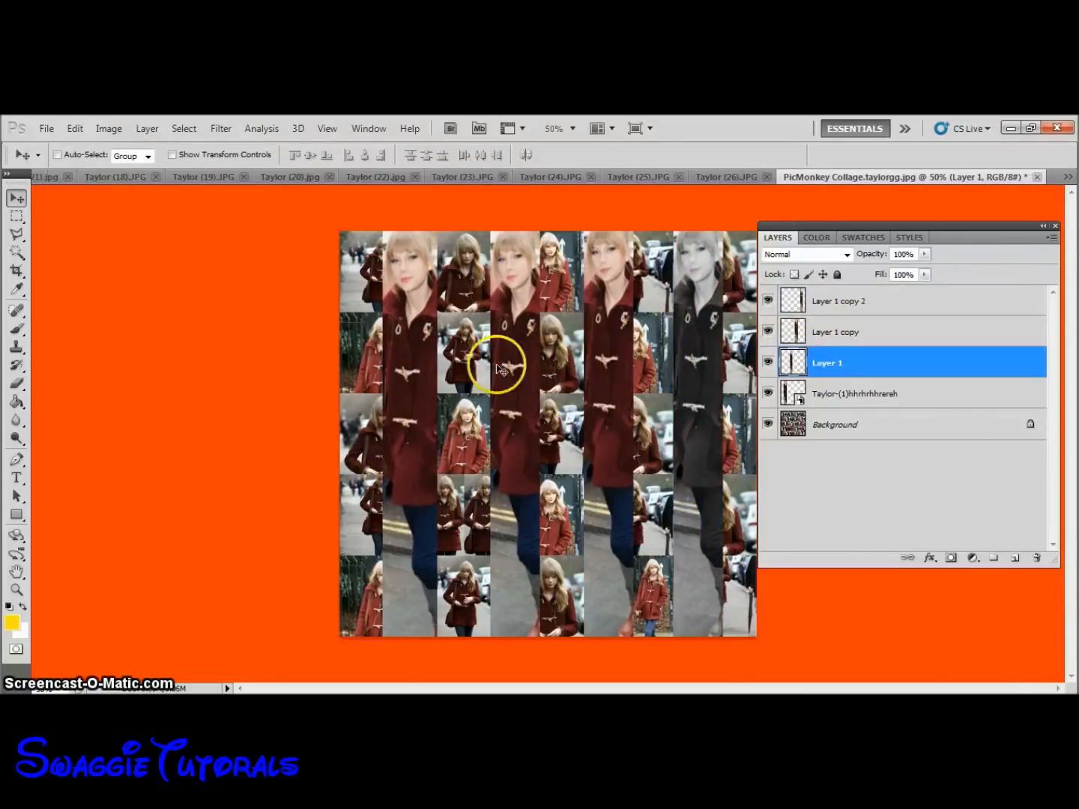
click(109, 128)
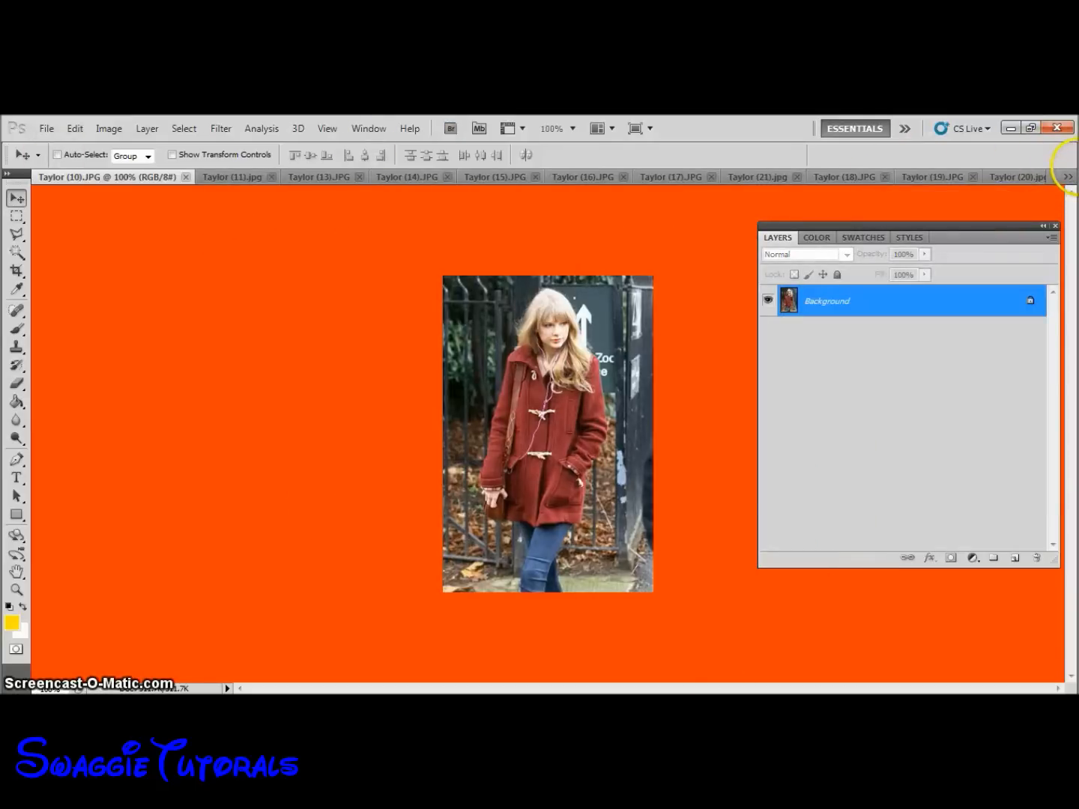
Inspect the Taylor (11) photo's layers, then return to PicMonkey Collage and start File > Place.
click(233, 176)
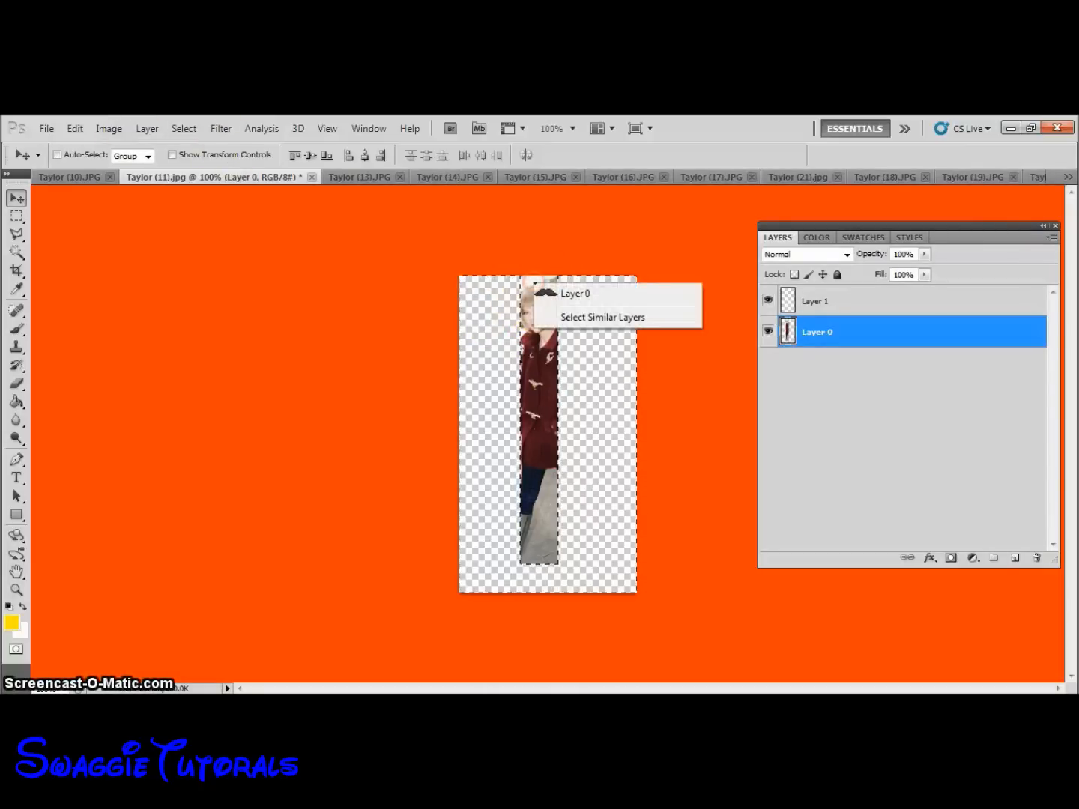
click(816, 300)
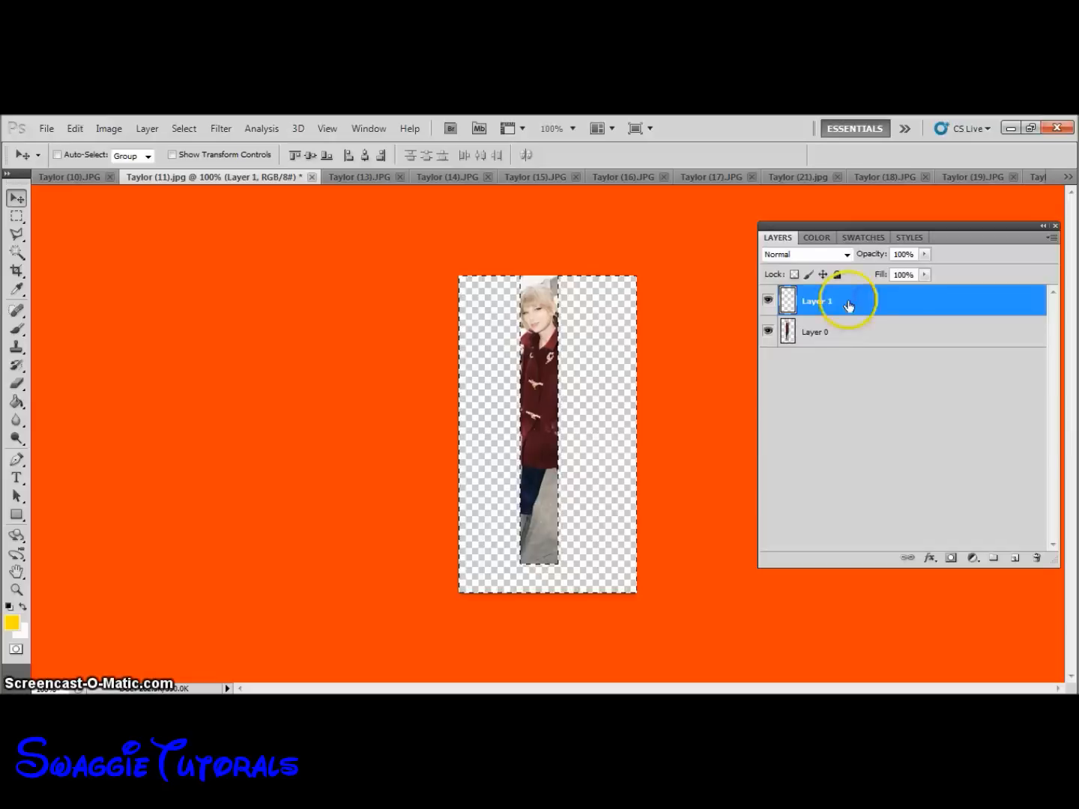
right_click(816, 301)
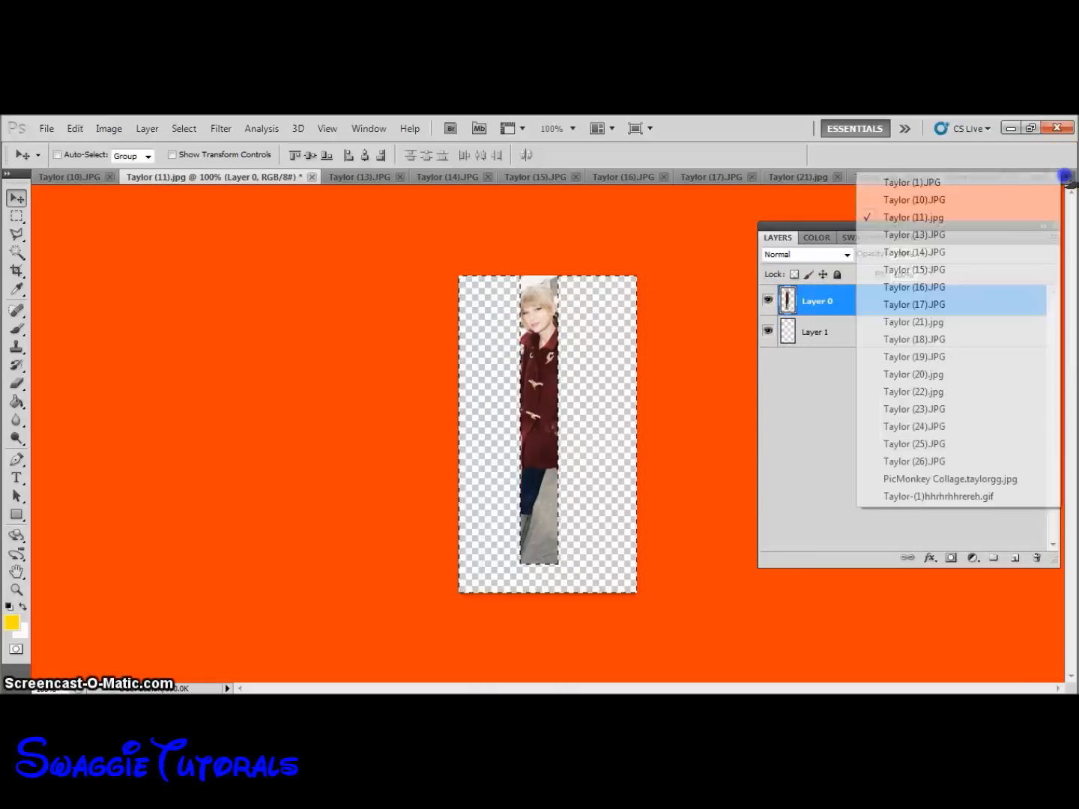
click(949, 478)
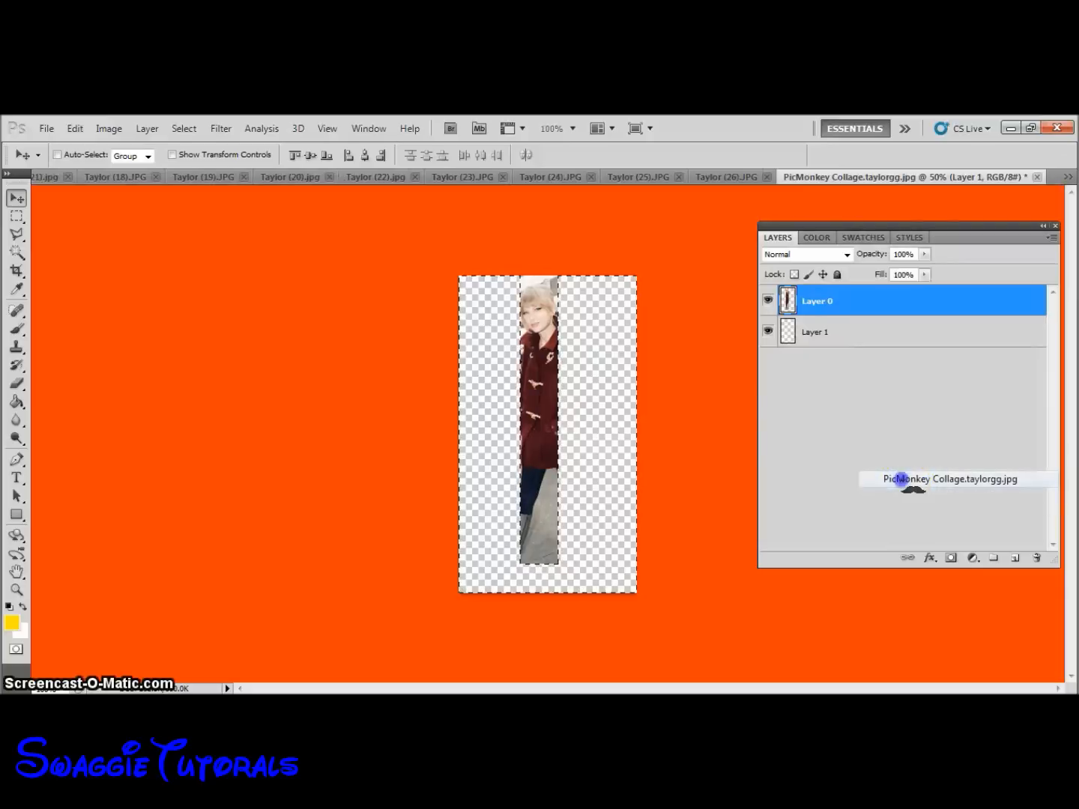
click(46, 128)
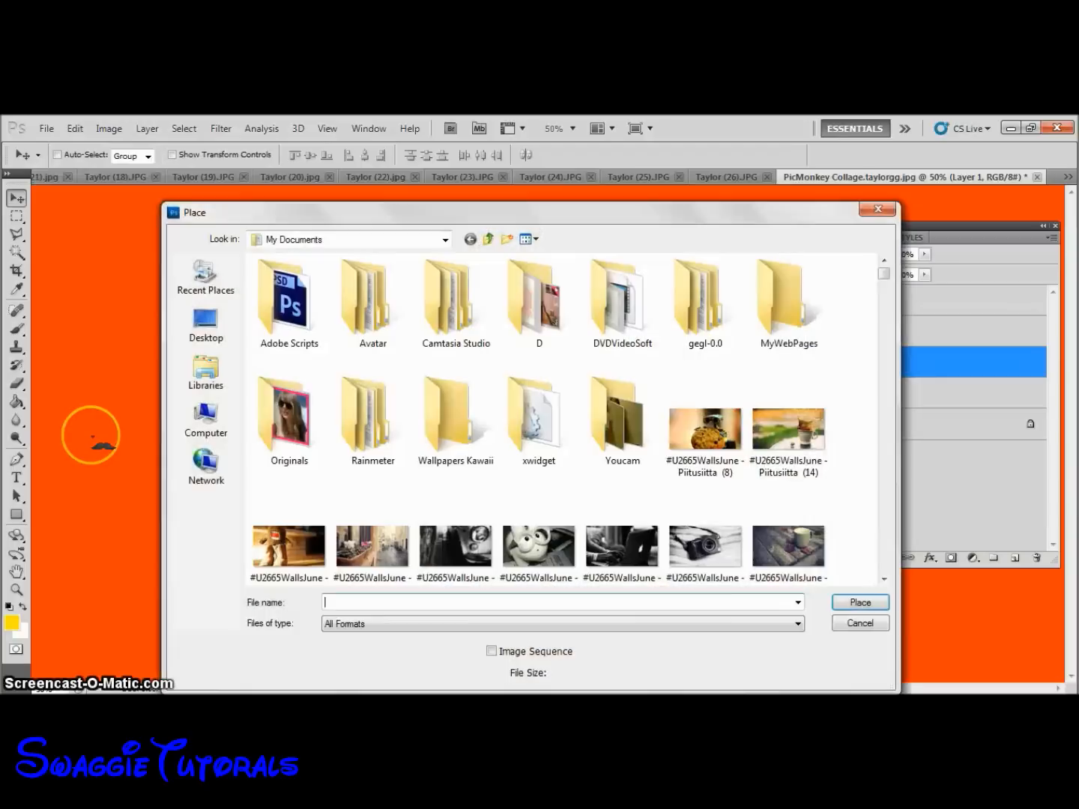
Place the Taylor-(11) cut-out gif into the collage.
text(tay)
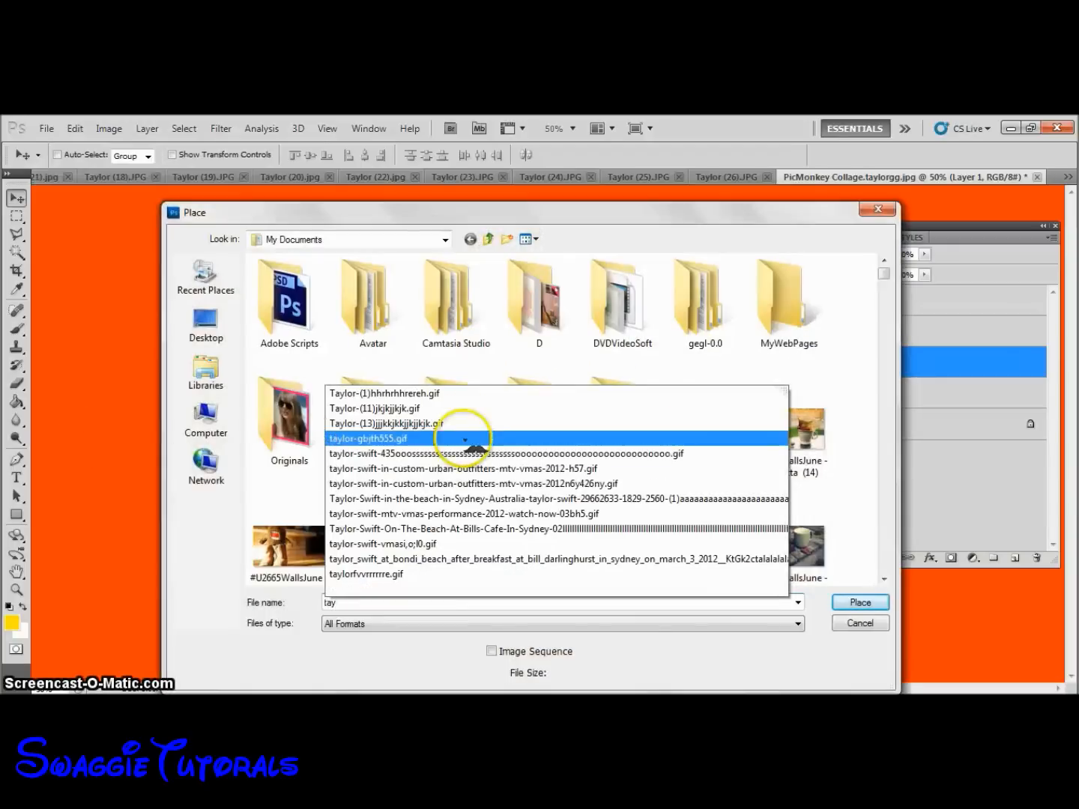
click(374, 408)
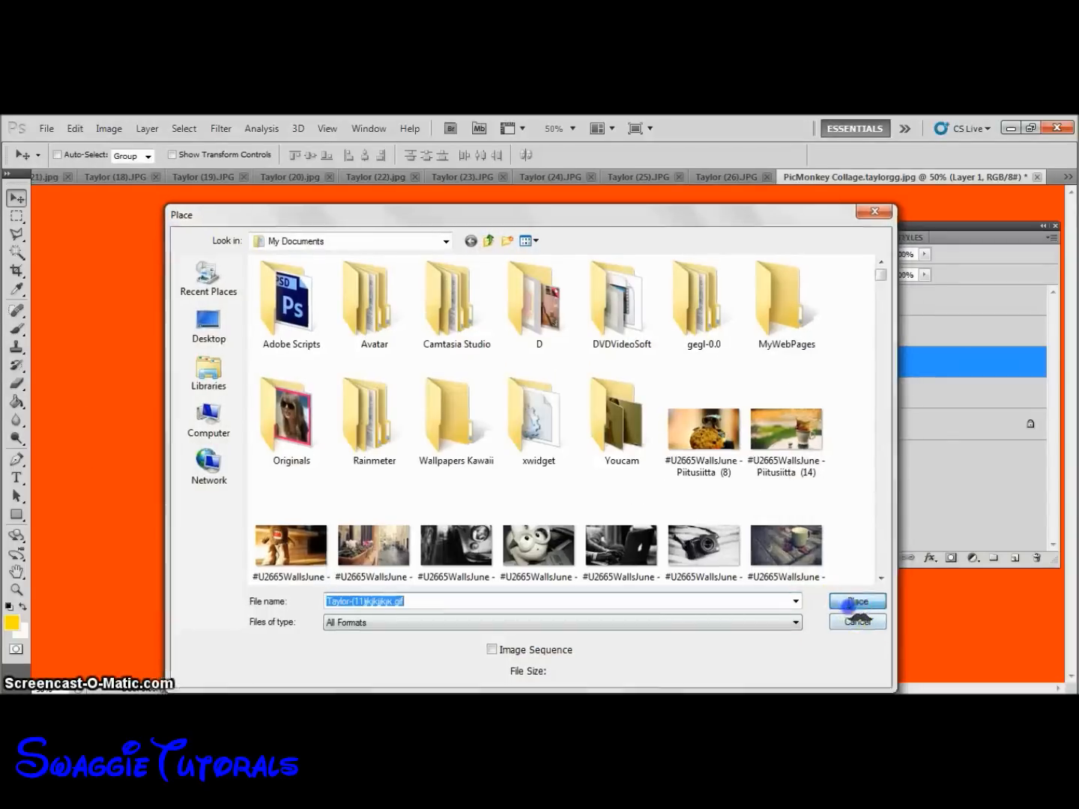
click(855, 601)
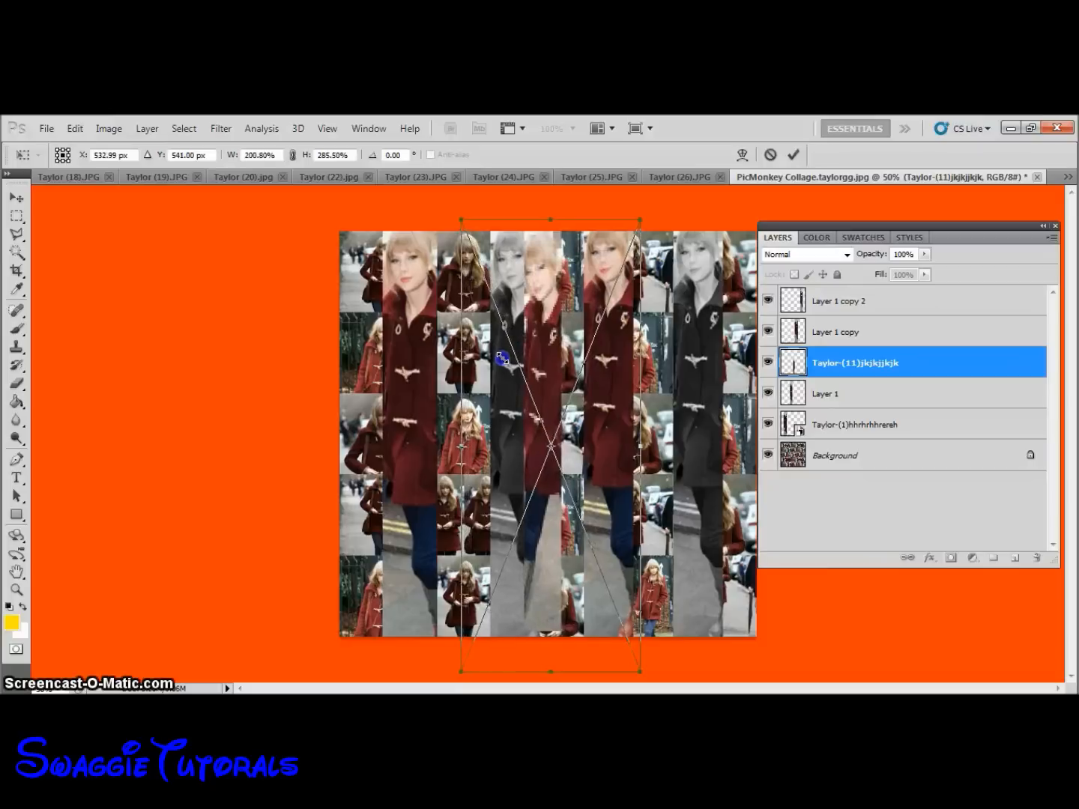
Rotate the placed figure onto its side, enlarge it, and set it along the collage bottom.
drag(502, 358, 516, 204)
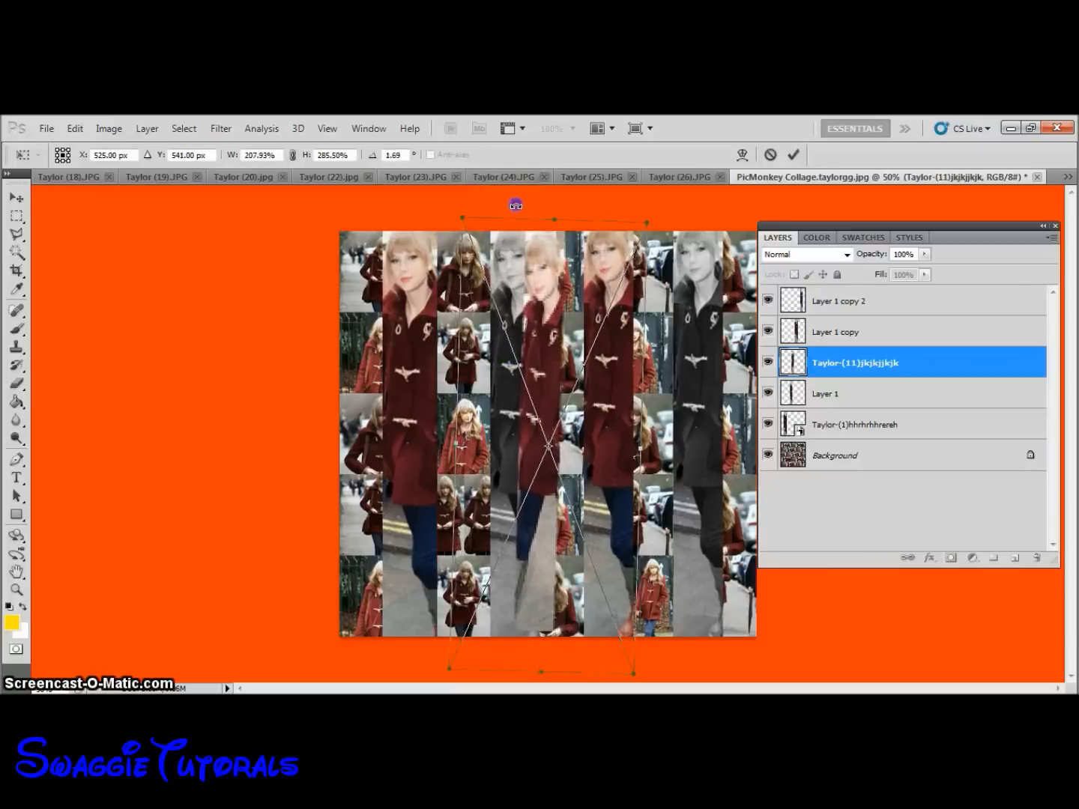
drag(646, 221, 719, 278)
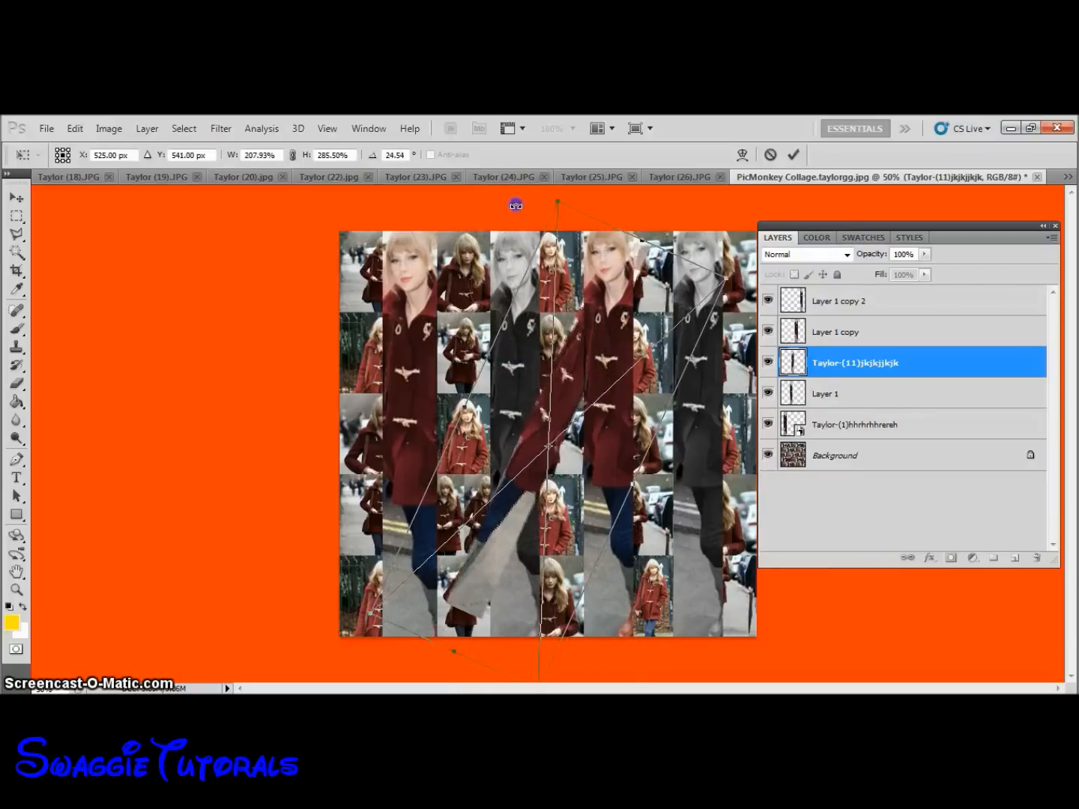
drag(558, 200, 315, 345)
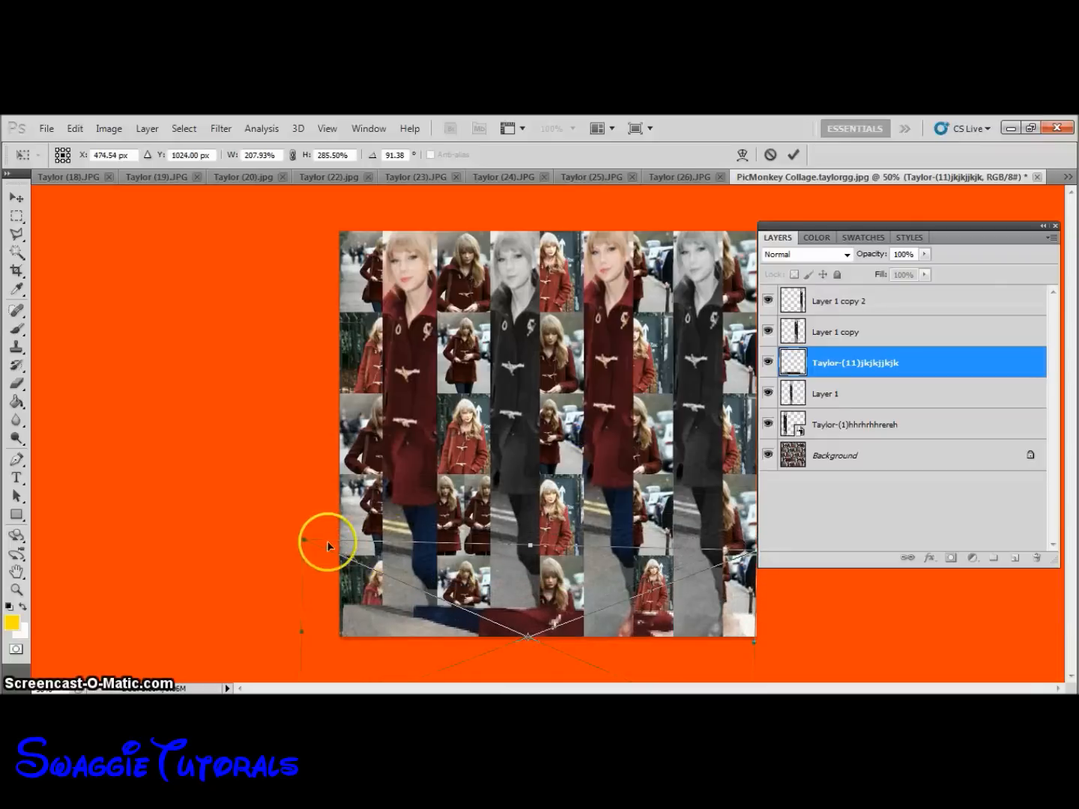
drag(327, 545, 305, 538)
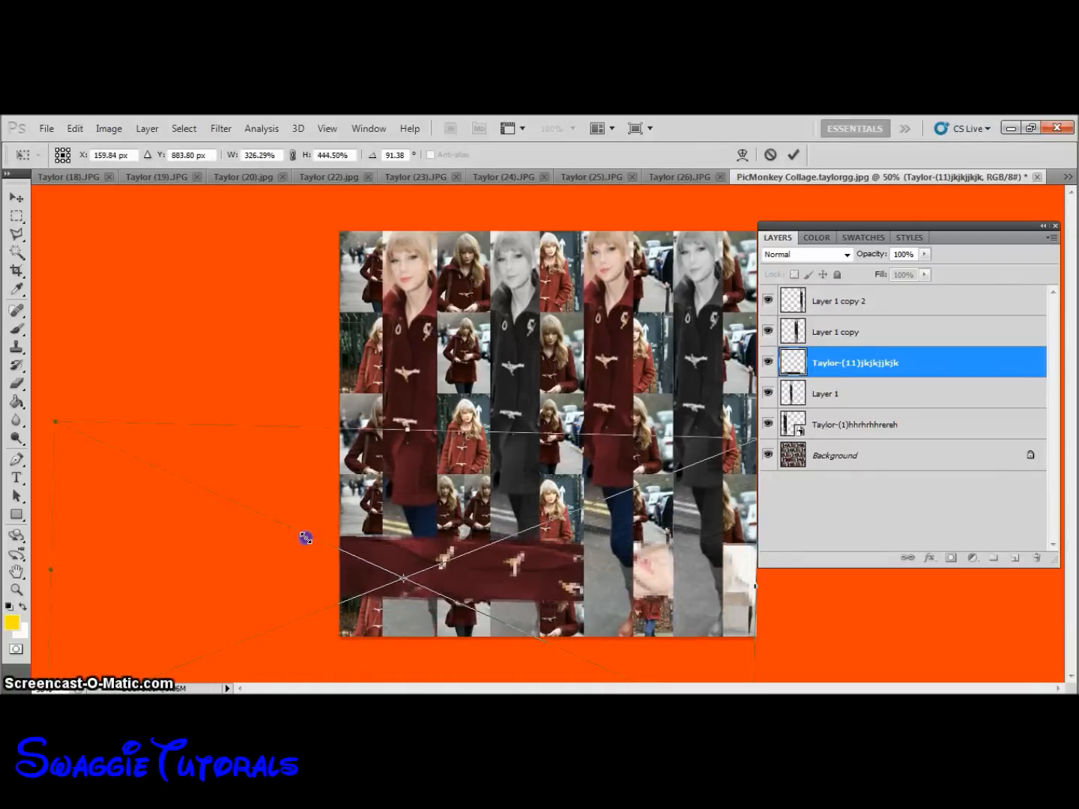
drag(305, 538, 542, 601)
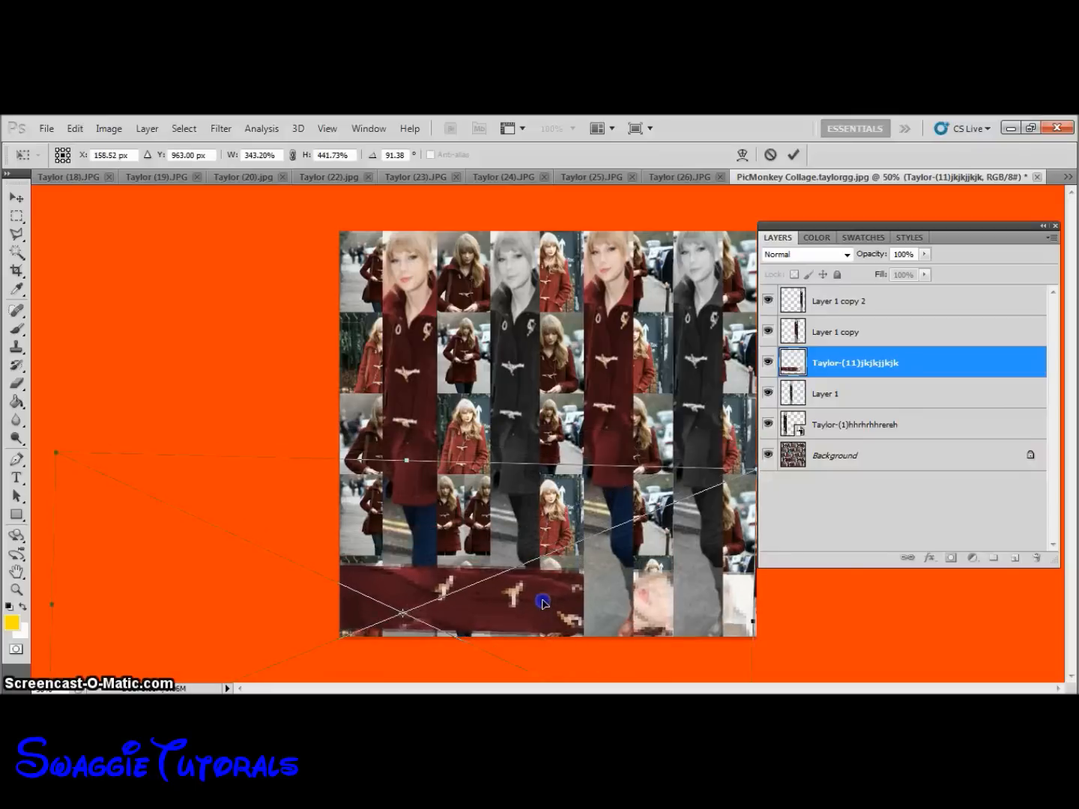
drag(541, 601, 545, 642)
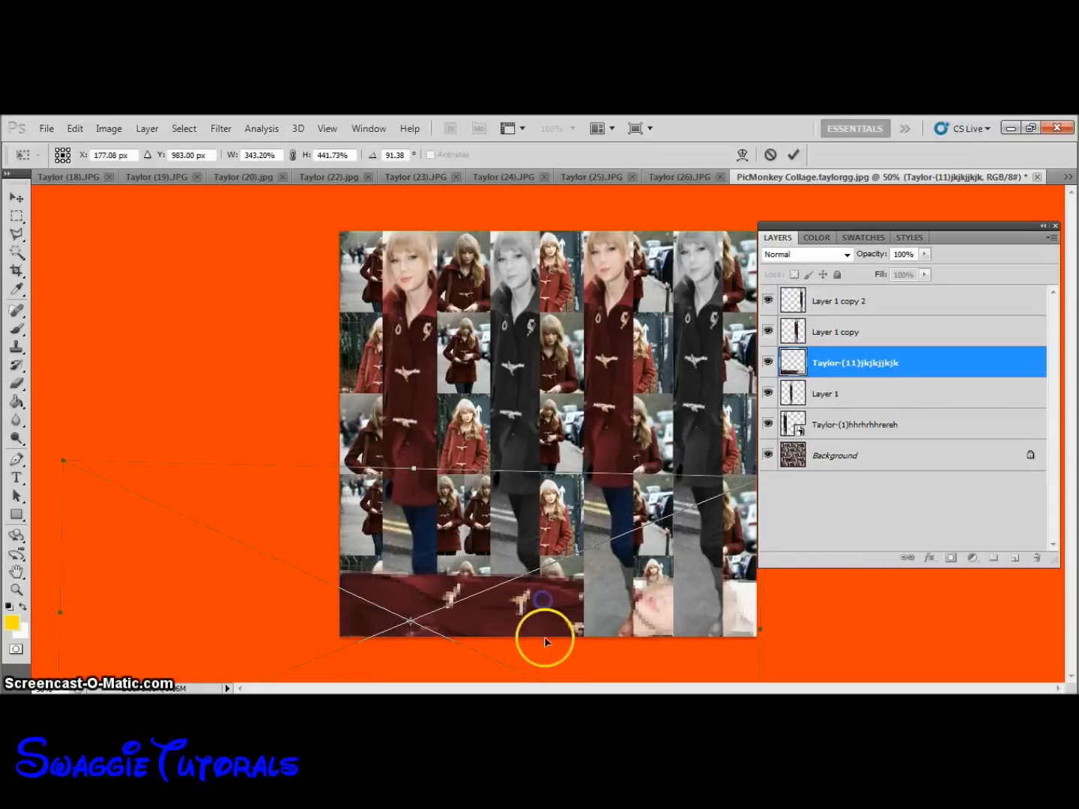
right_click(543, 599)
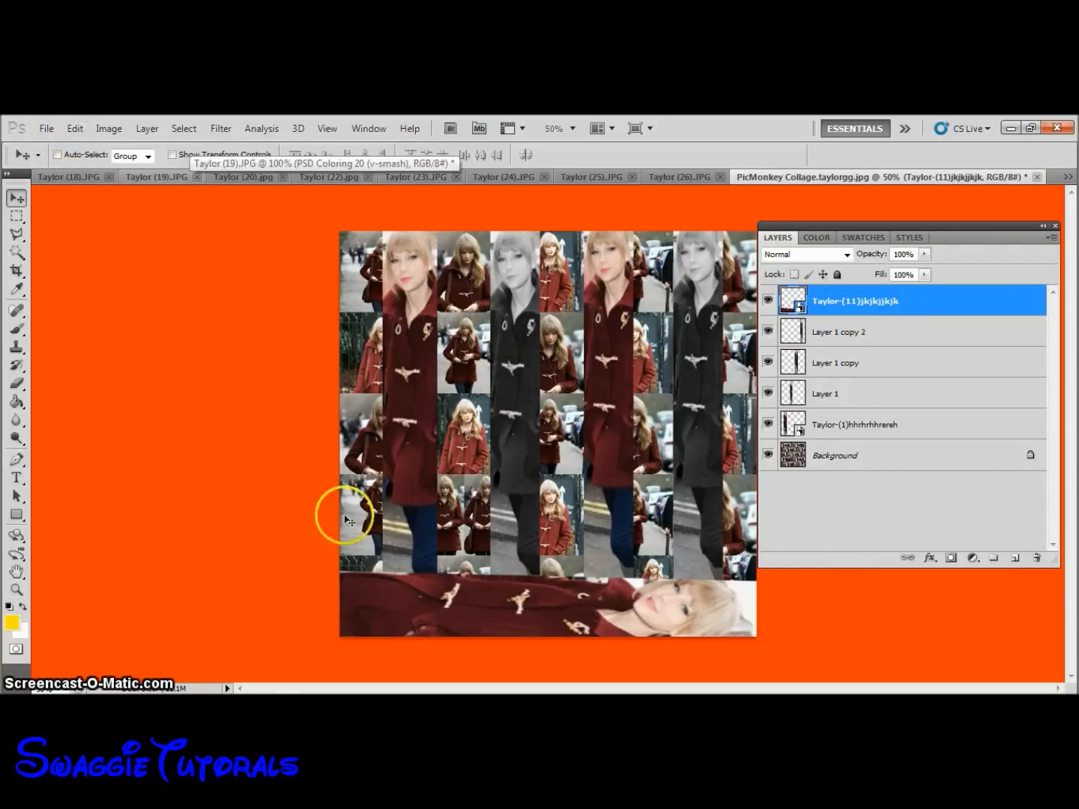
mouse_move(230, 510)
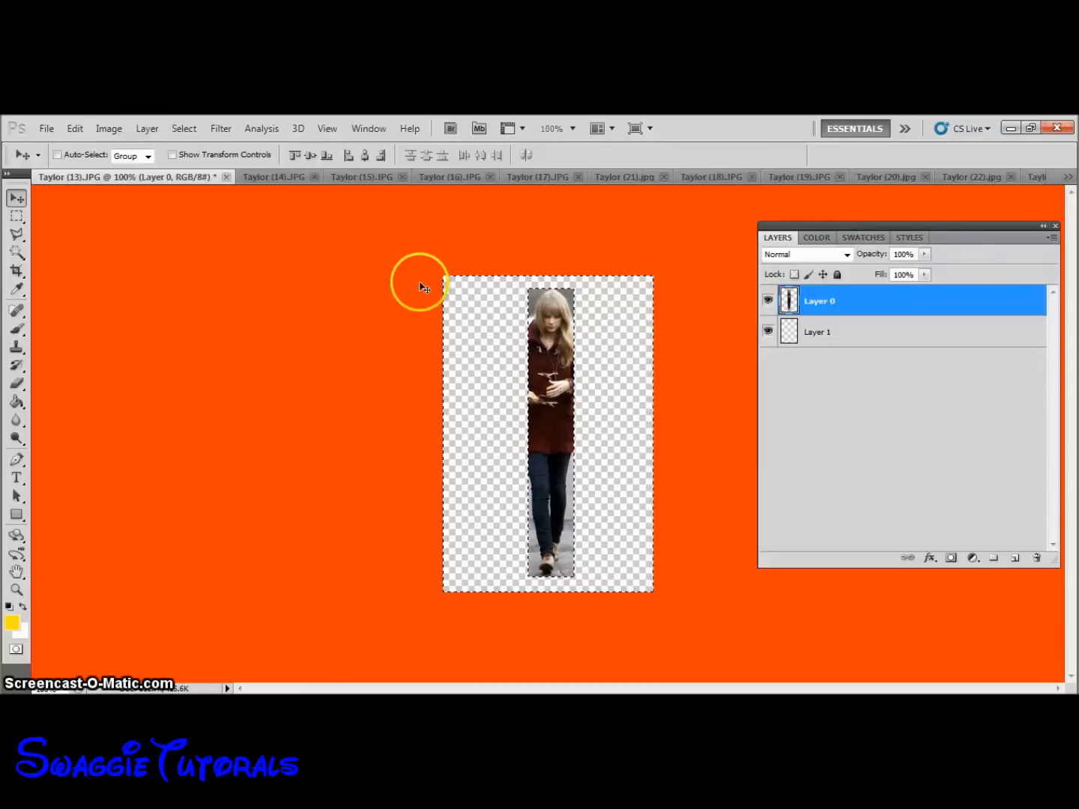
Place the Taylor-(13) cut-out gif into the collage with File > Place.
right_click(520, 303)
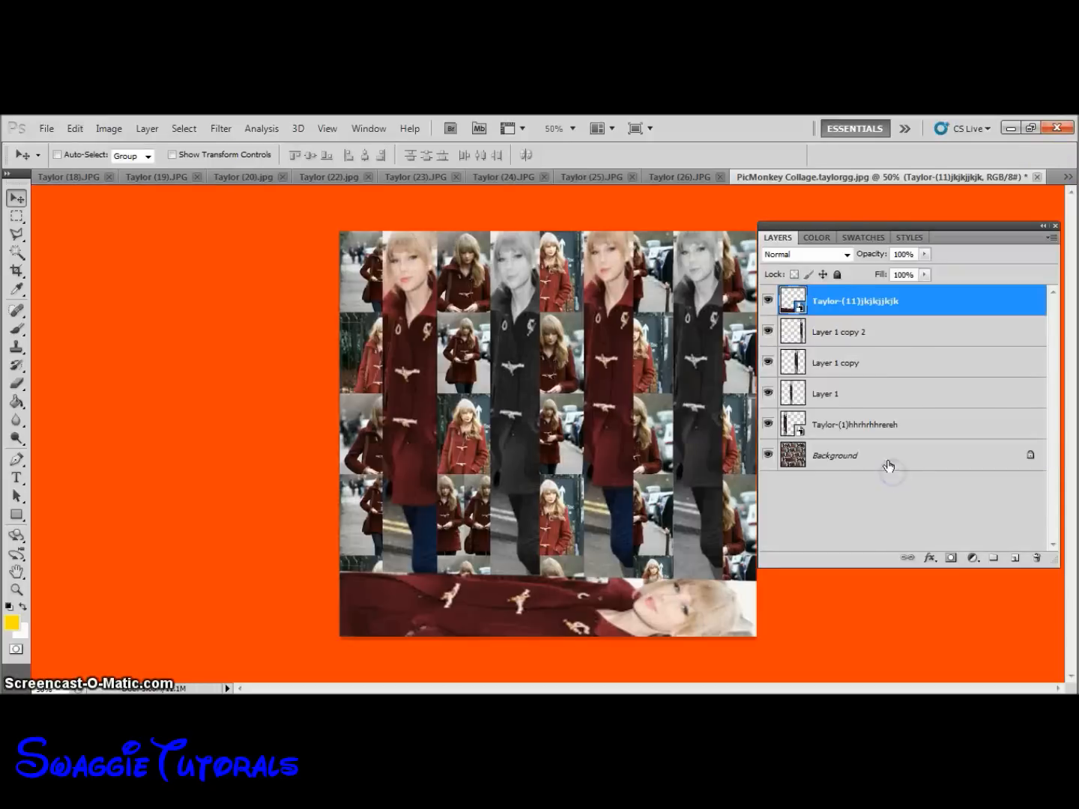
click(46, 128)
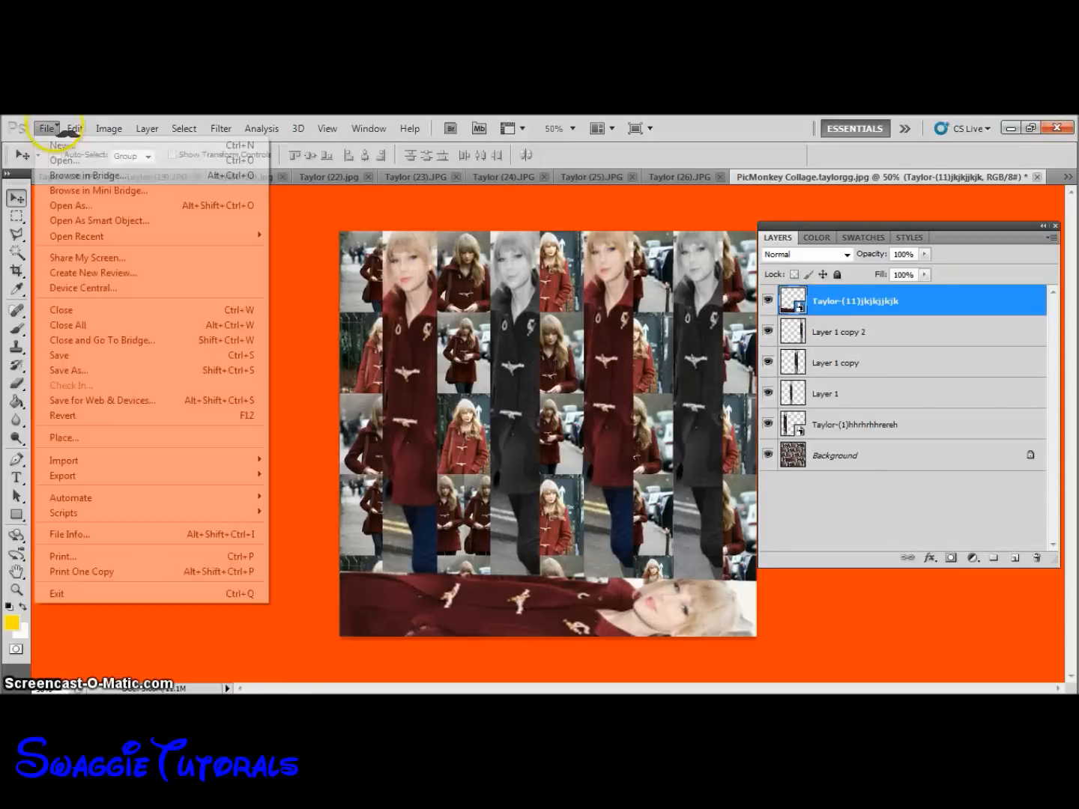
click(64, 437)
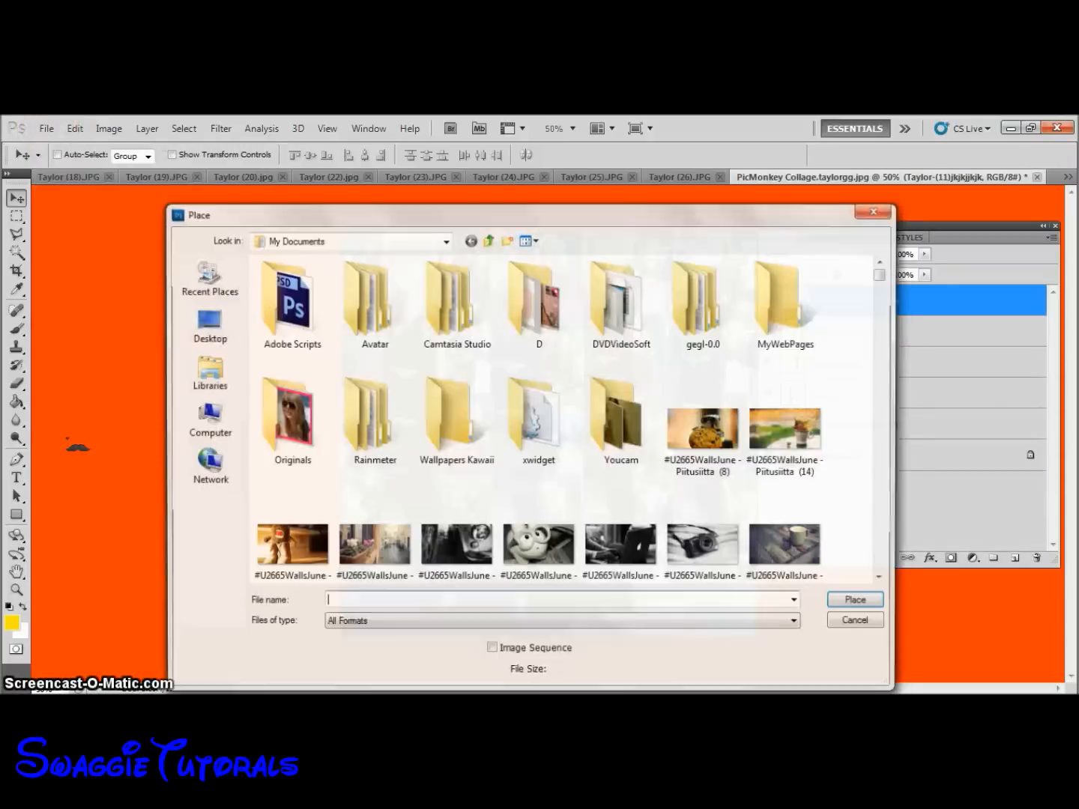
text(taylor-(13)jkkjkjkjkjk.gif)
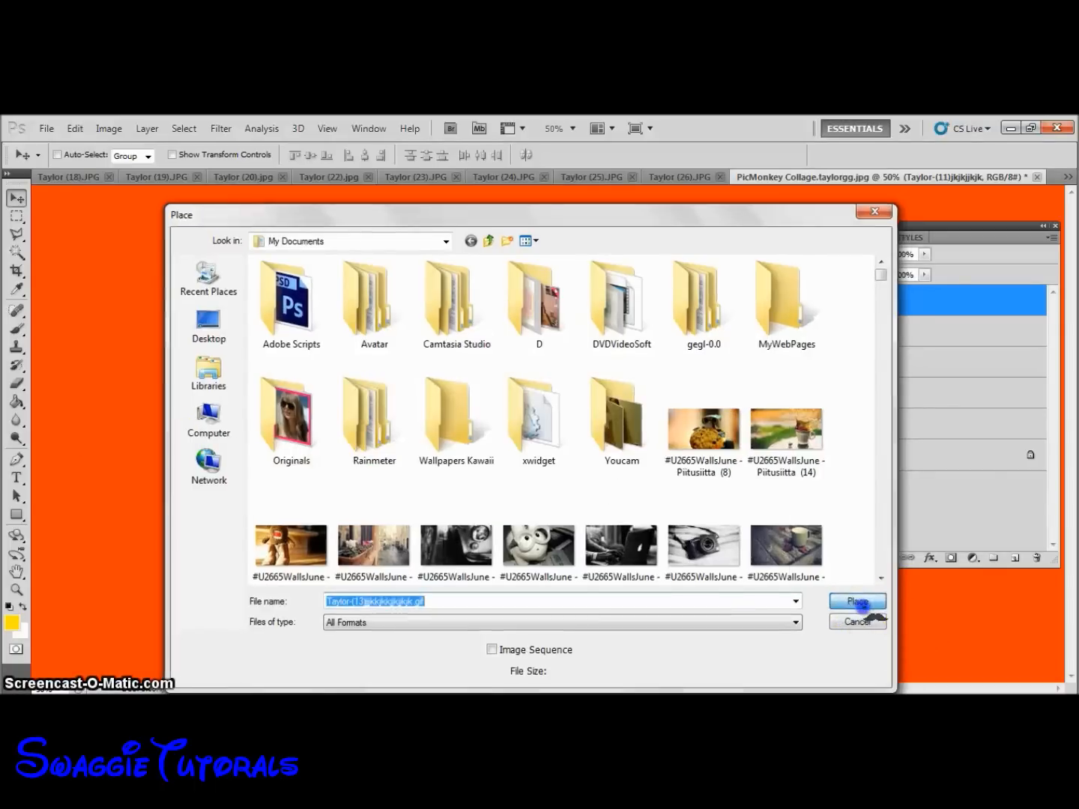
click(856, 601)
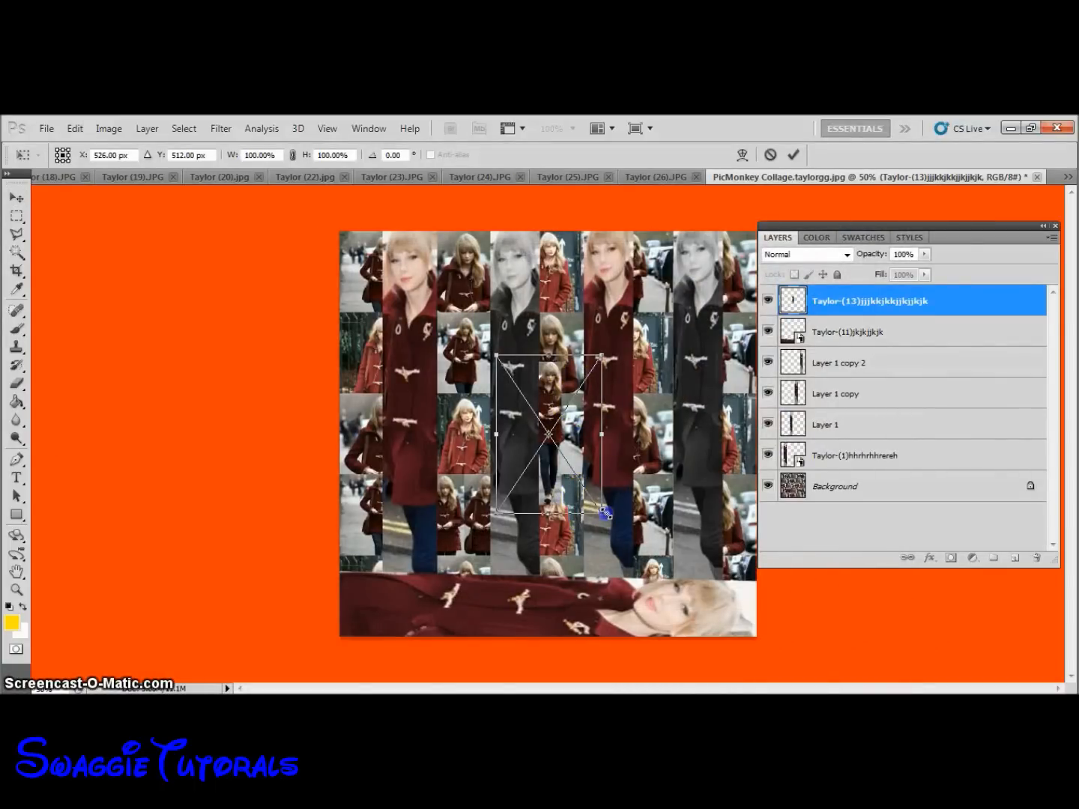
Stretch the Taylor (13) strip to full height, then duplicate it and move copies across.
drag(551, 434, 550, 644)
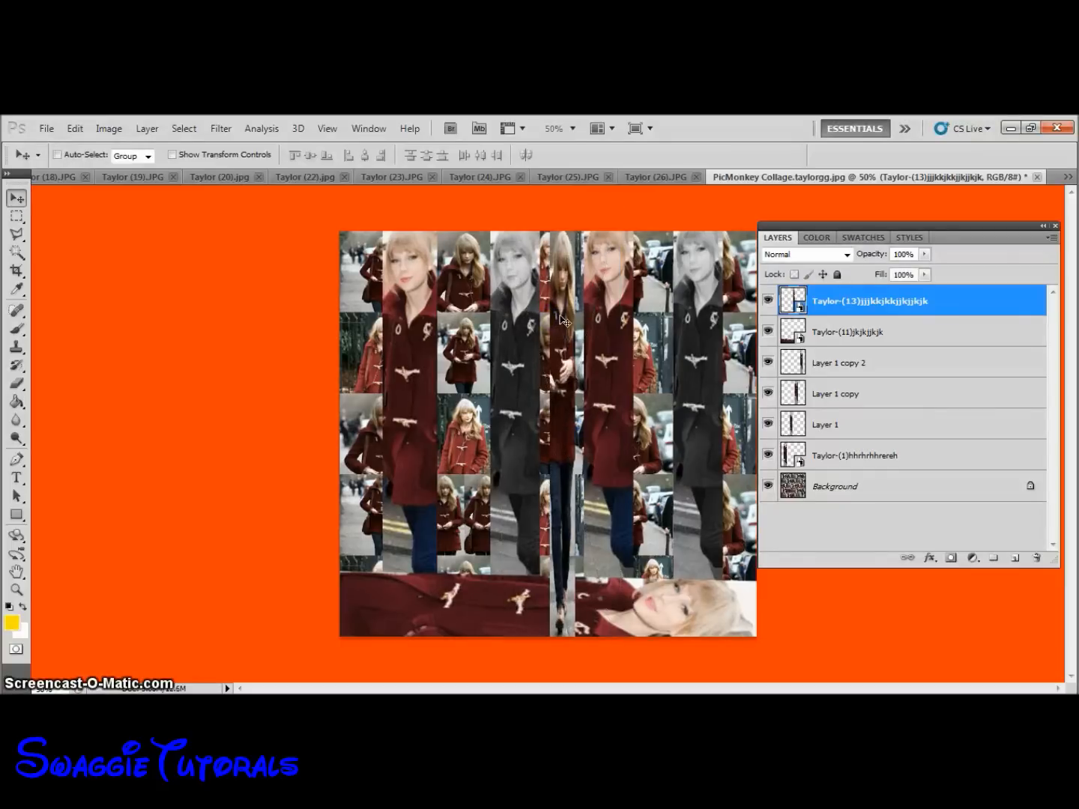
right_click(869, 301)
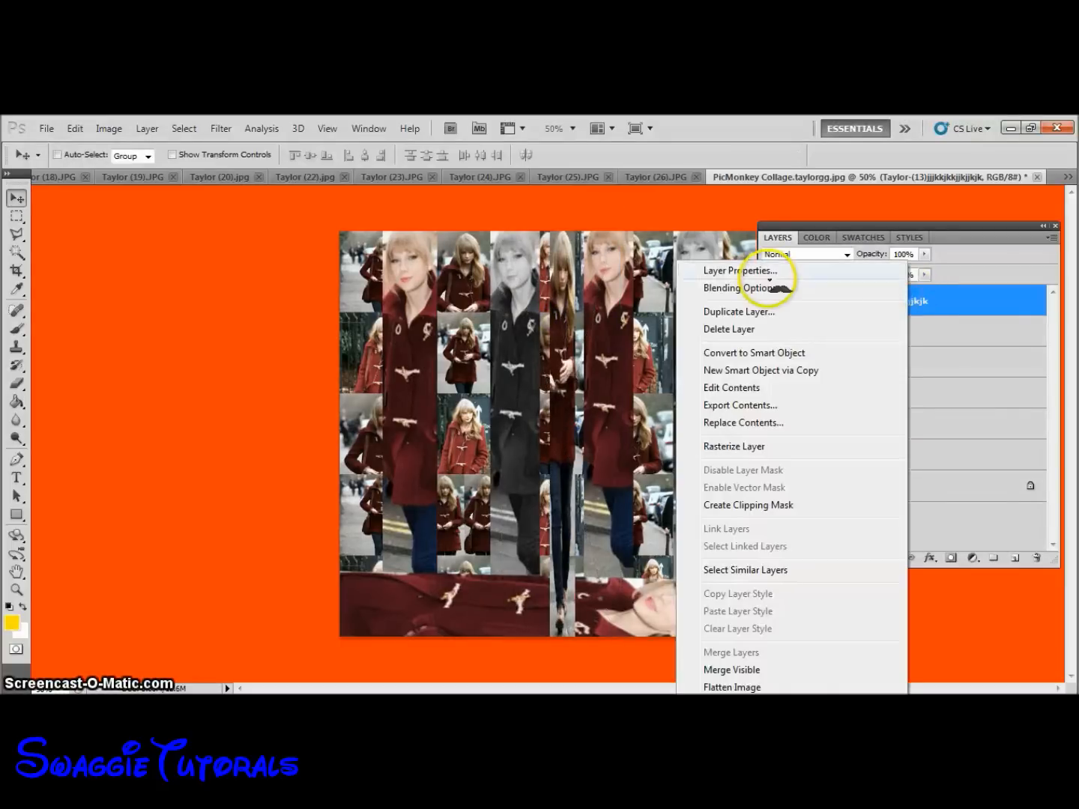
click(739, 310)
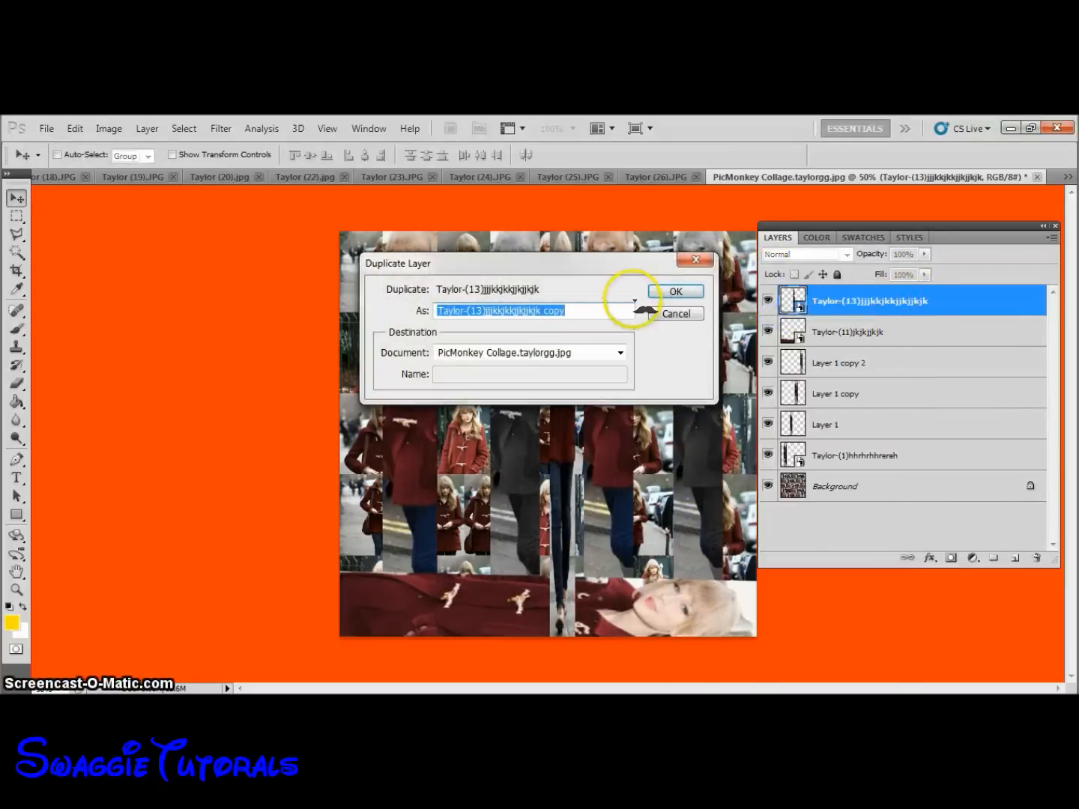
click(675, 291)
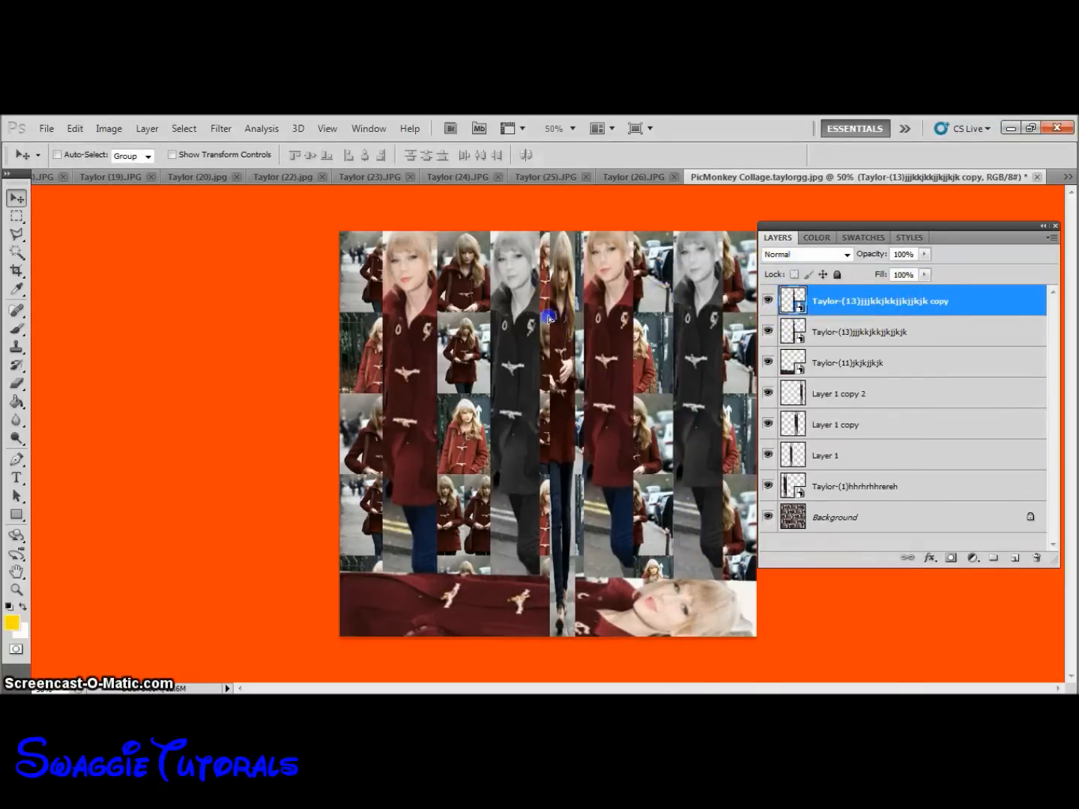
drag(549, 318, 452, 322)
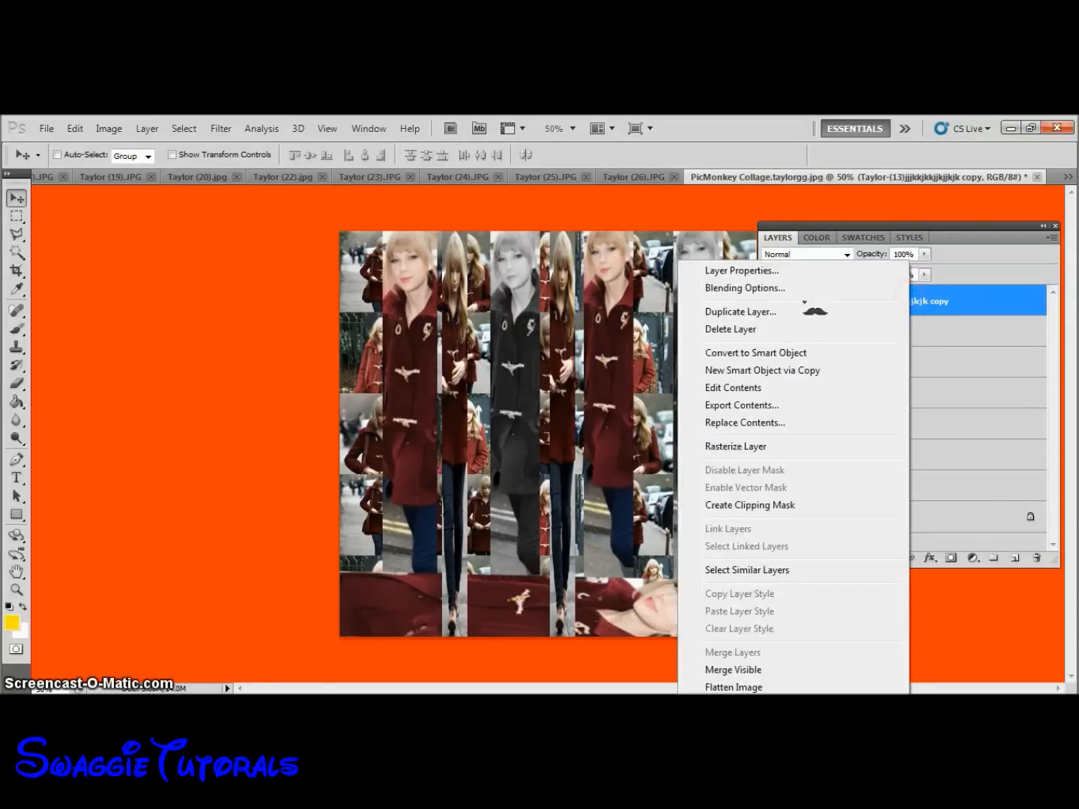
click(740, 311)
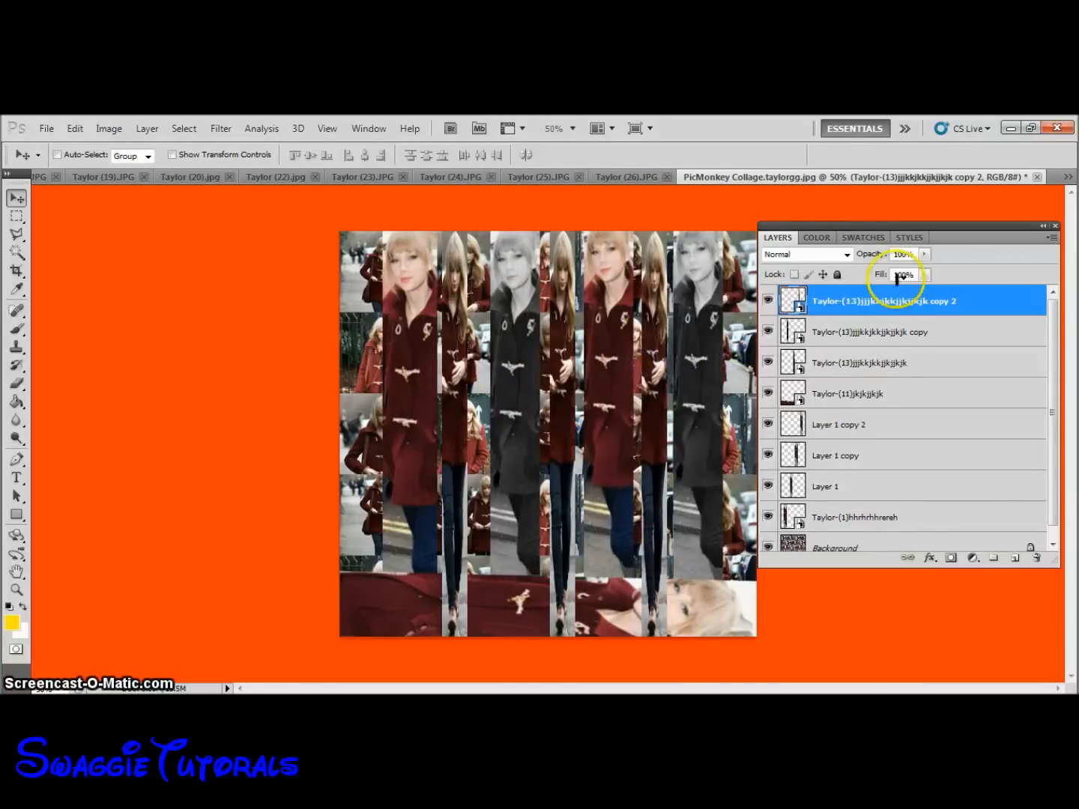
right_click(884, 301)
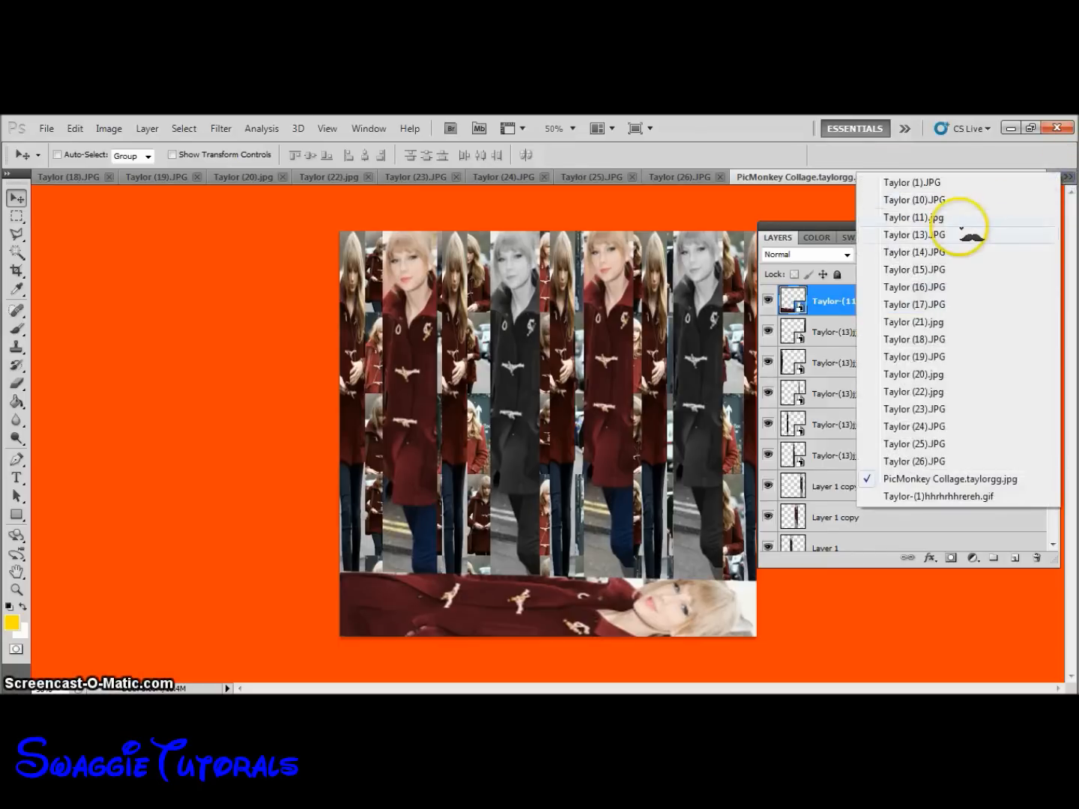
Switch to the Taylor (20) photo and hide its PSD Coloring 03 group.
click(911, 218)
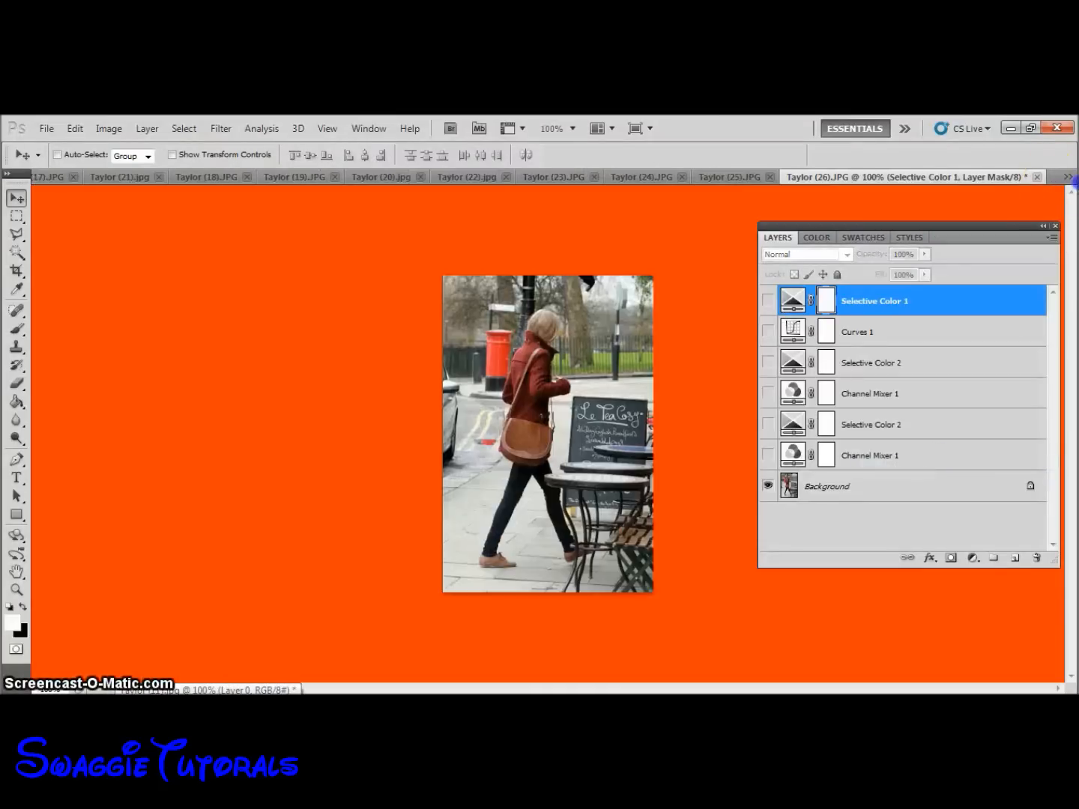
click(891, 176)
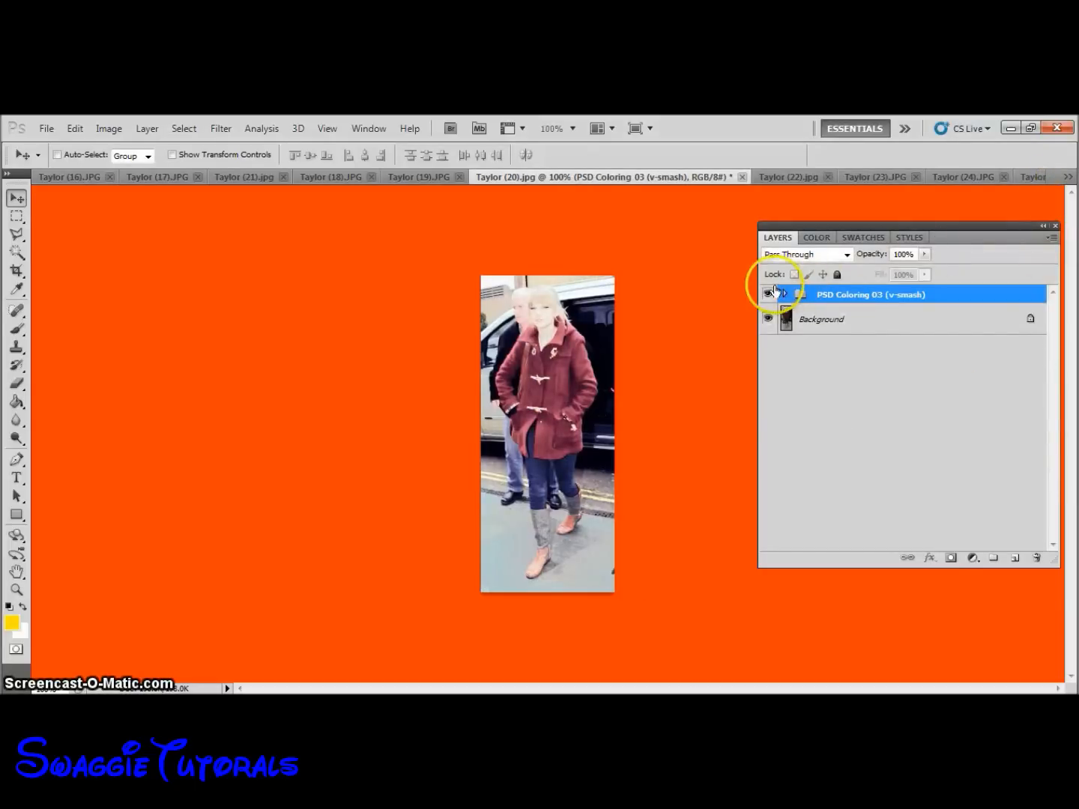
click(768, 294)
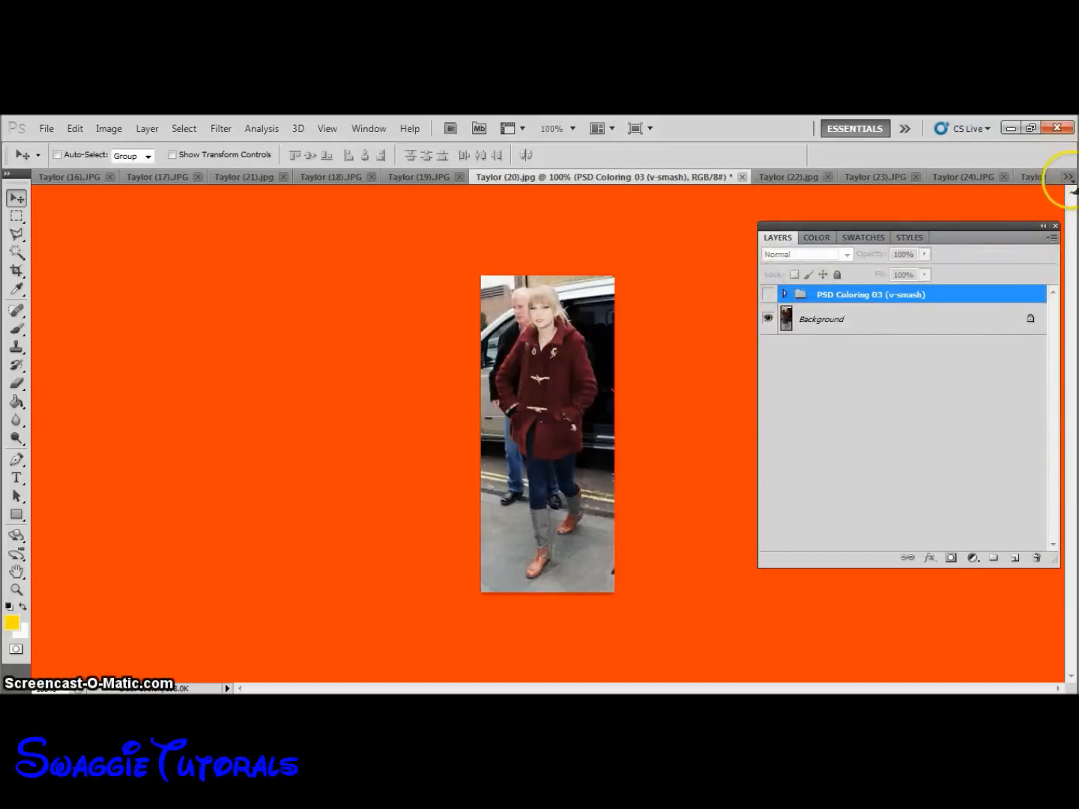
click(418, 177)
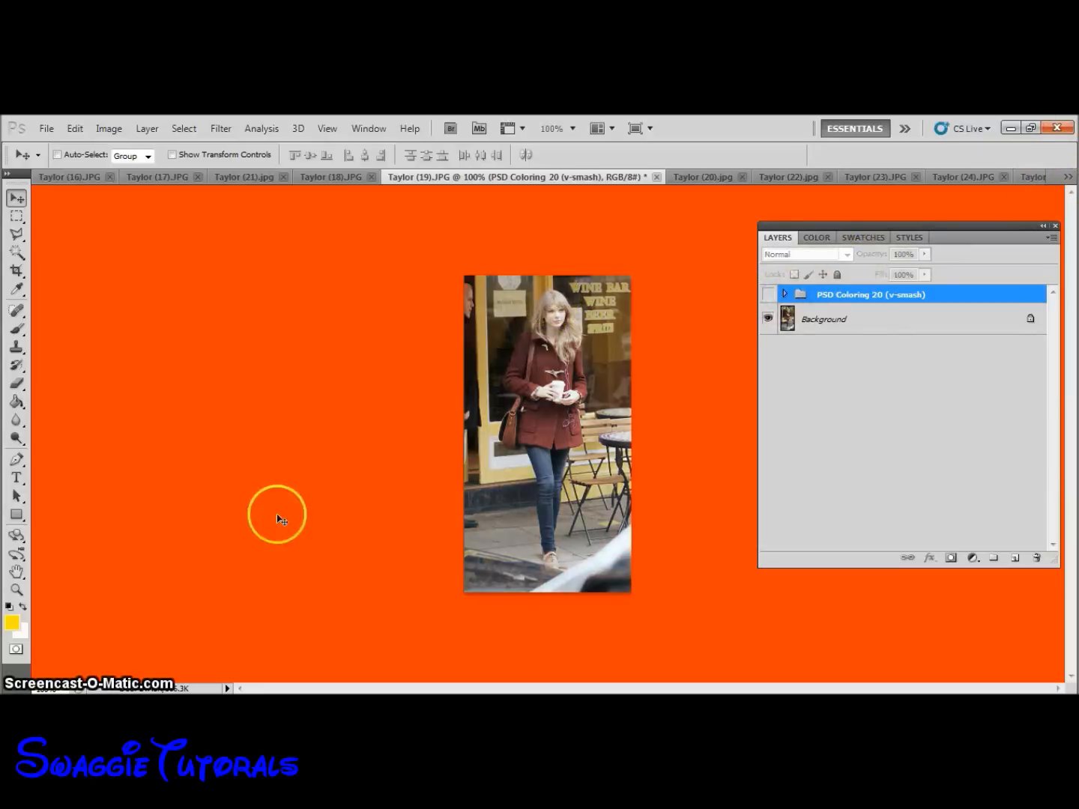
Delete the coloring group (Group Only) and erase the background around the traced figure.
click(16, 234)
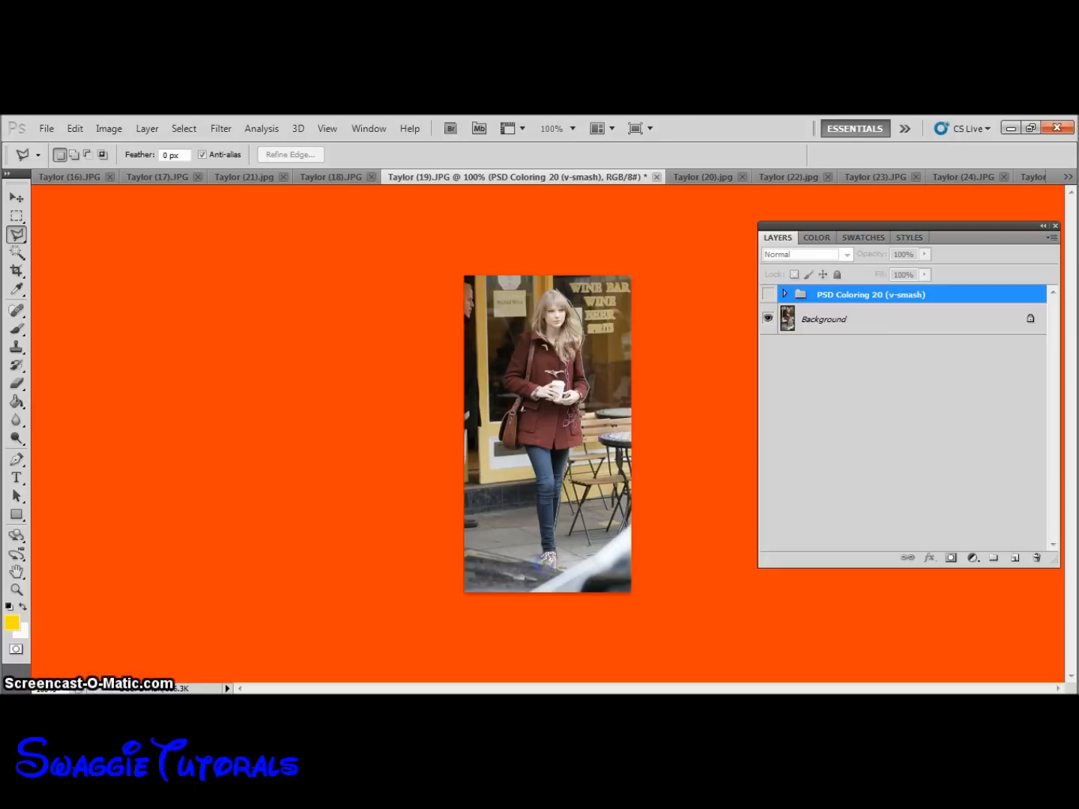
mouse_move(544, 533)
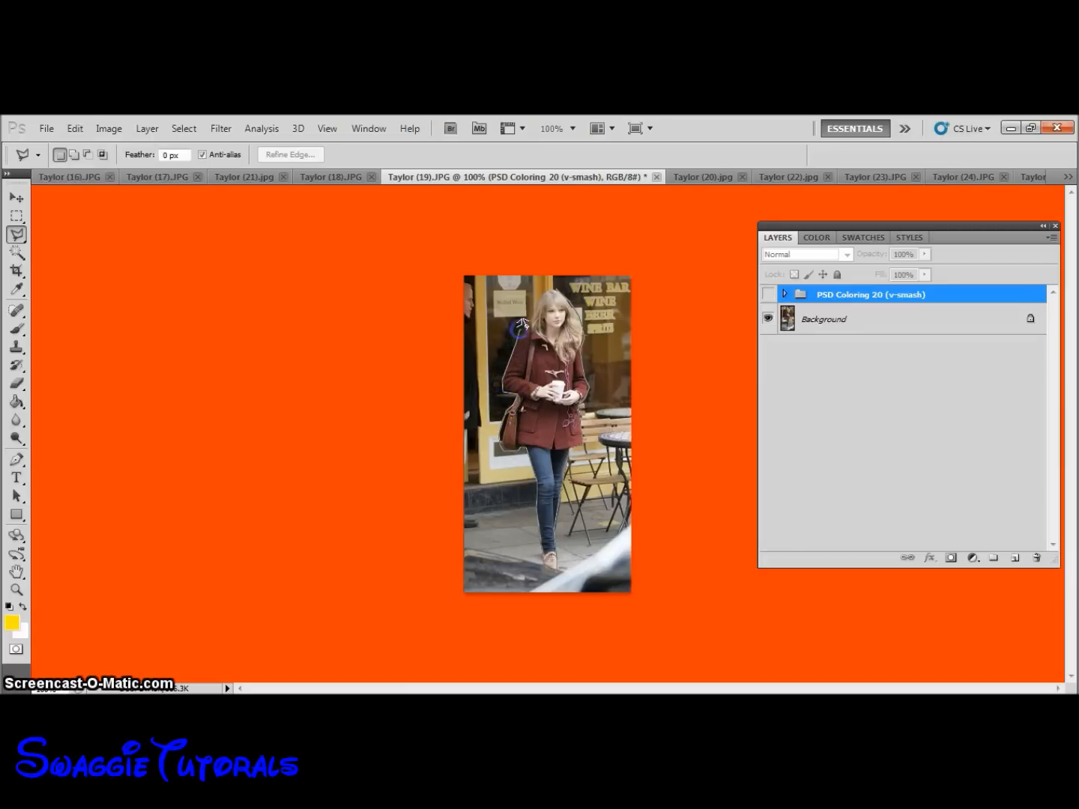
mouse_move(536, 298)
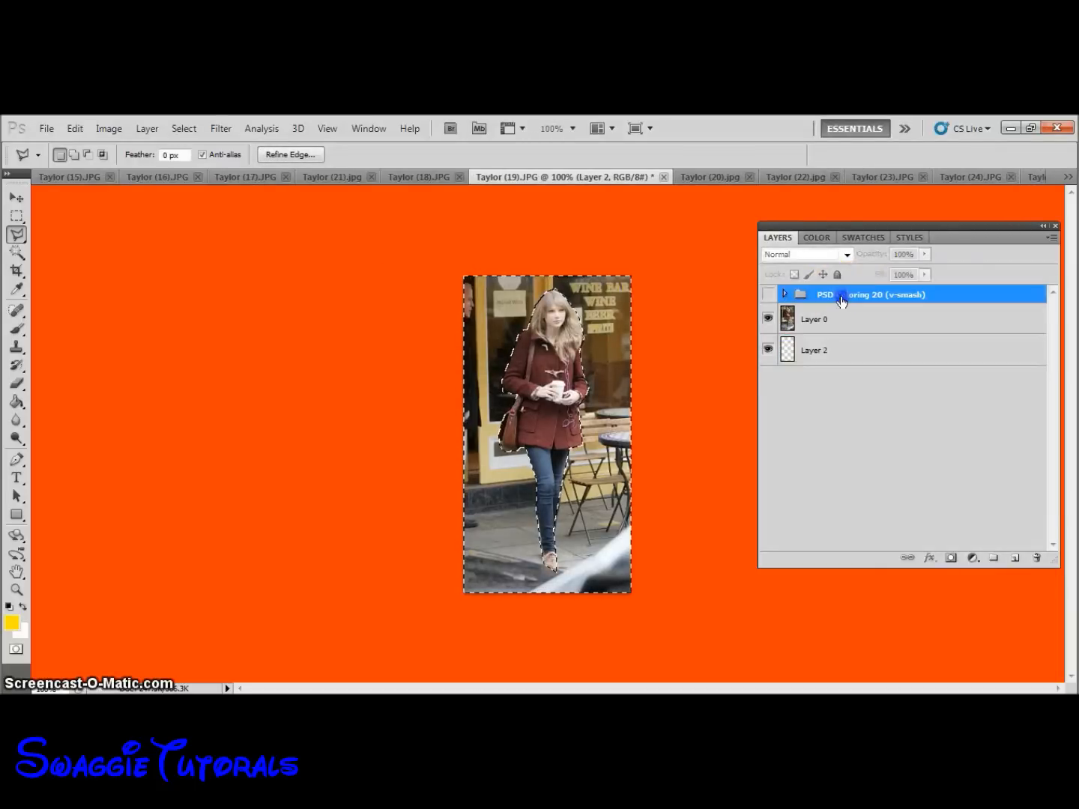
click(1037, 557)
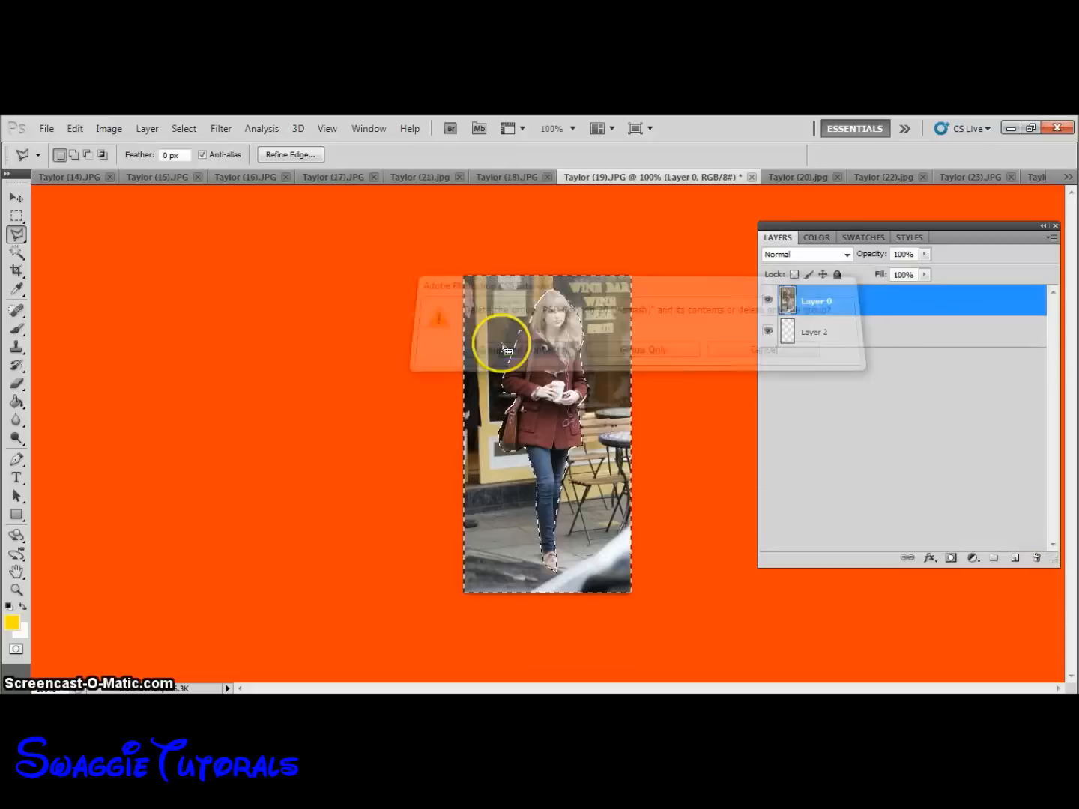
click(501, 349)
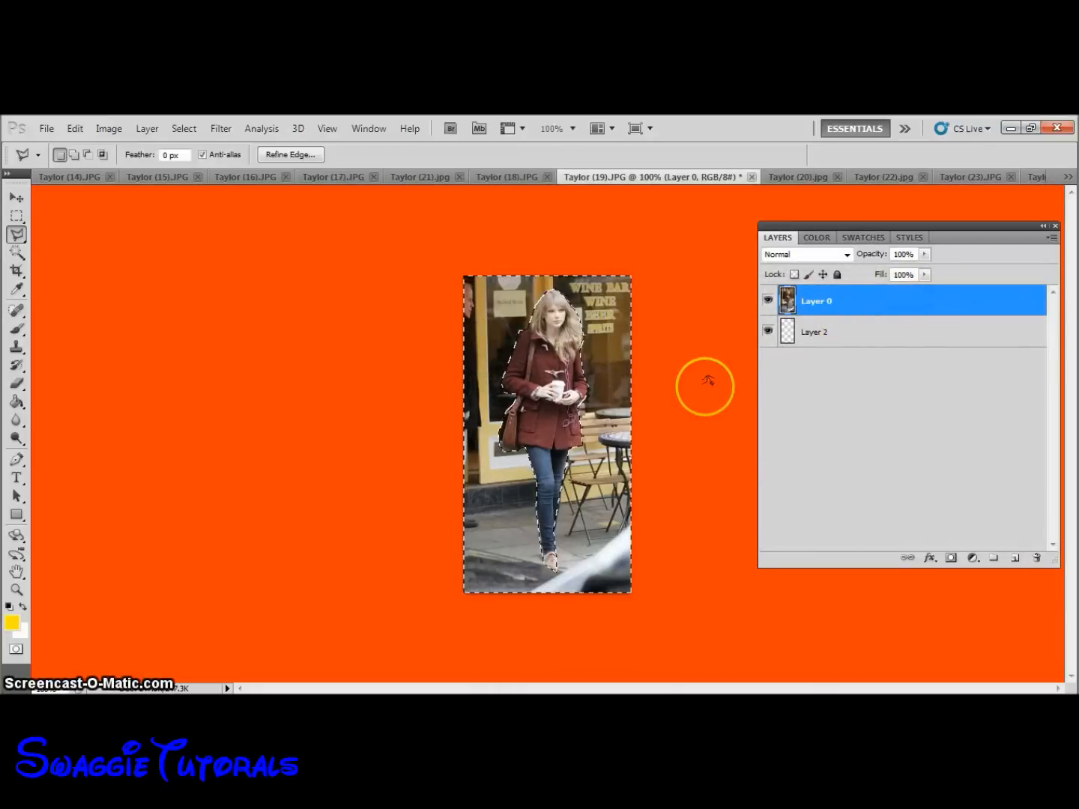
key(Delete)
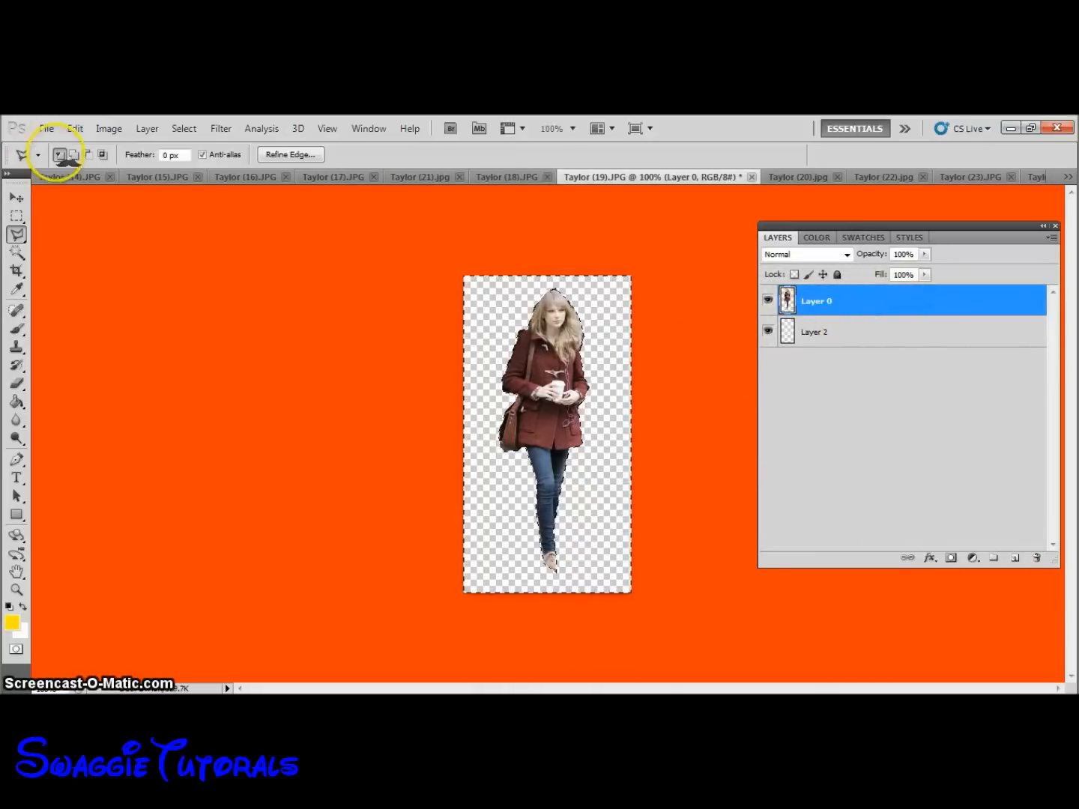
Save the Taylor (19) cut-out through Save for Web & Devices as a transparent GIF.
click(46, 129)
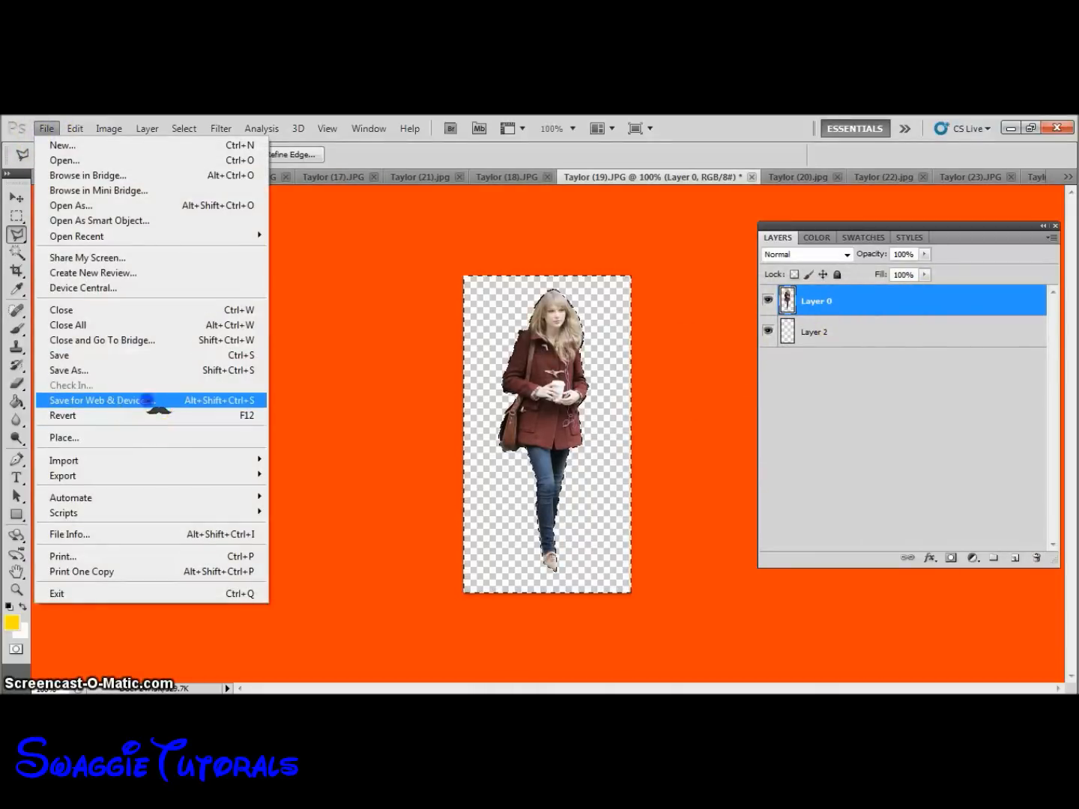
click(105, 400)
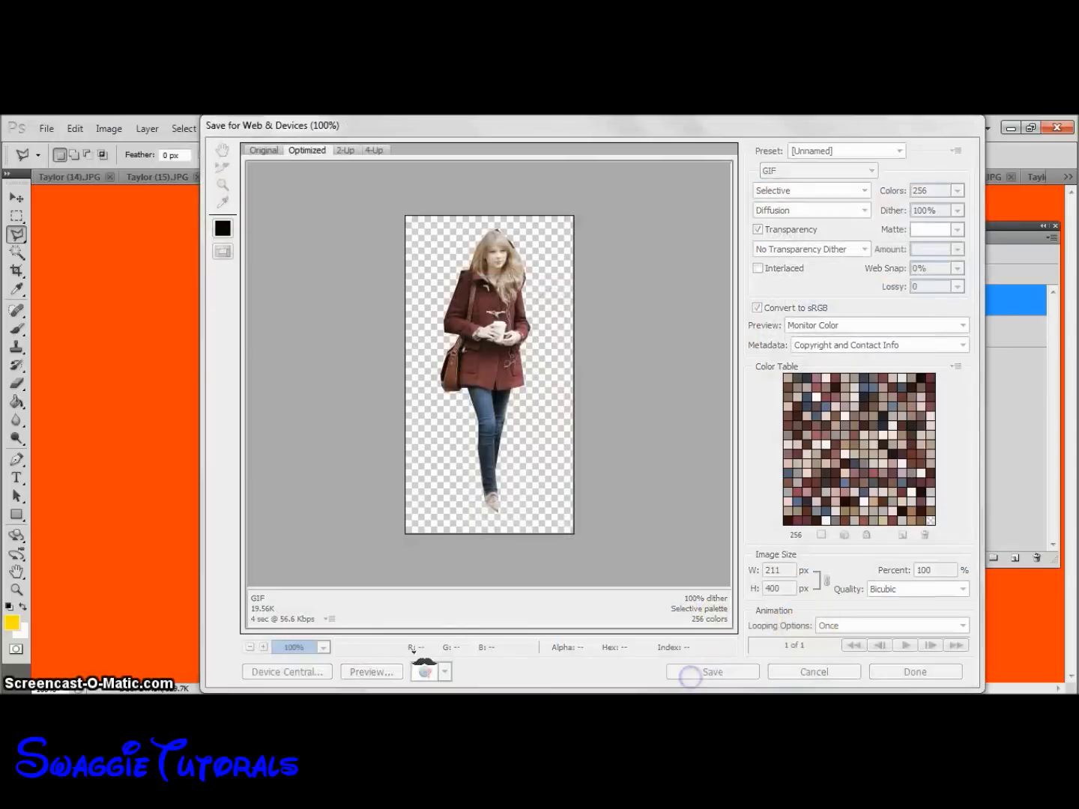
click(711, 671)
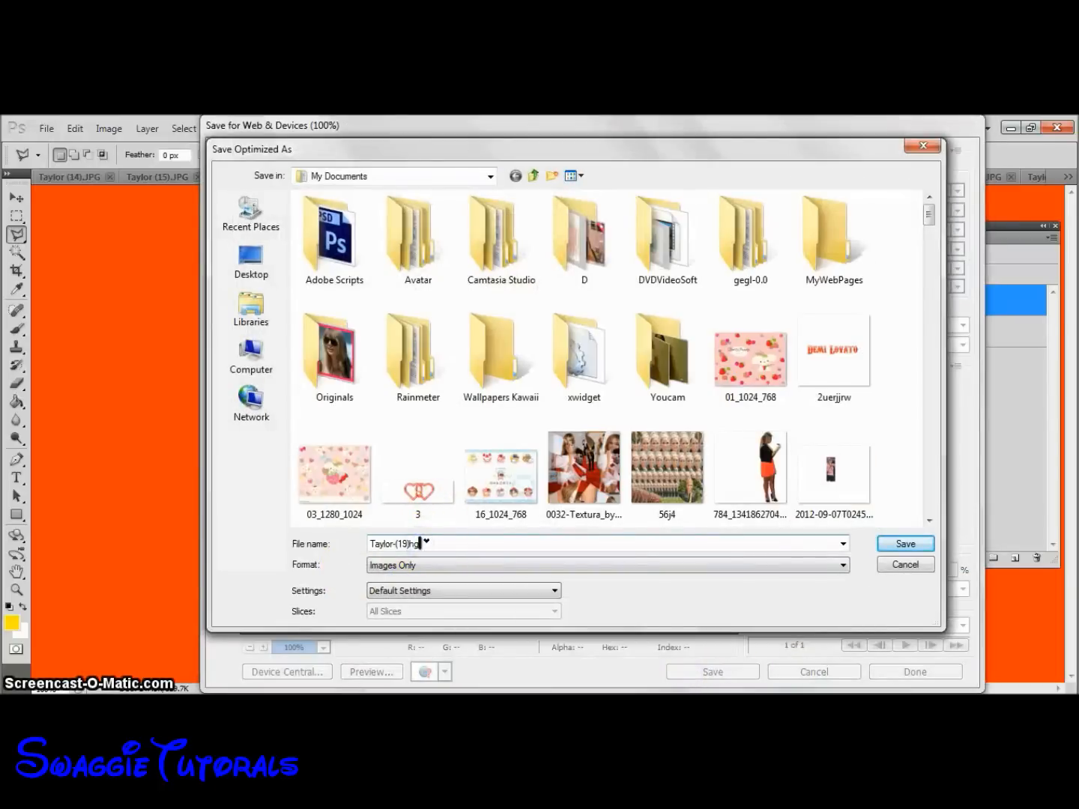
click(904, 543)
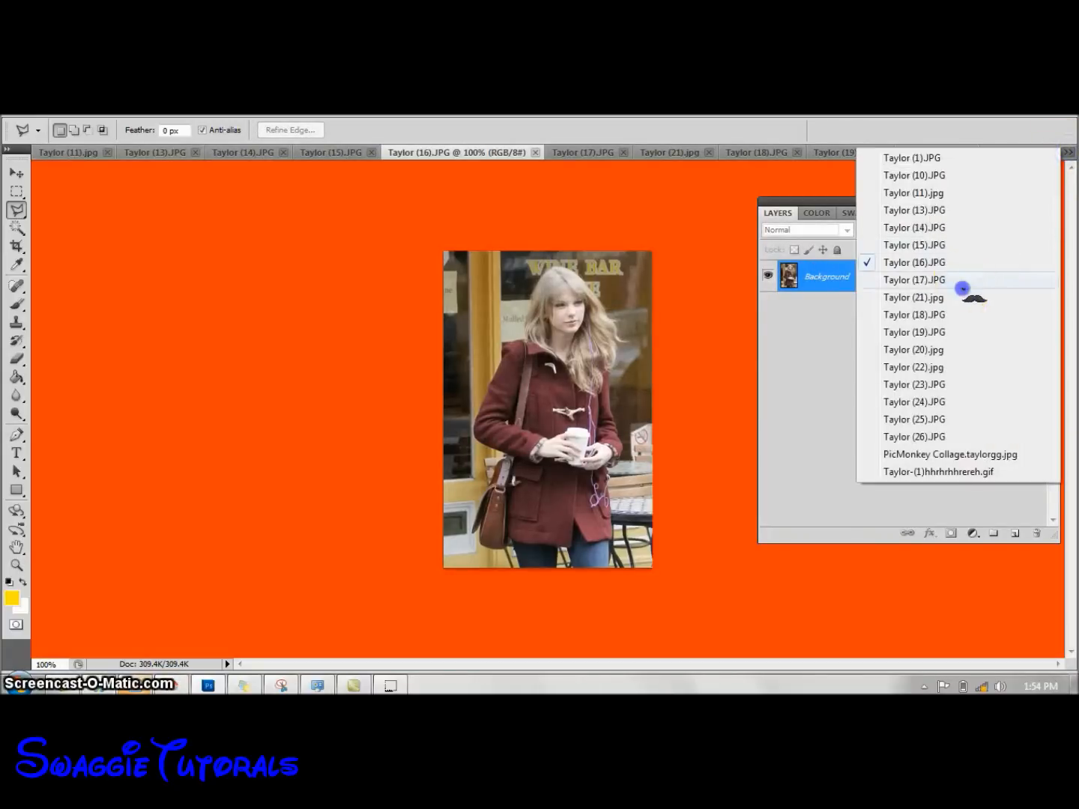
Cycle through Taylor (17) and (14) via the tab overflow list to reach Taylor (20).
click(913, 279)
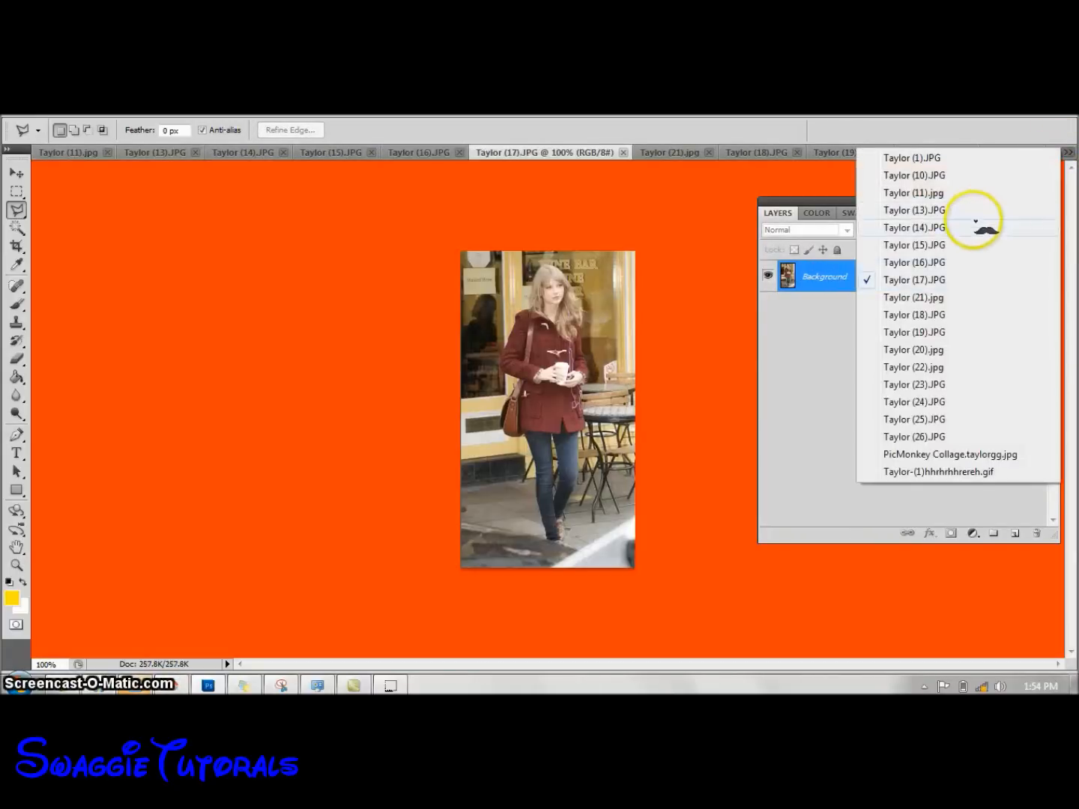
click(915, 228)
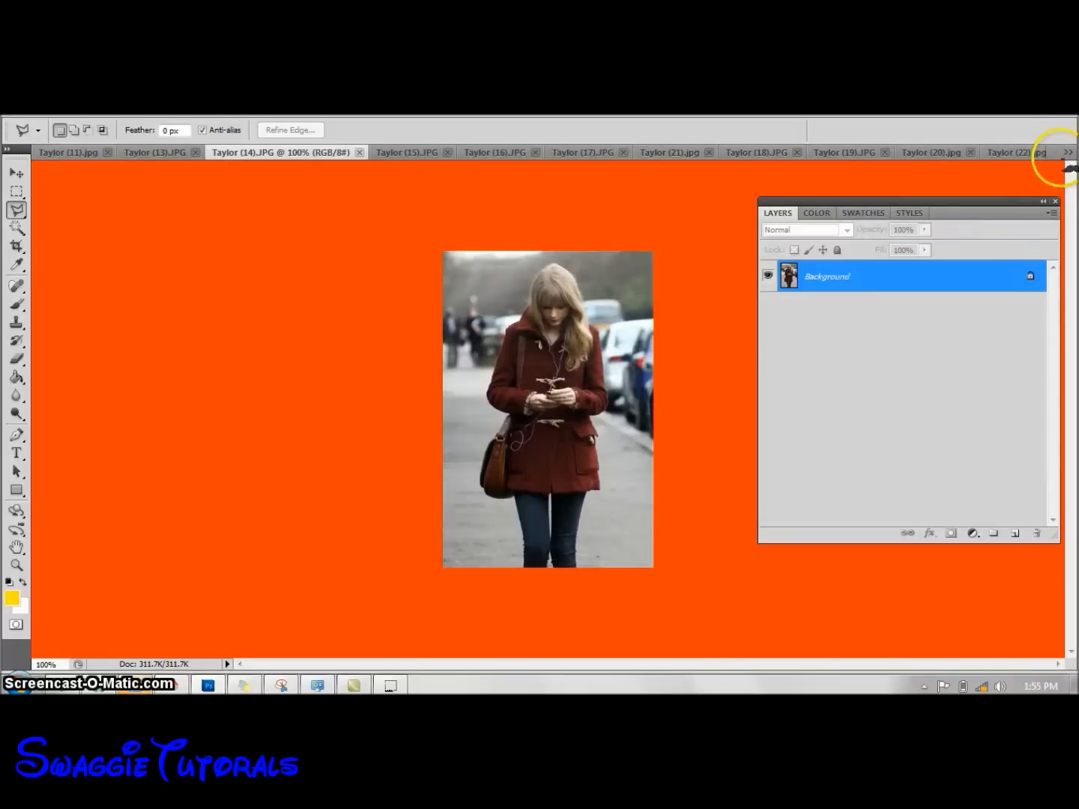
click(1017, 152)
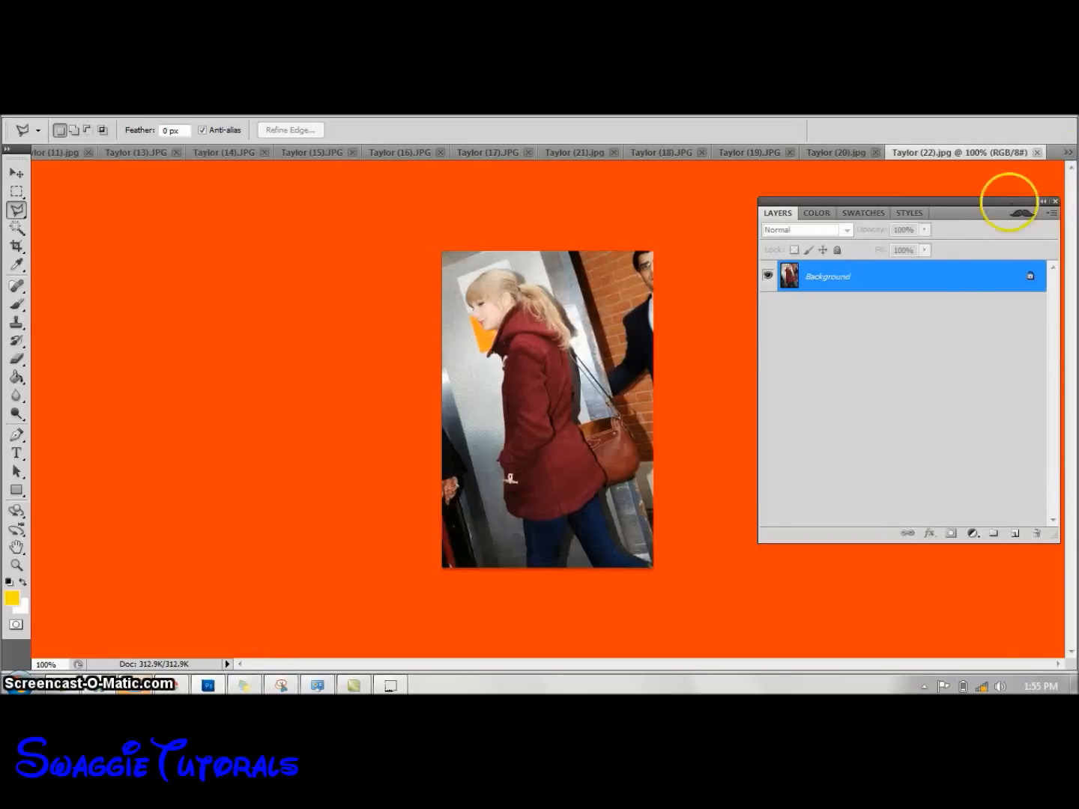
click(1066, 152)
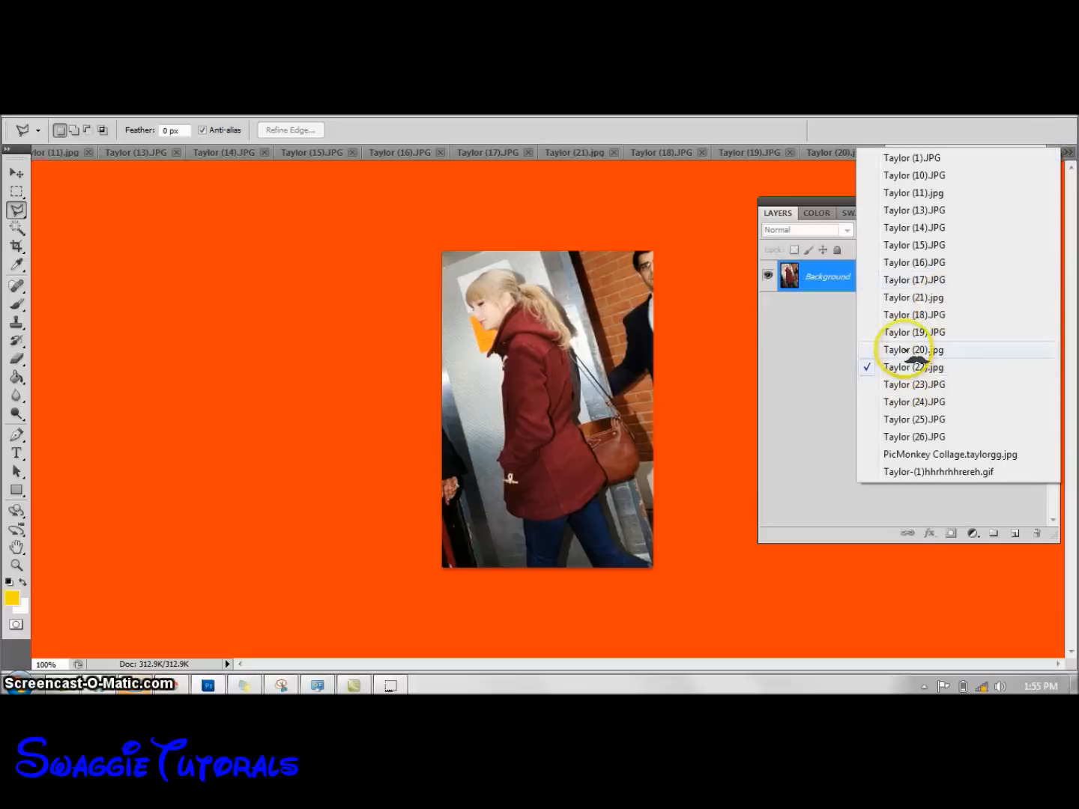
click(912, 349)
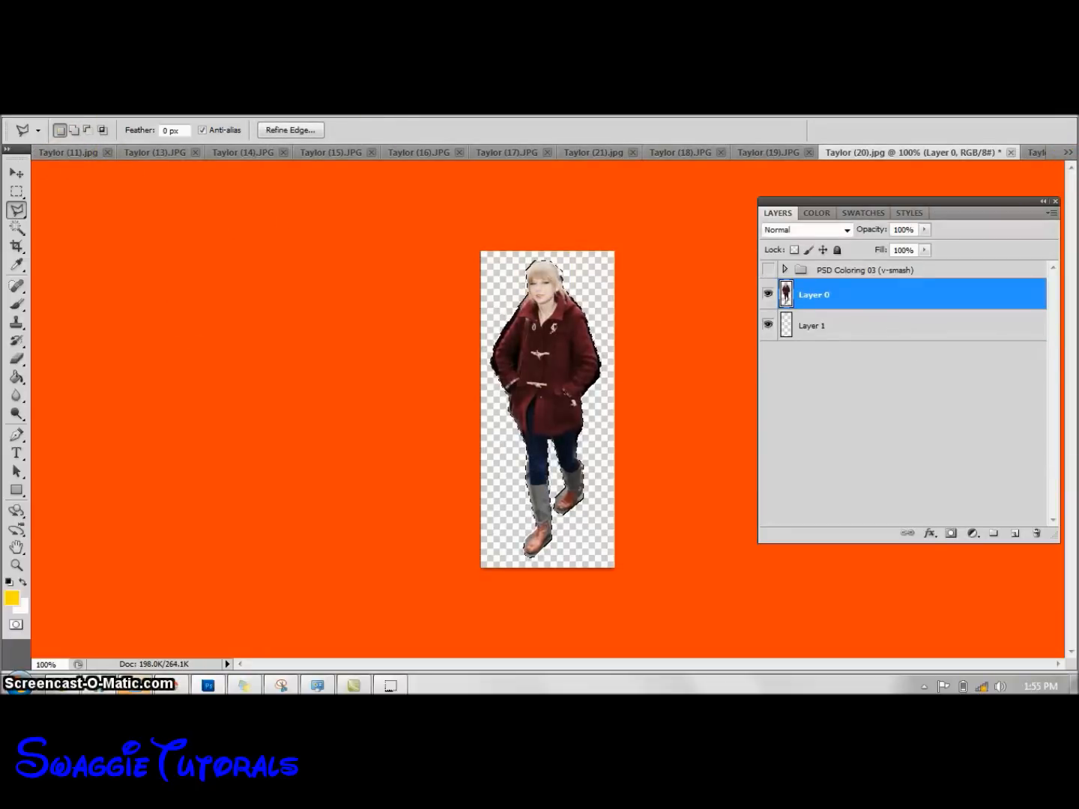
click(75, 128)
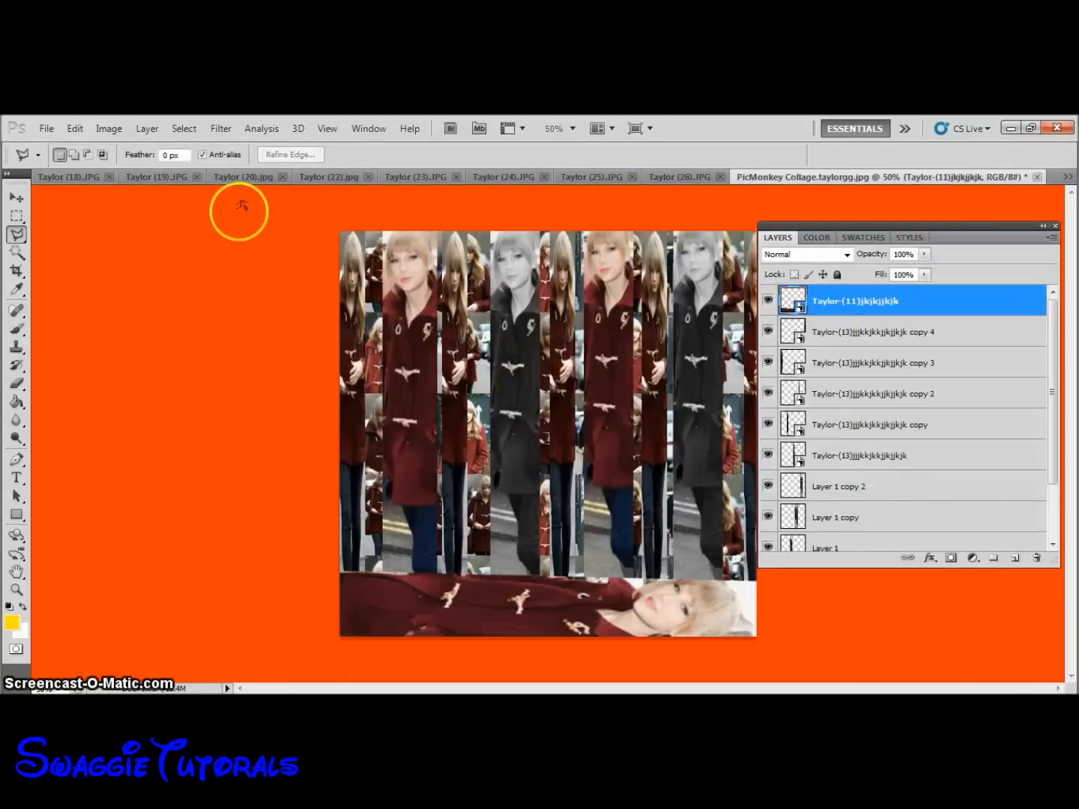
Paste the coat-figure cut-out, free-transform it taller, and position it on the collage's right.
click(74, 128)
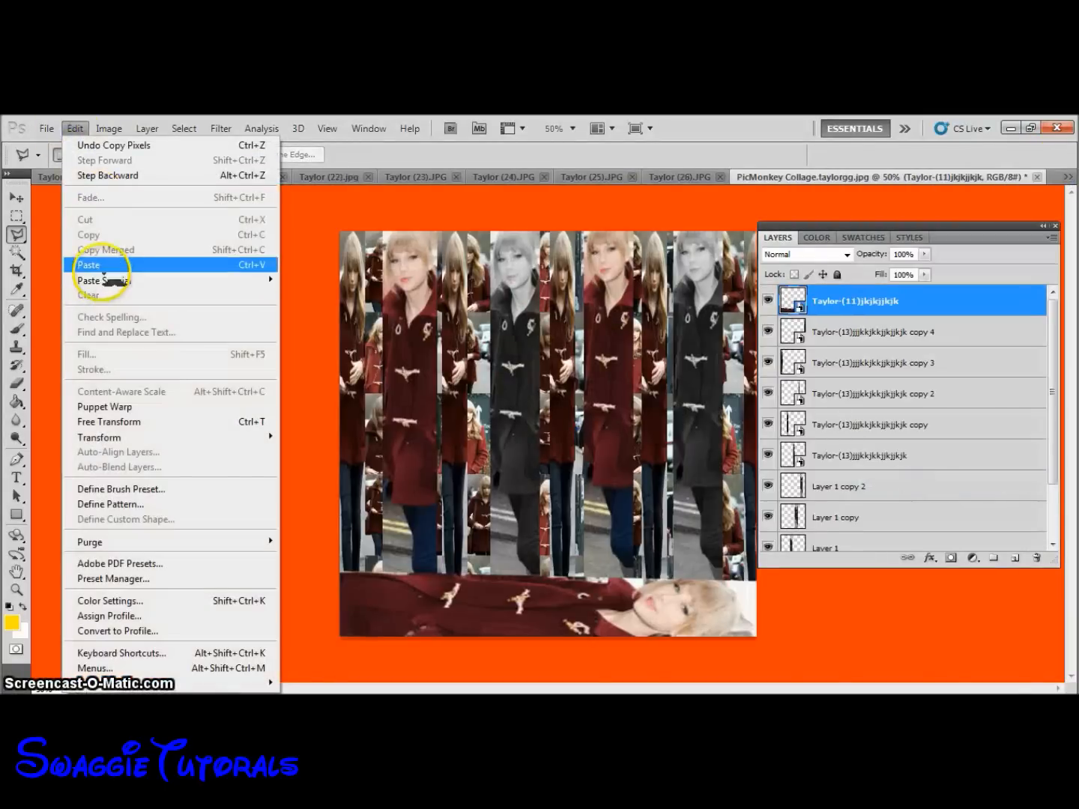
click(89, 265)
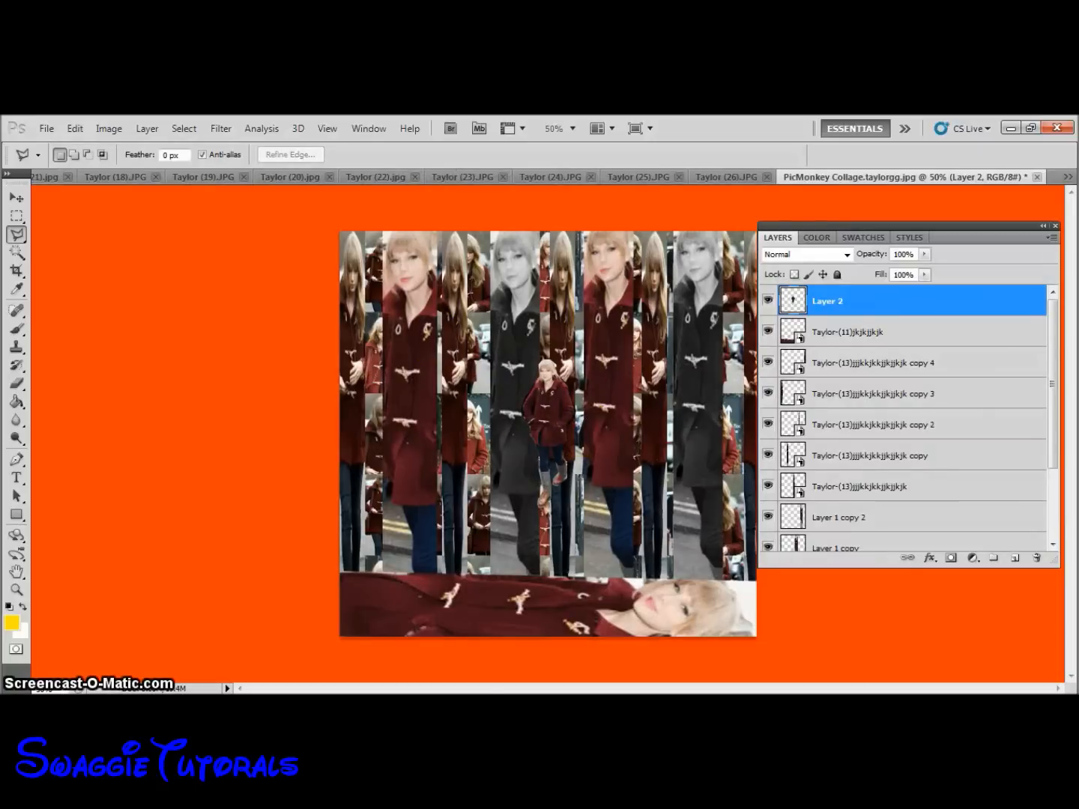
click(74, 127)
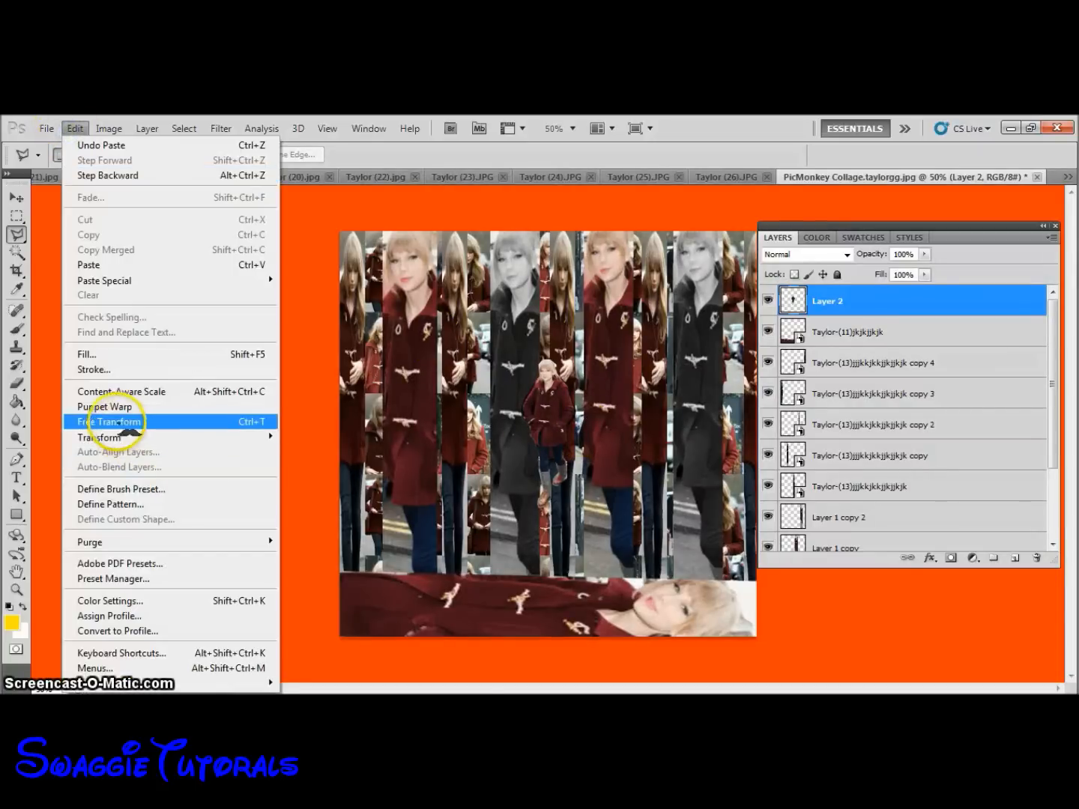
click(106, 422)
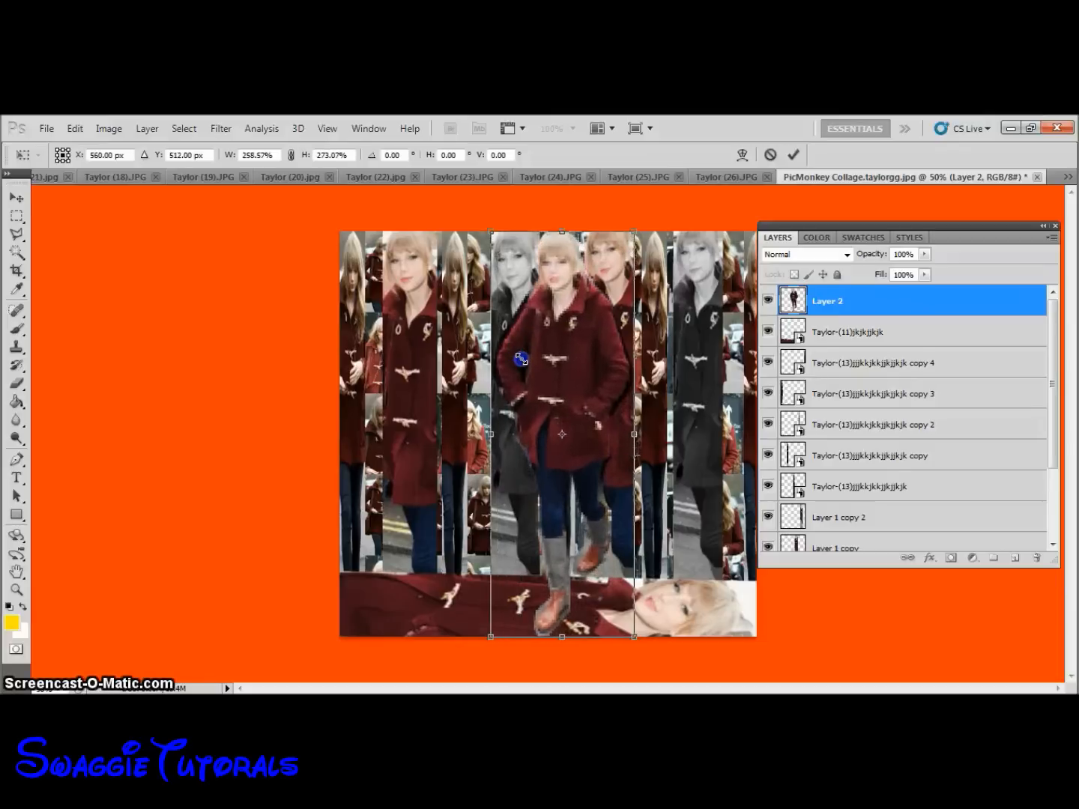
drag(522, 358, 554, 315)
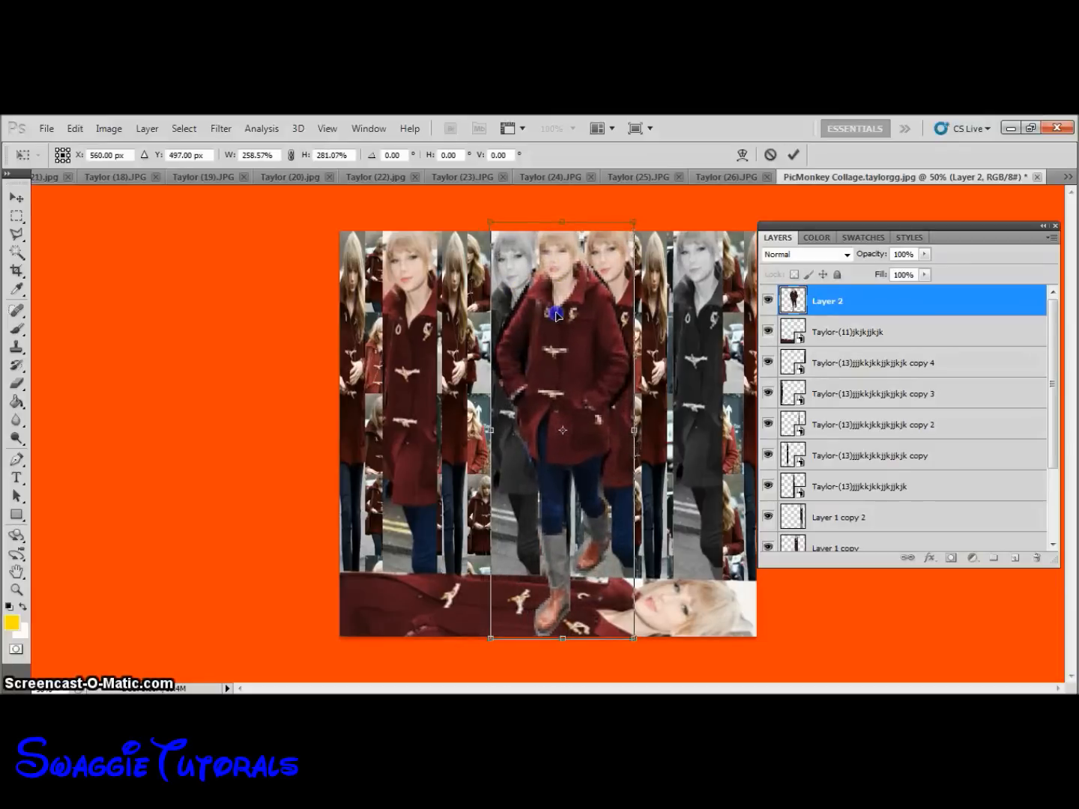
drag(561, 430, 713, 443)
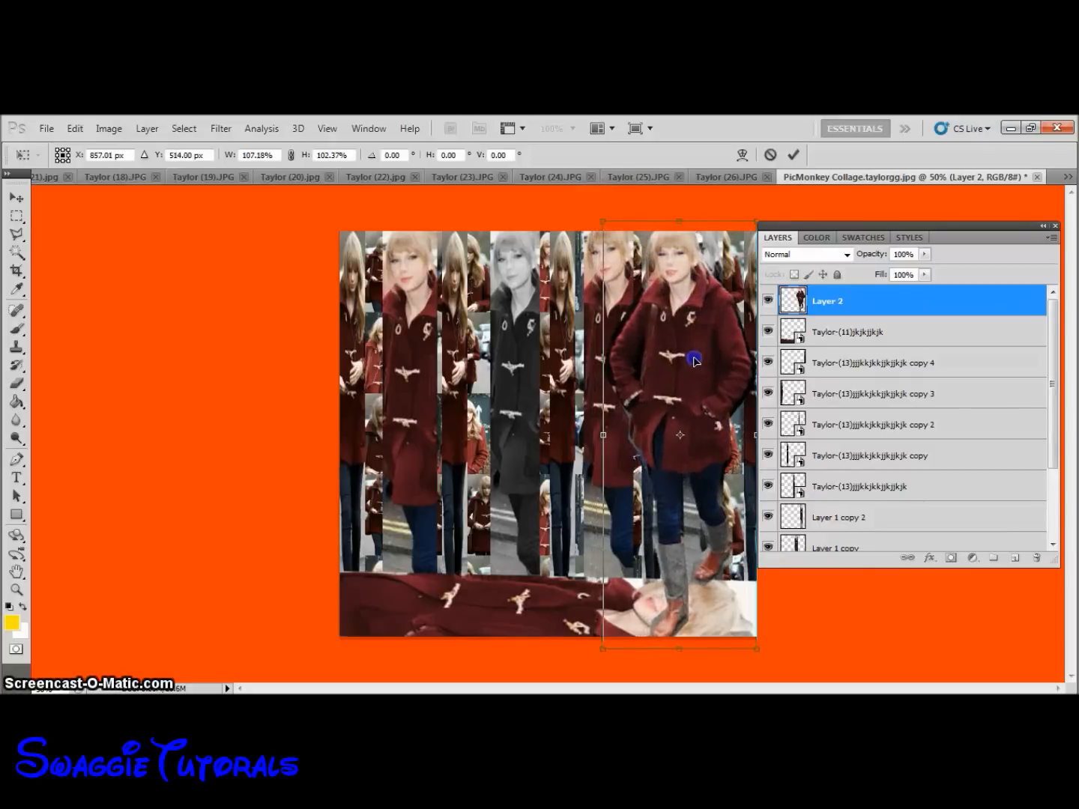
drag(693, 360, 700, 367)
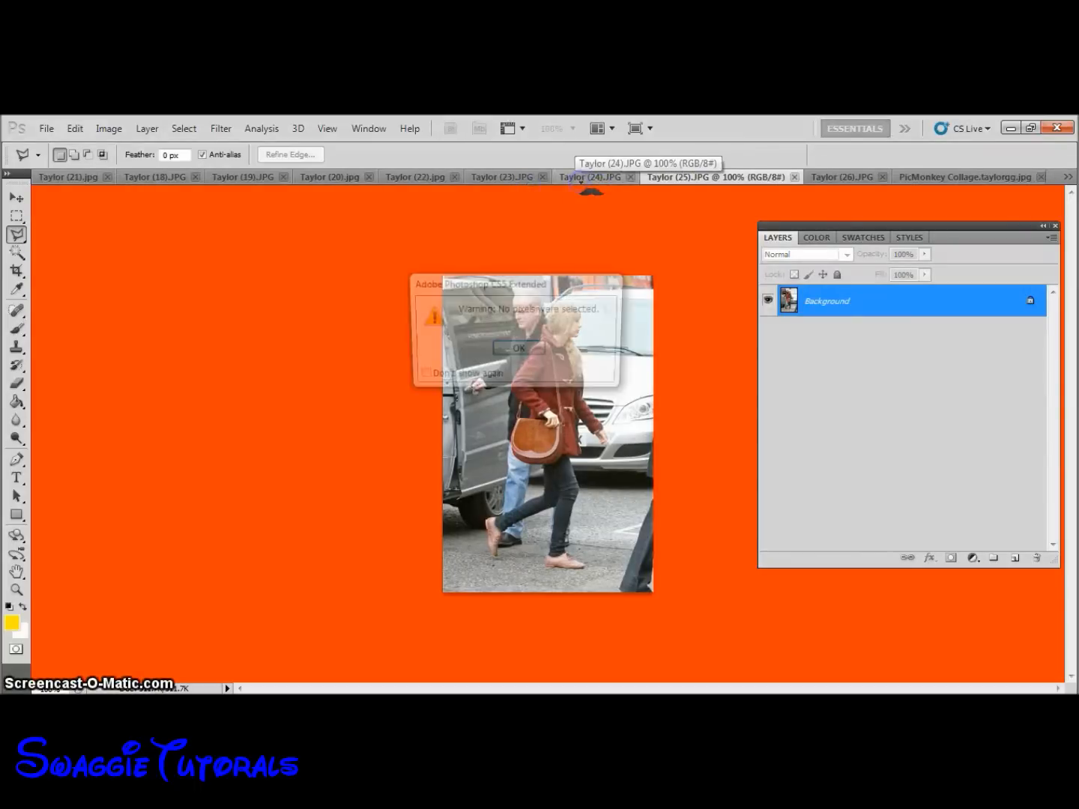
Check the Taylor (24), (20) and (19) photos for the coffee-cup cut-out, then return to PicMonkey Collage.
click(517, 348)
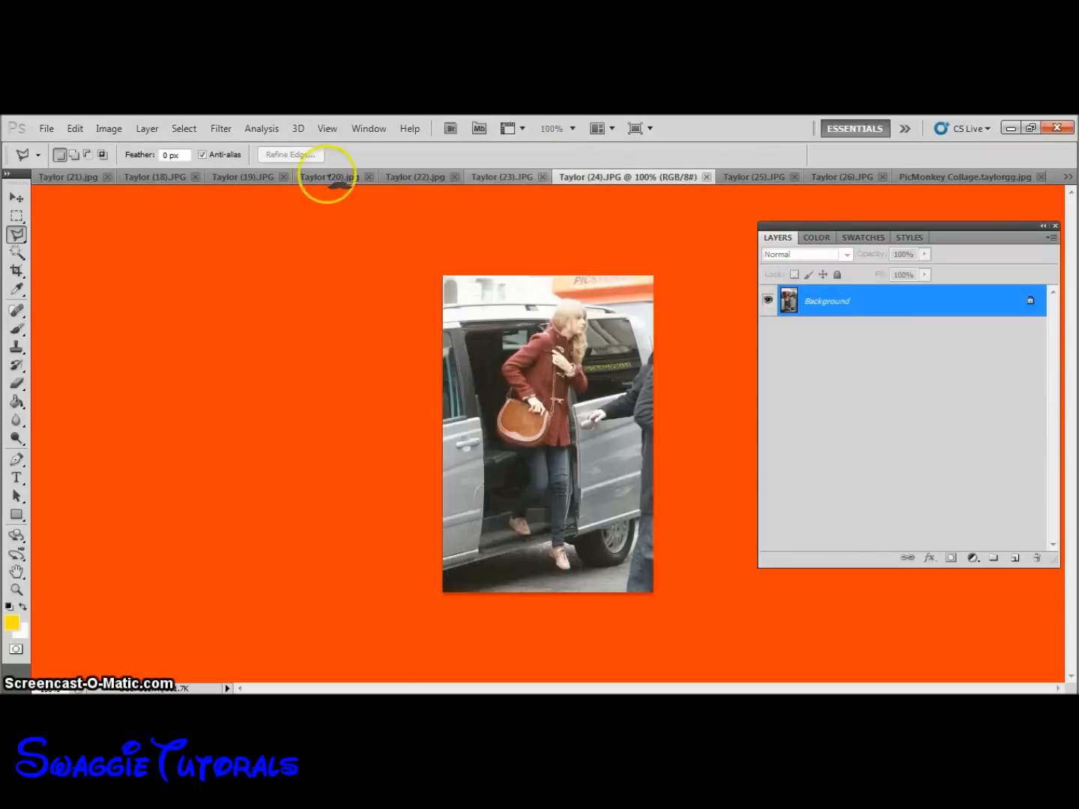
click(502, 176)
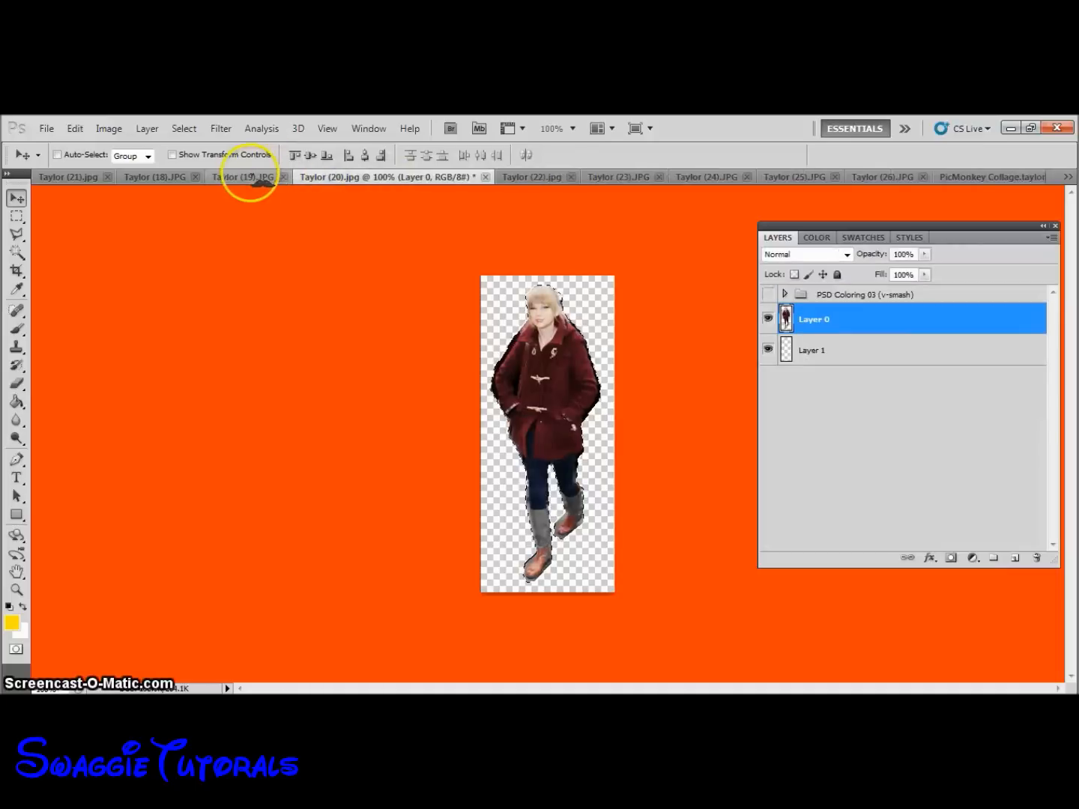
click(242, 177)
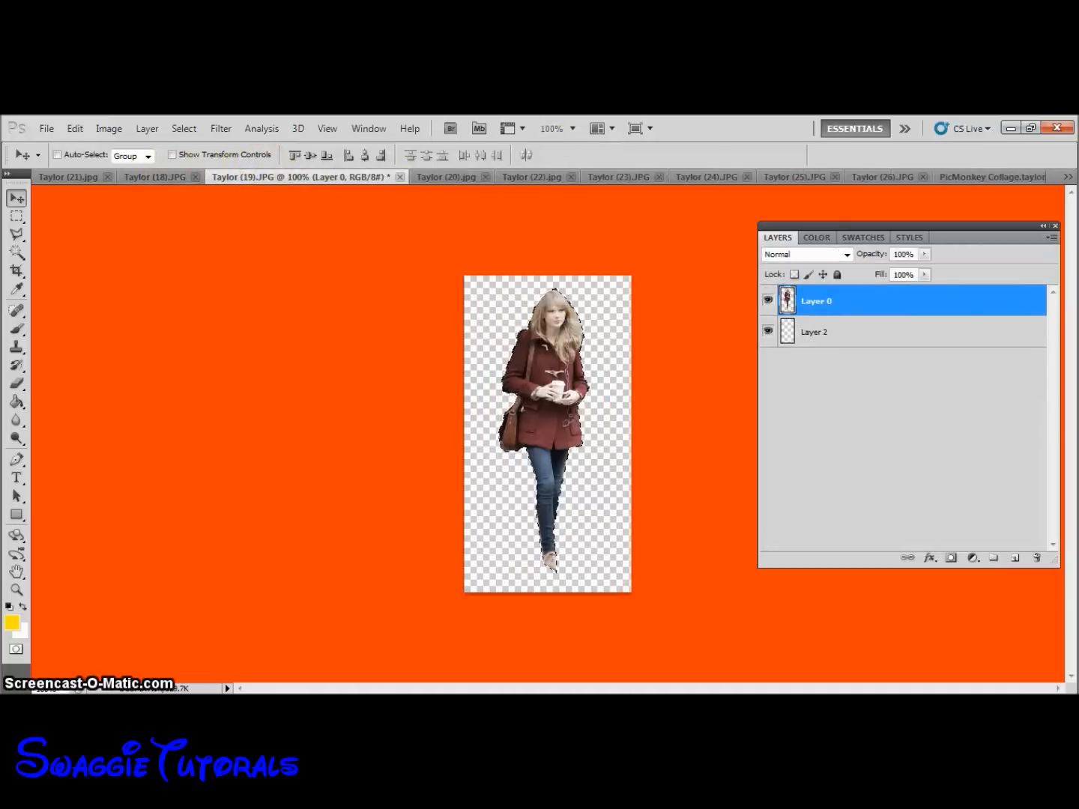
click(74, 129)
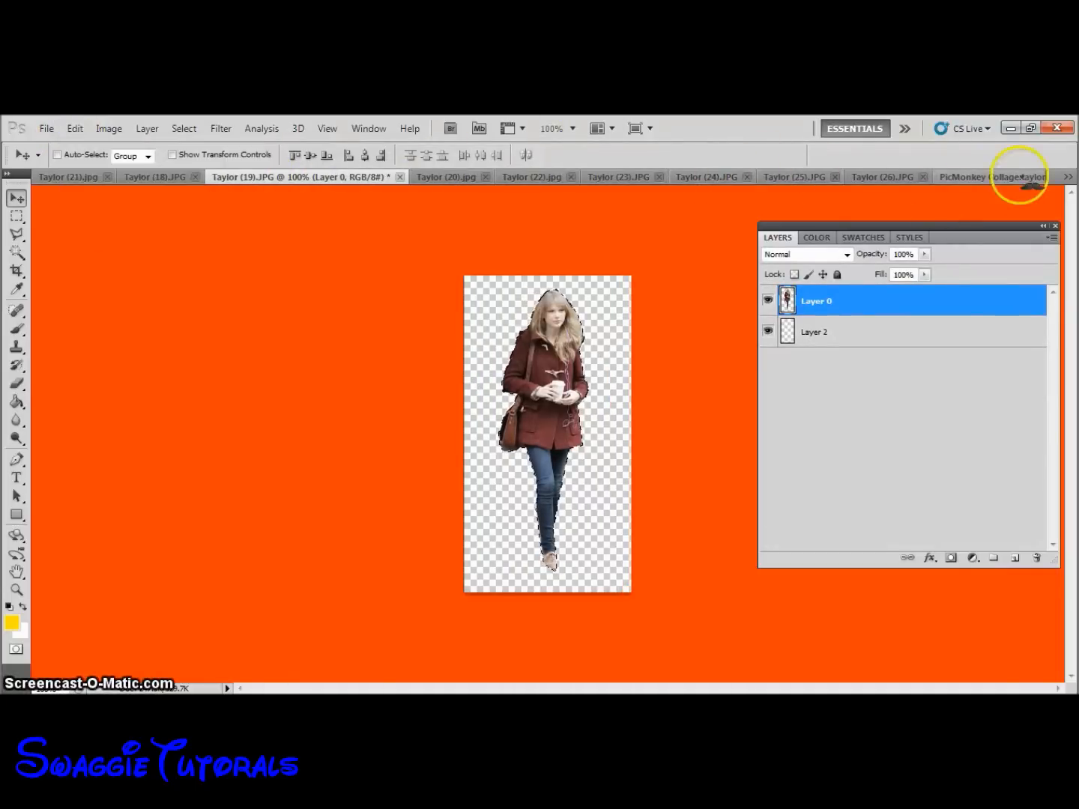
click(1067, 177)
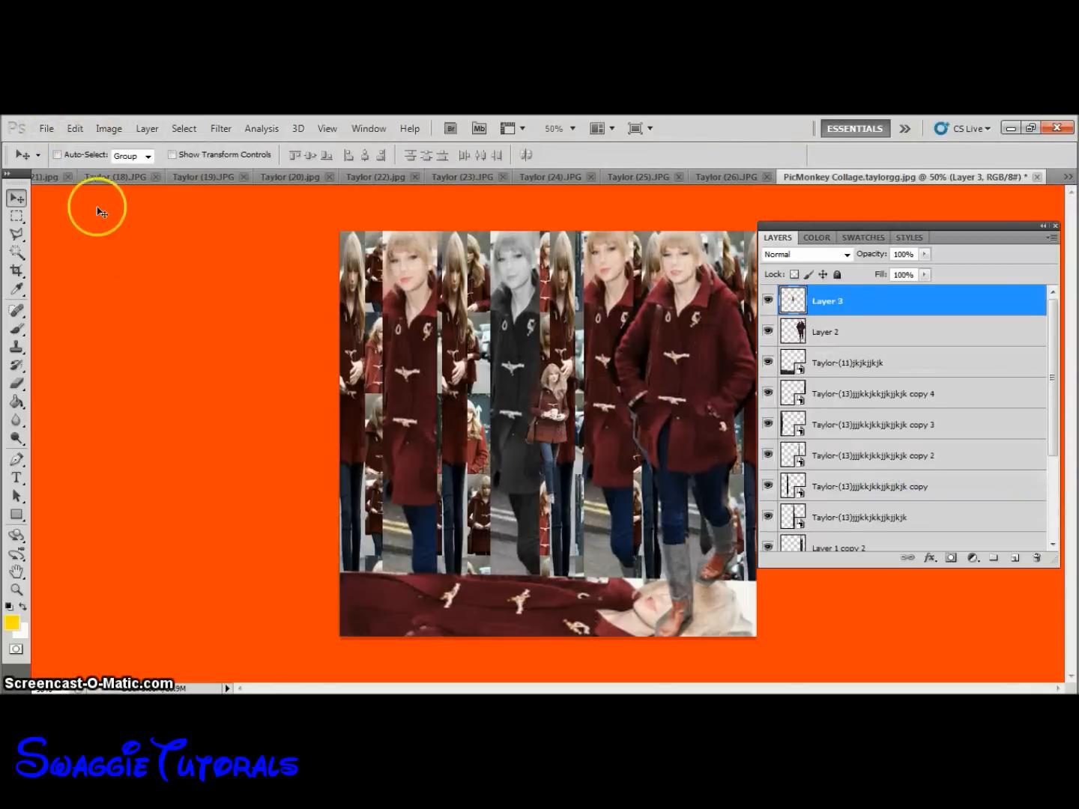
Free Transform Layer 3 to enlarge the coffee-cup figure to collage height and flip it horizontally.
click(74, 128)
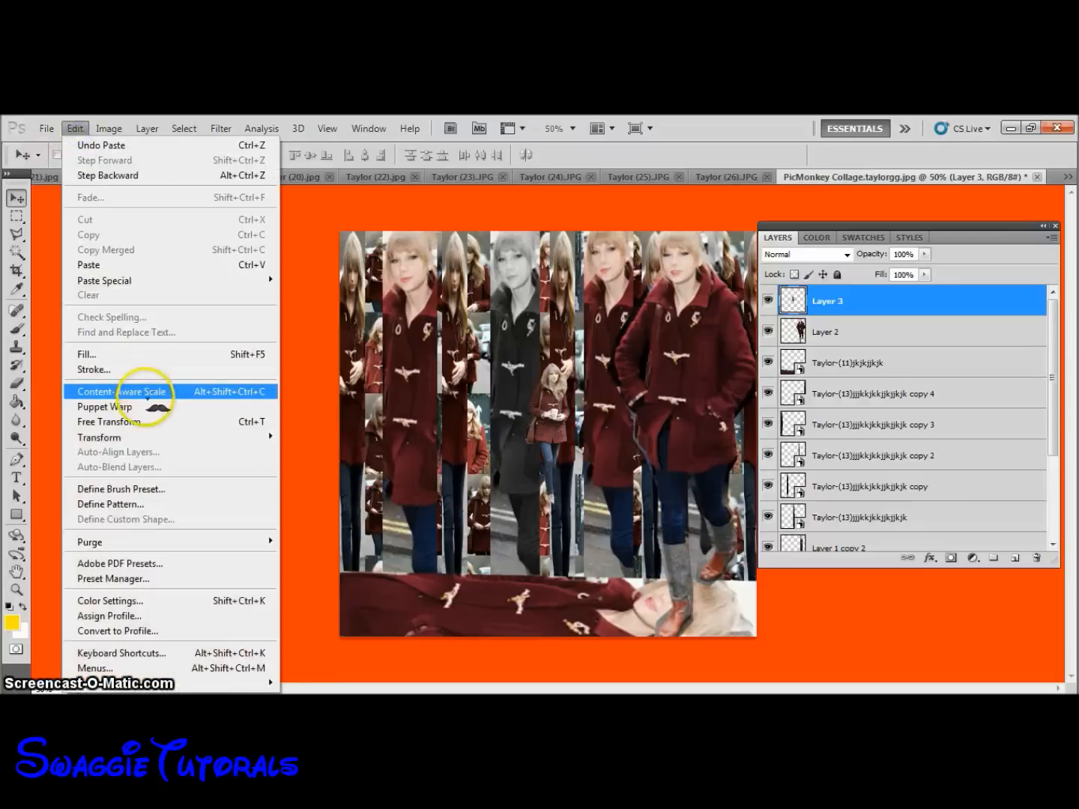
click(122, 391)
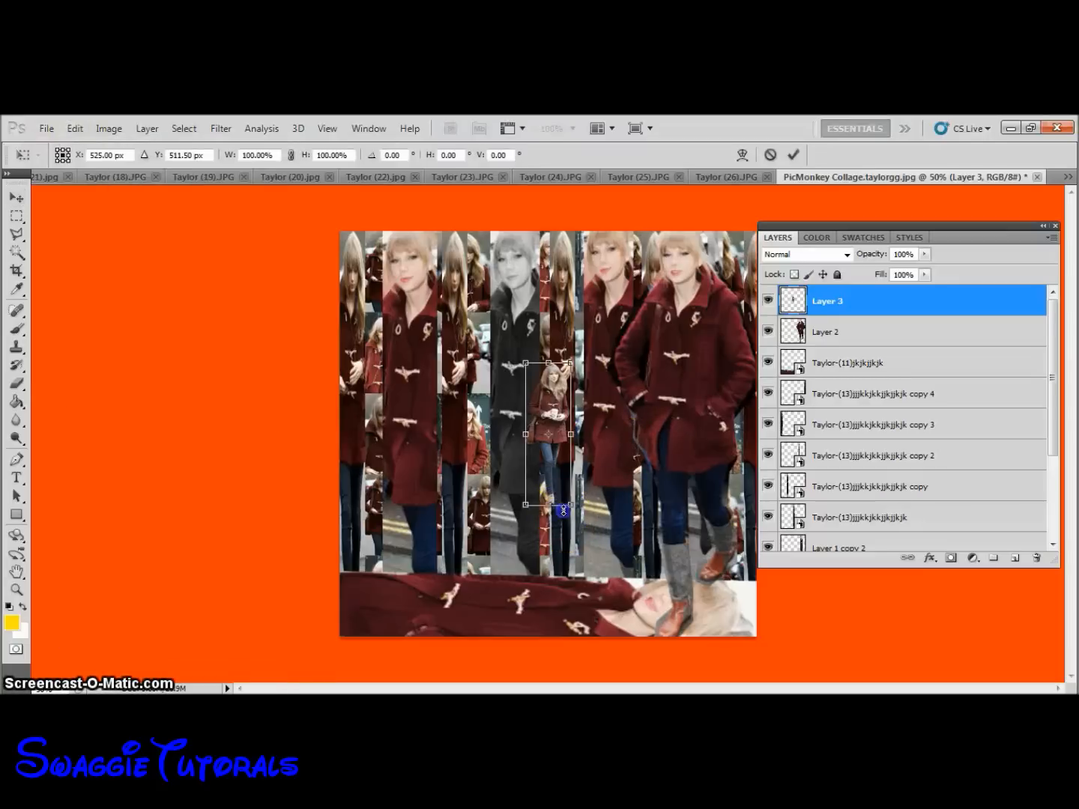
drag(561, 510, 575, 530)
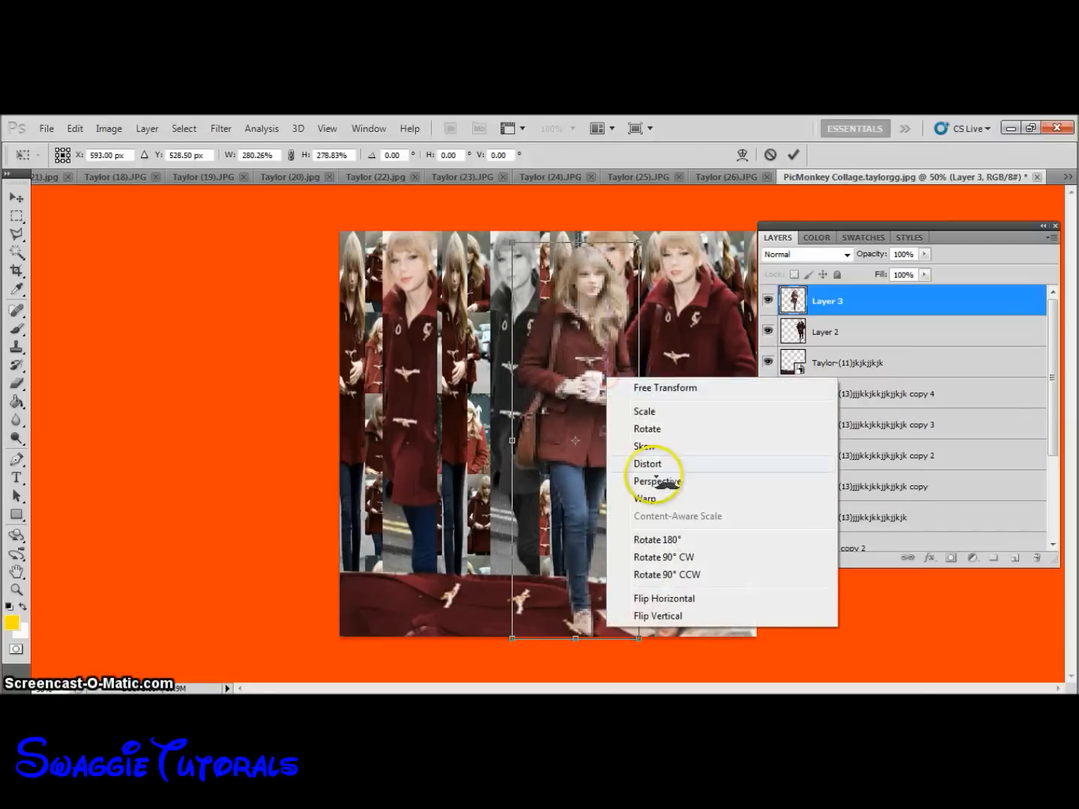
click(663, 597)
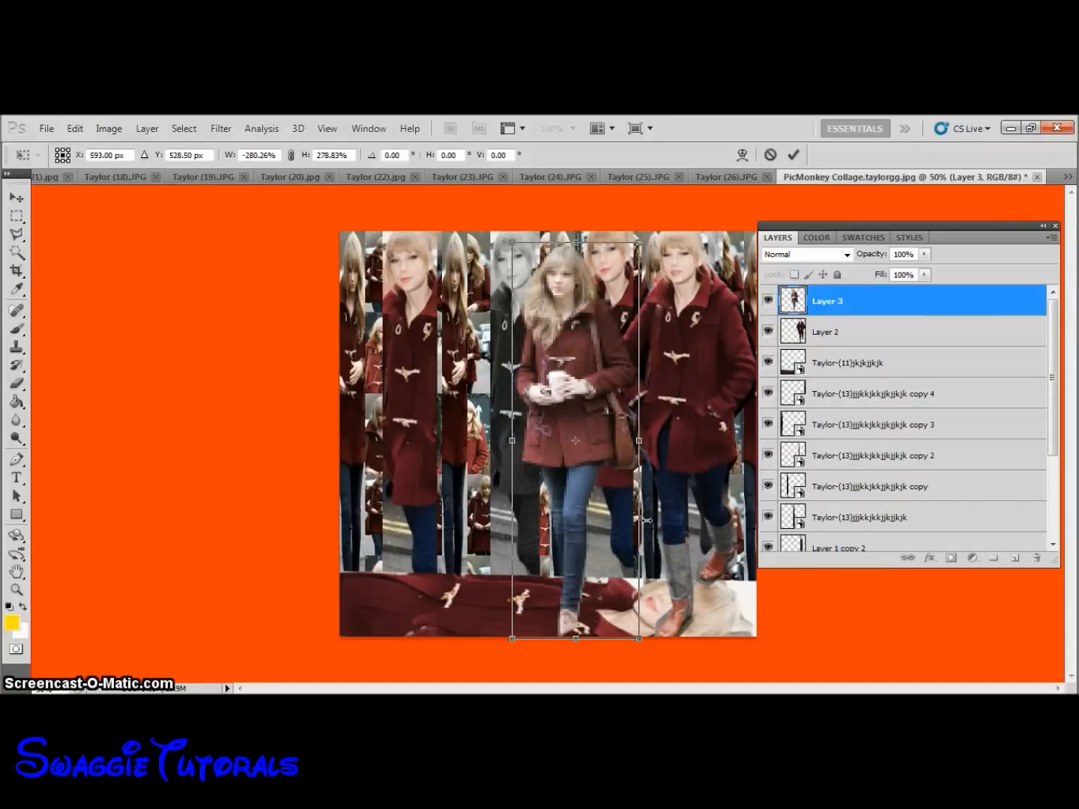
mouse_move(599, 402)
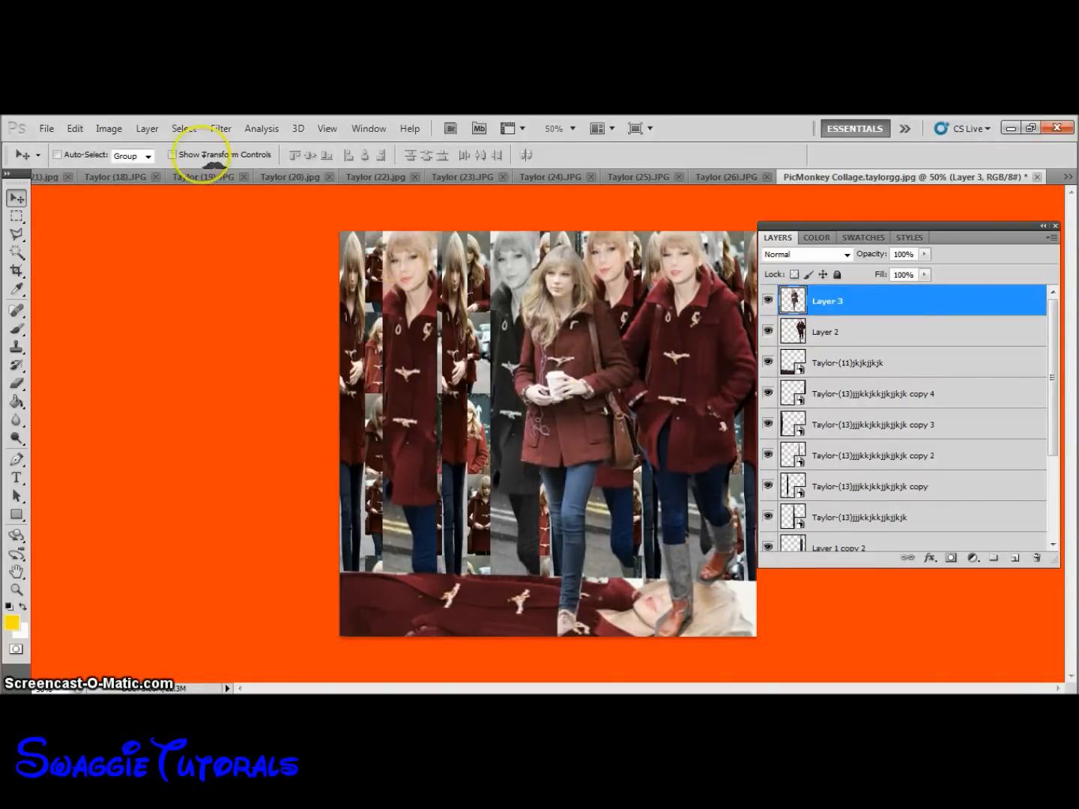
Transform the coffee-cup figure again to position it mid-right, between grey strip and coat figure.
click(74, 128)
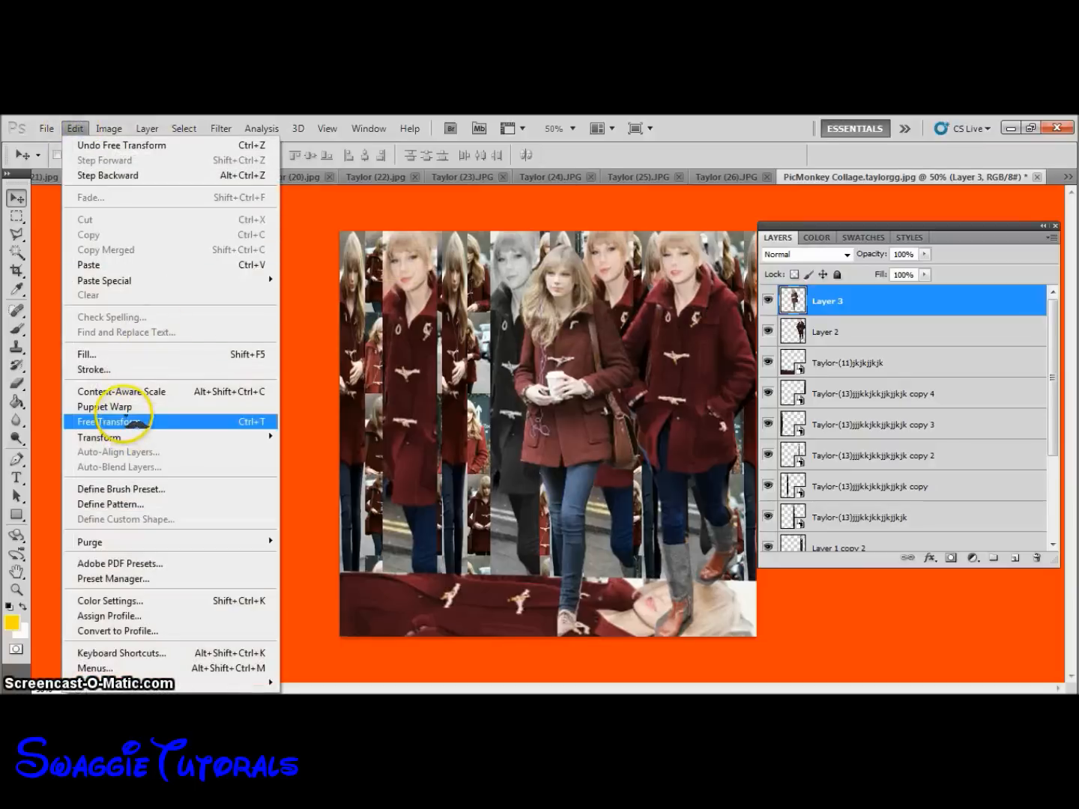
click(98, 421)
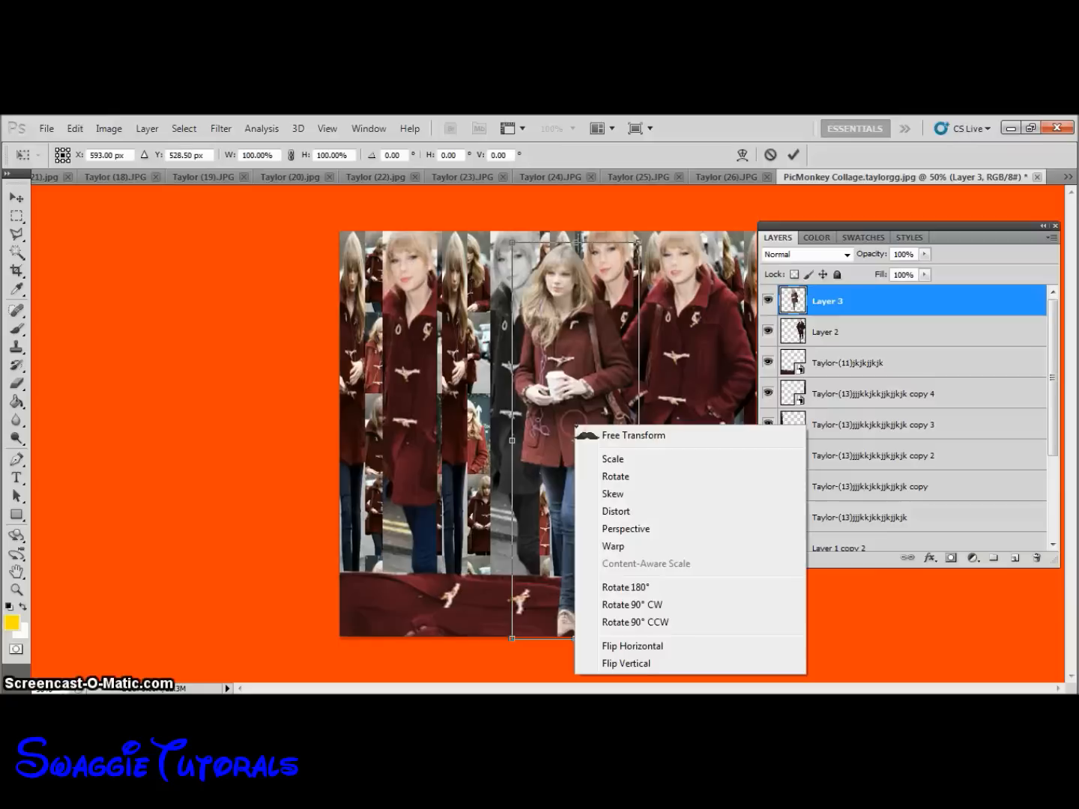
click(633, 646)
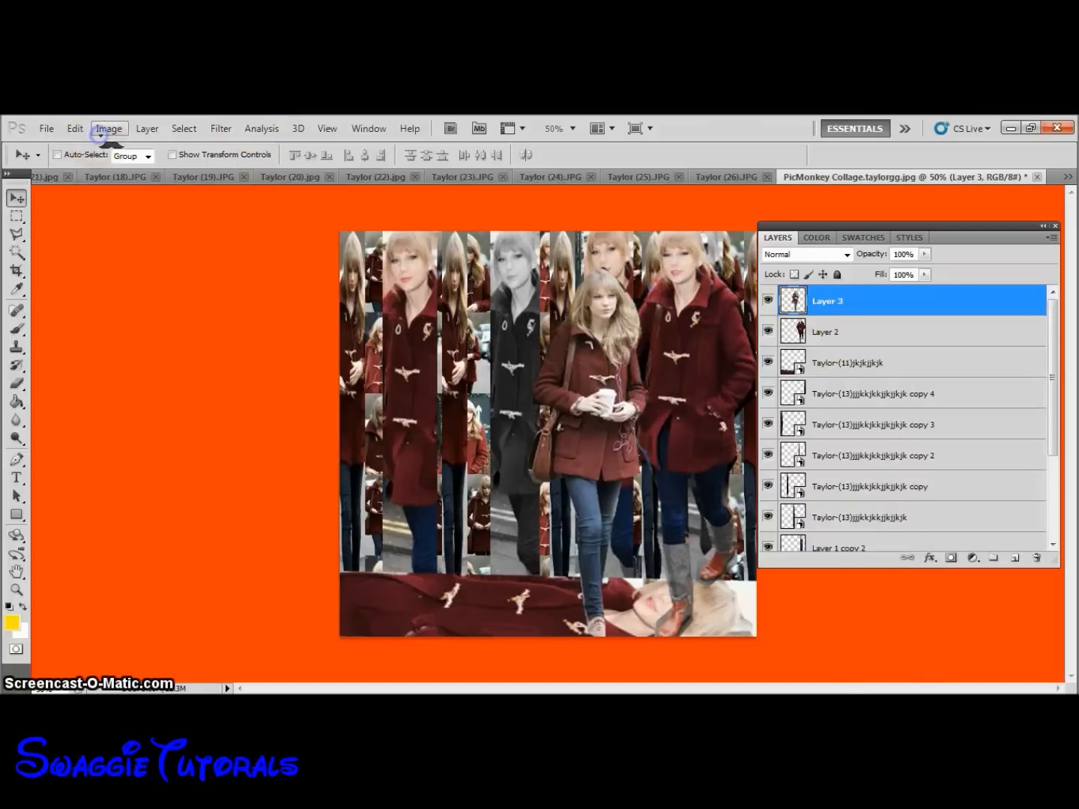
Desaturate the coffee-cup figure on Layer 3 to match the grey strips.
click(109, 128)
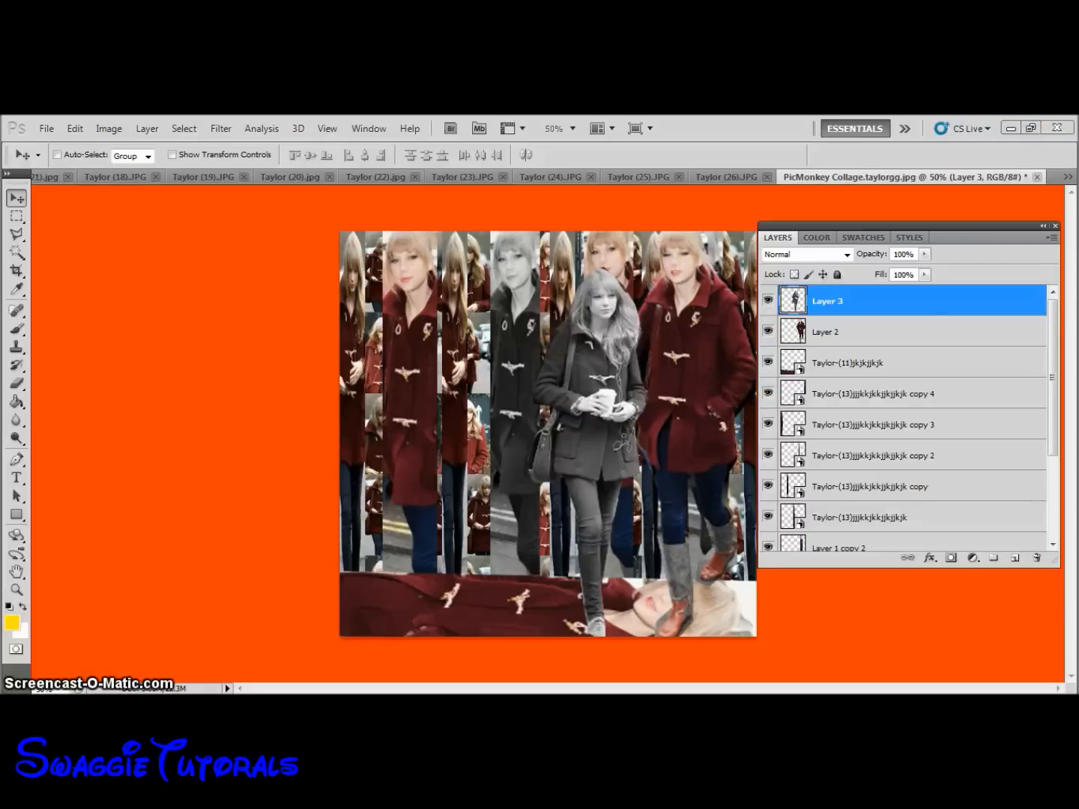
click(46, 128)
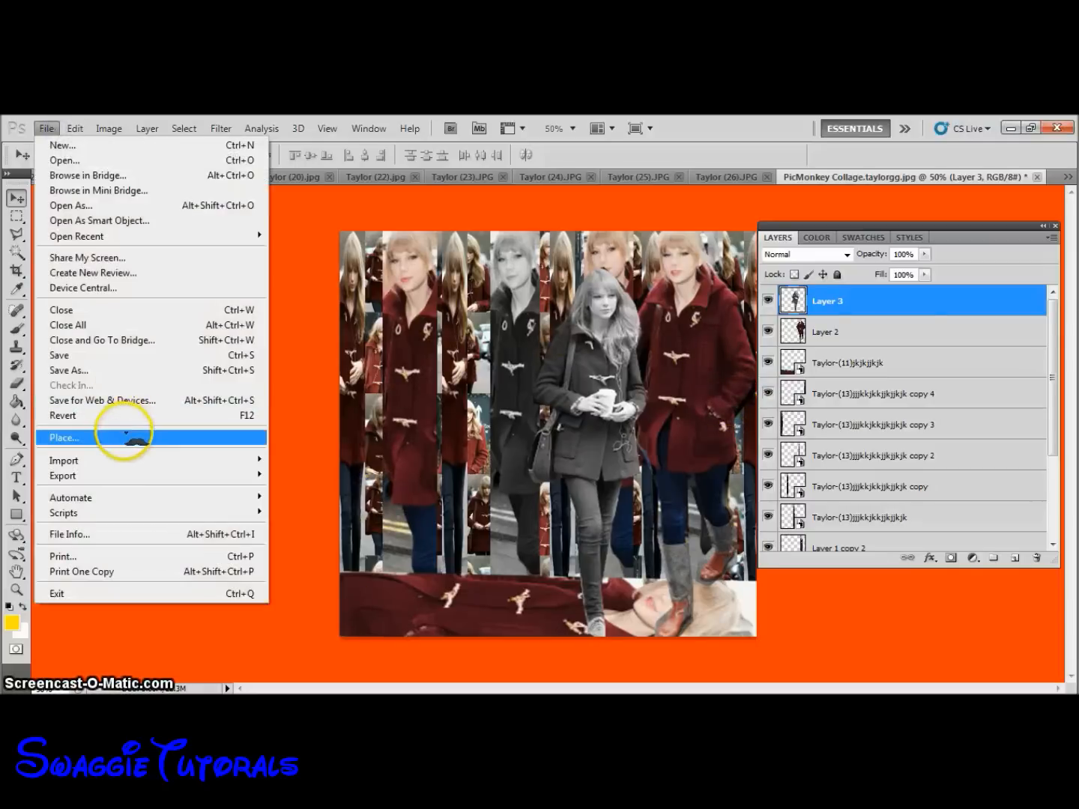
Place wideawake.png into the collage as a new top layer.
click(63, 436)
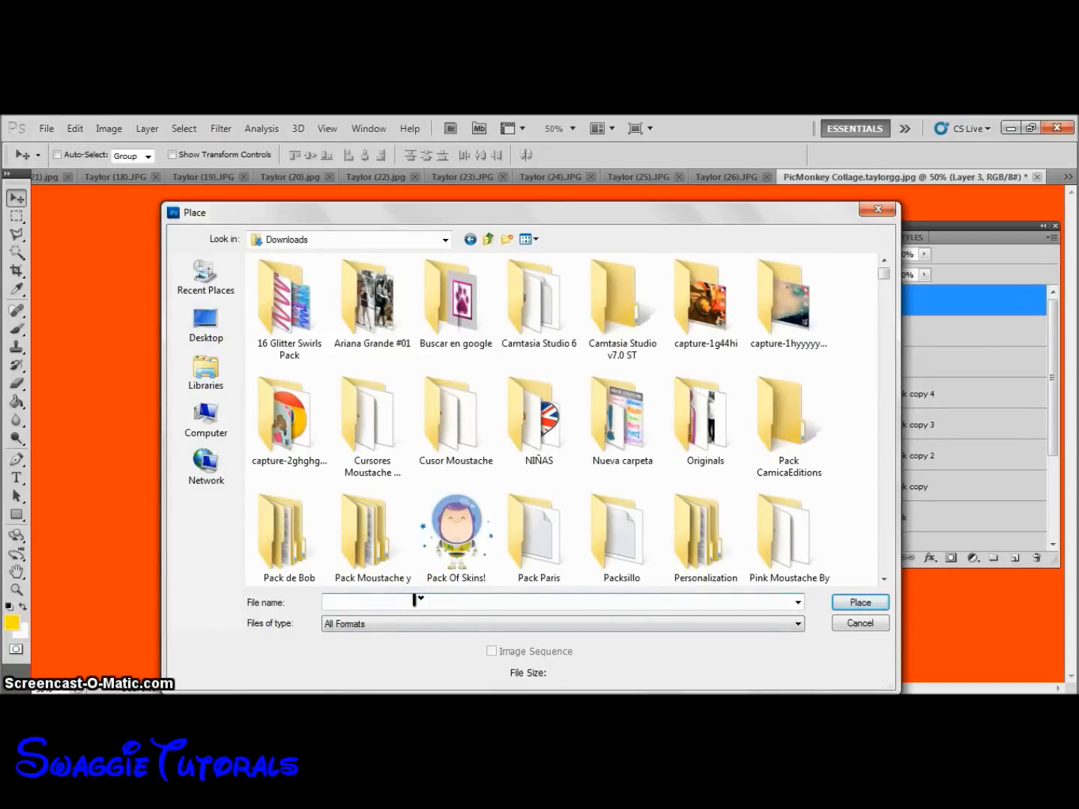
text(tur)
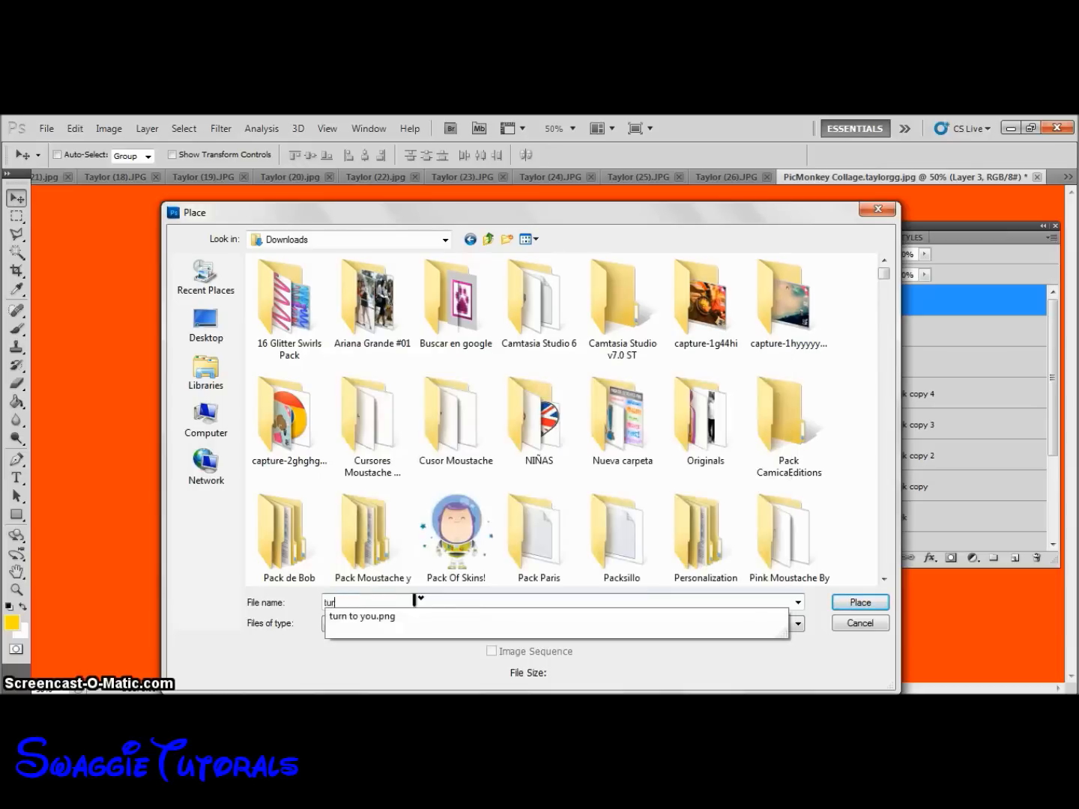
text(do)
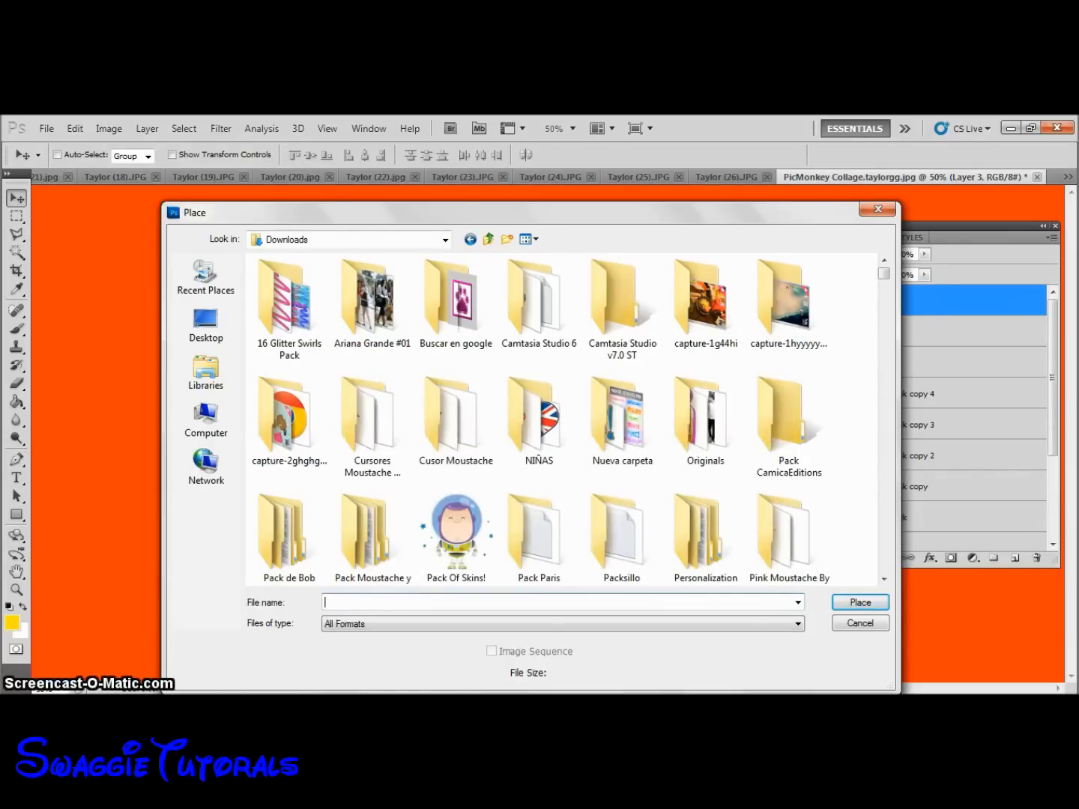
text(wide)
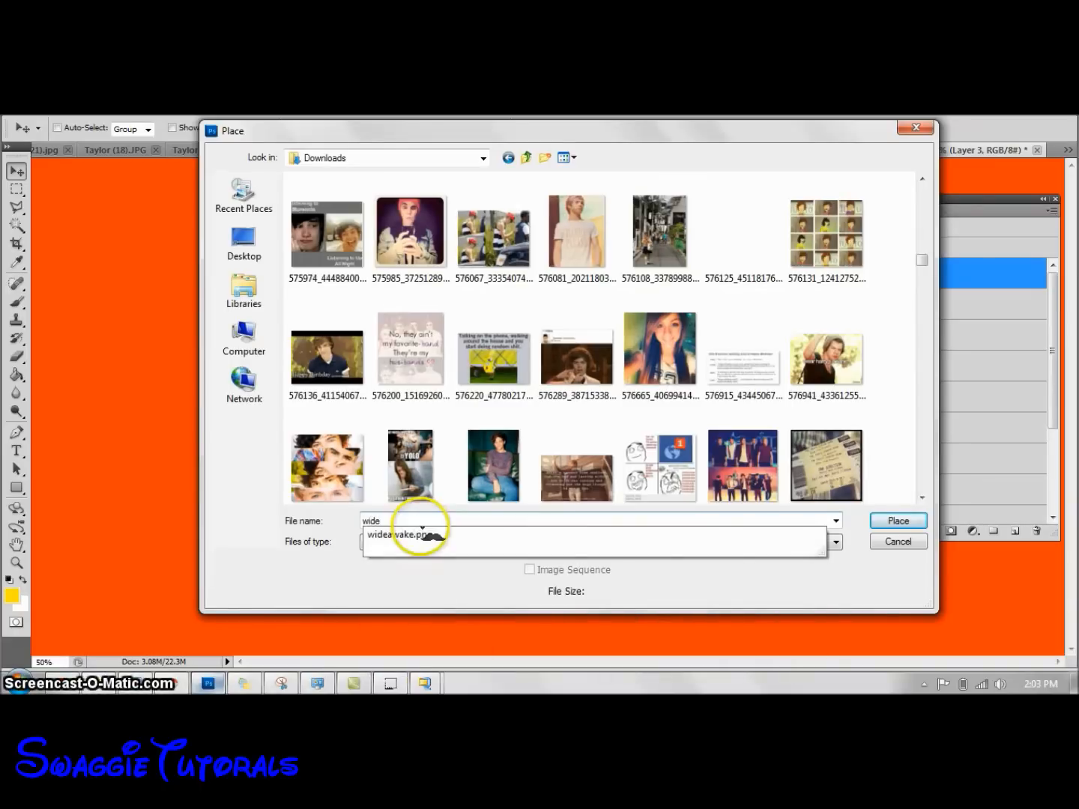
click(897, 521)
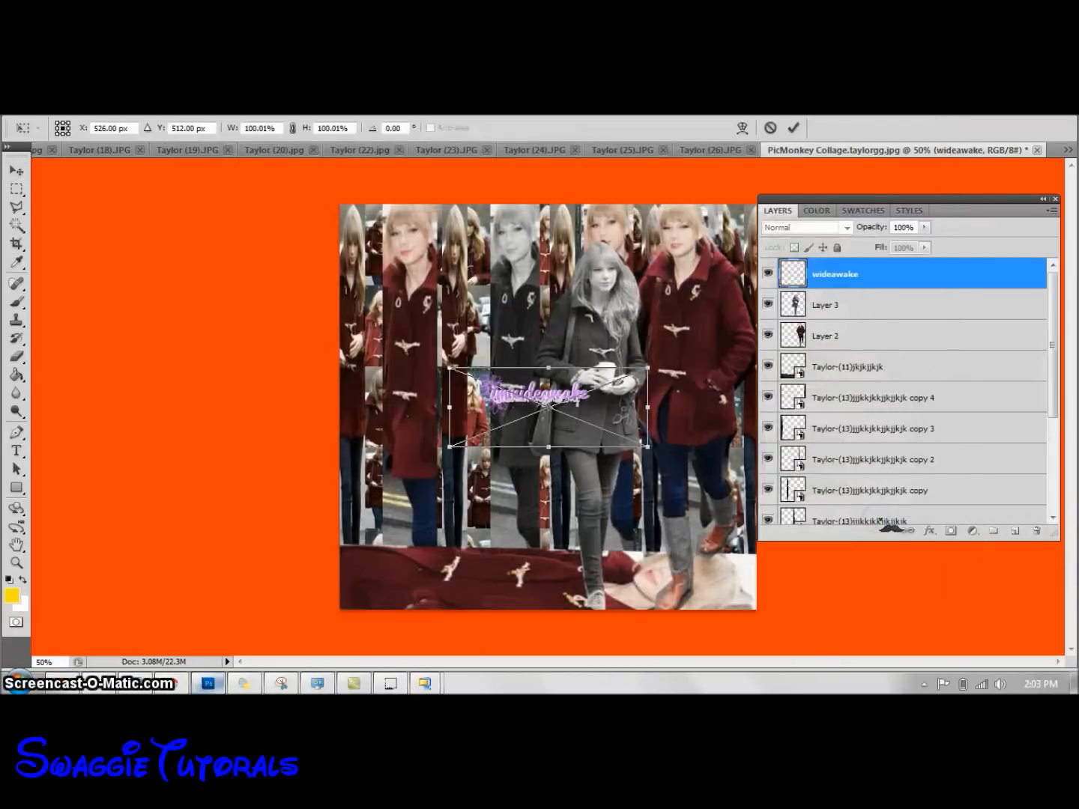
Scale the imwideawake text up greatly and move it across the collage's lower half.
drag(645, 443, 657, 476)
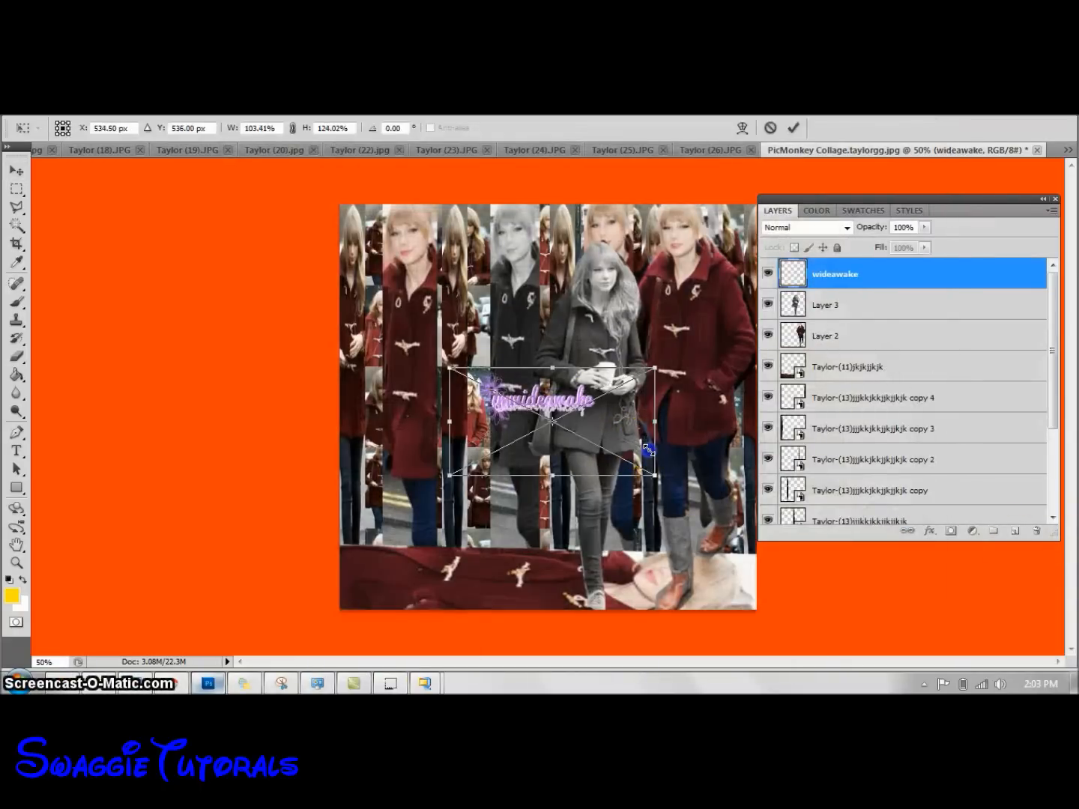
drag(654, 475, 807, 603)
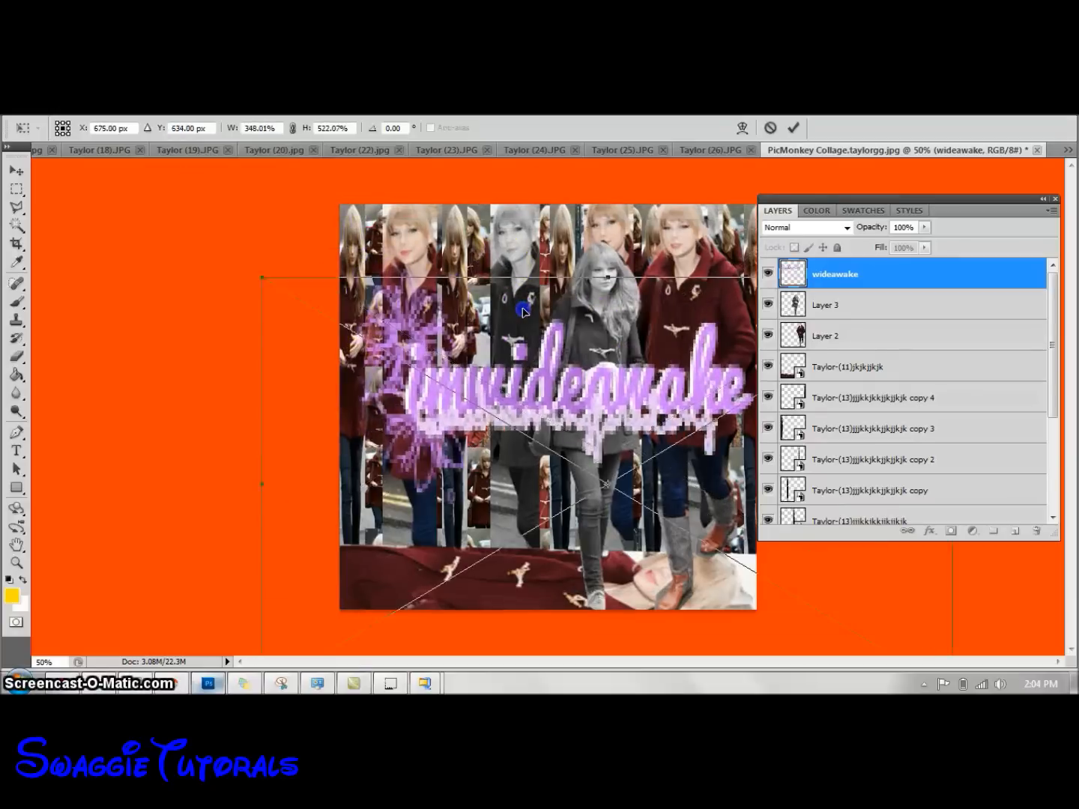
drag(524, 311, 300, 382)
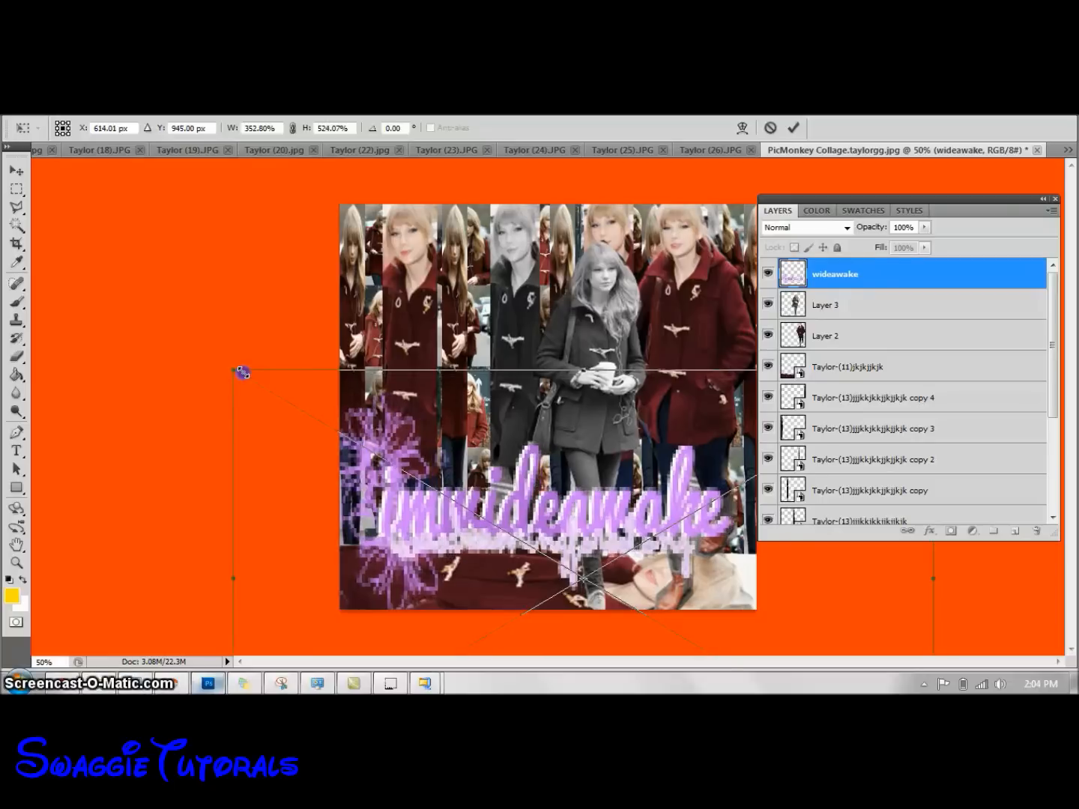
drag(241, 372, 227, 360)
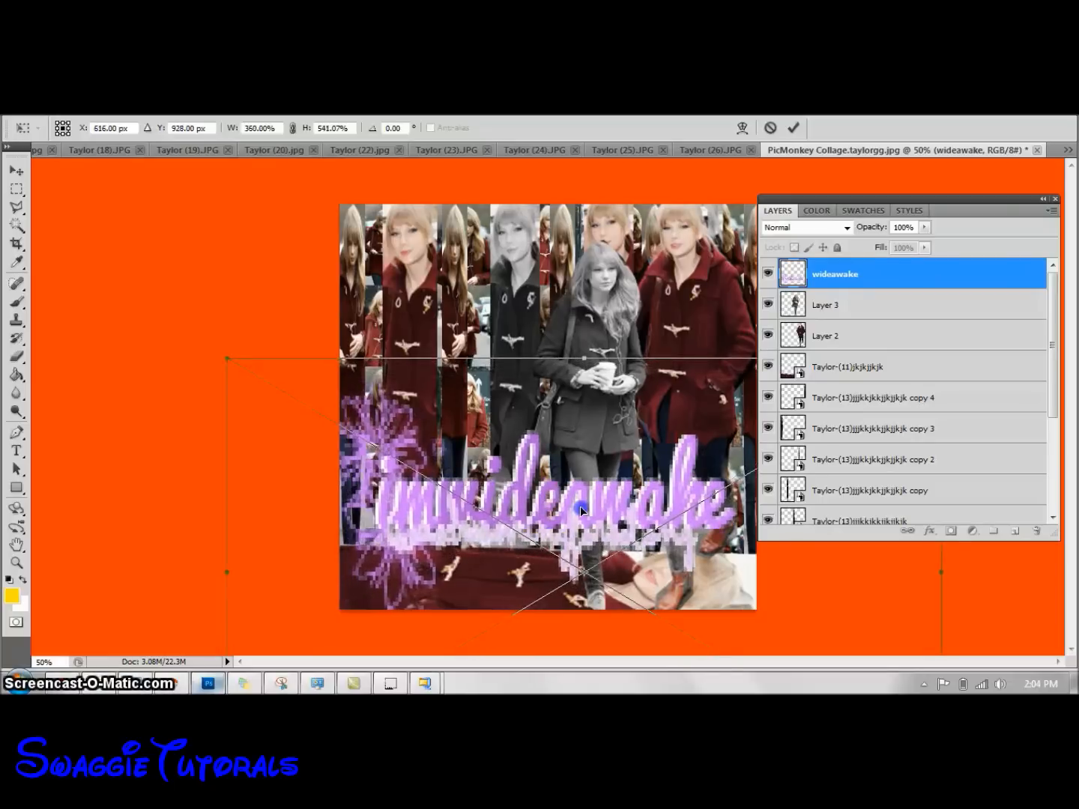